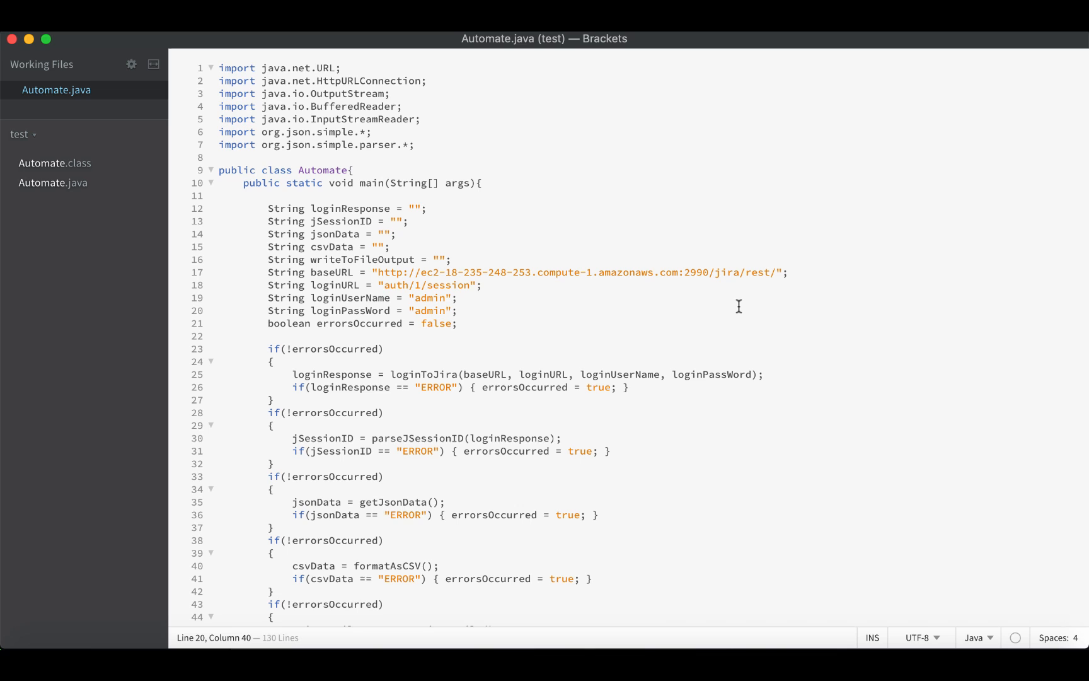
Step: Declare String biExportURL as the getbusinessintelligenceexport/1.0/message path
{"action": "left_click", "coordinate": [458, 310]}
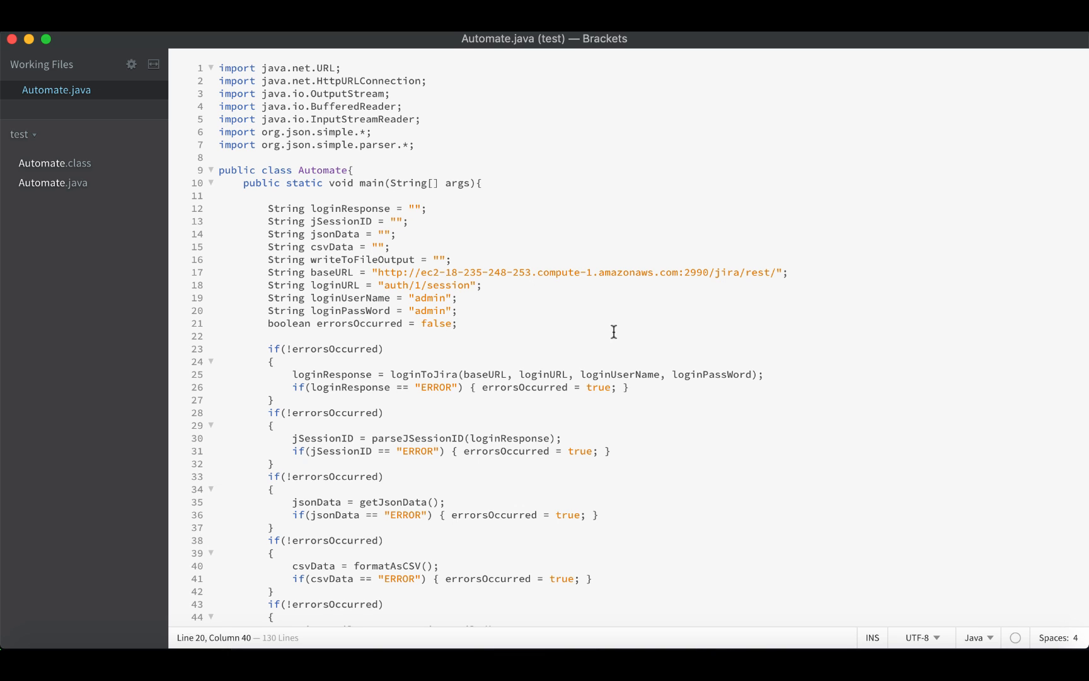
{"action": "mouse_move", "coordinate": [498, 285]}
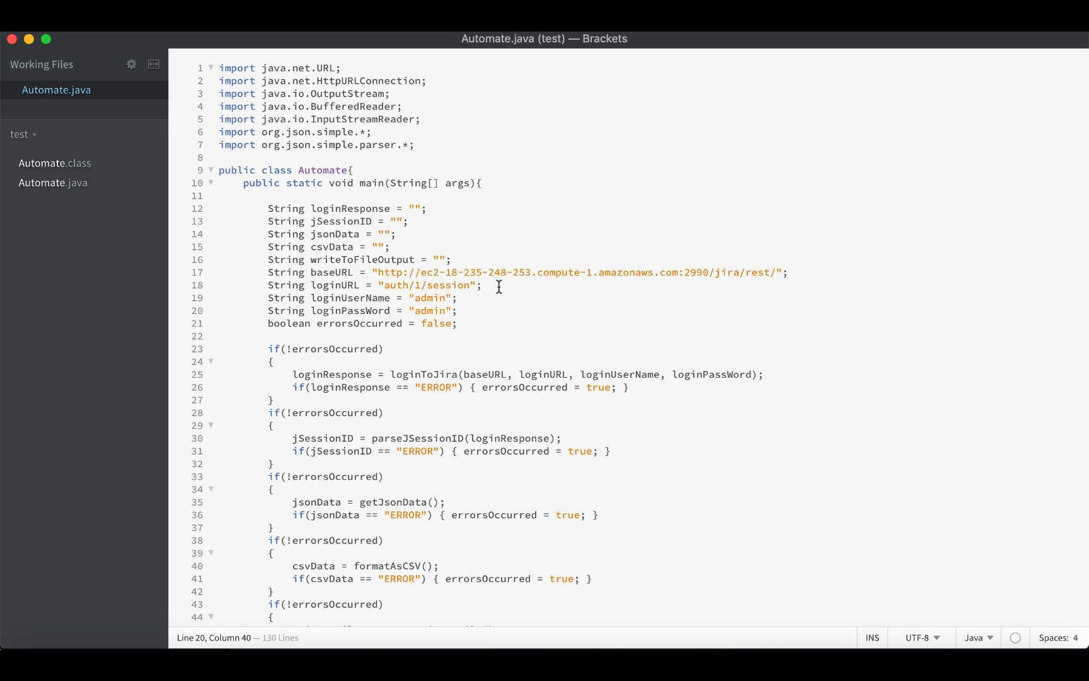
{"action": "type", "text": "Tr"}
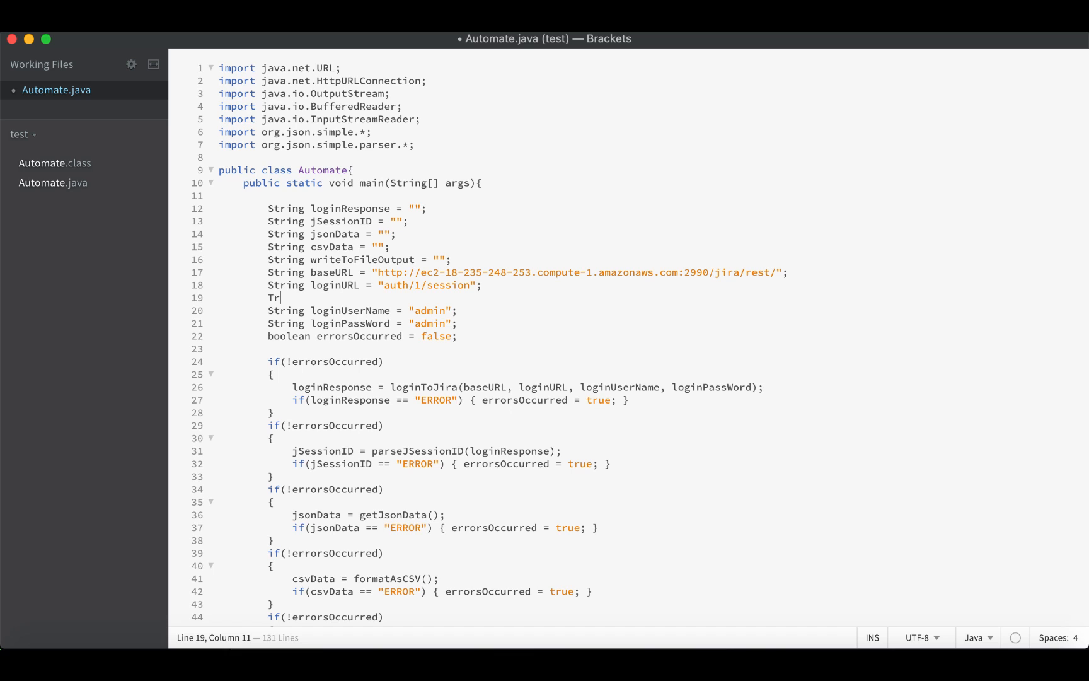
{"action": "key", "text": "Backspace"}
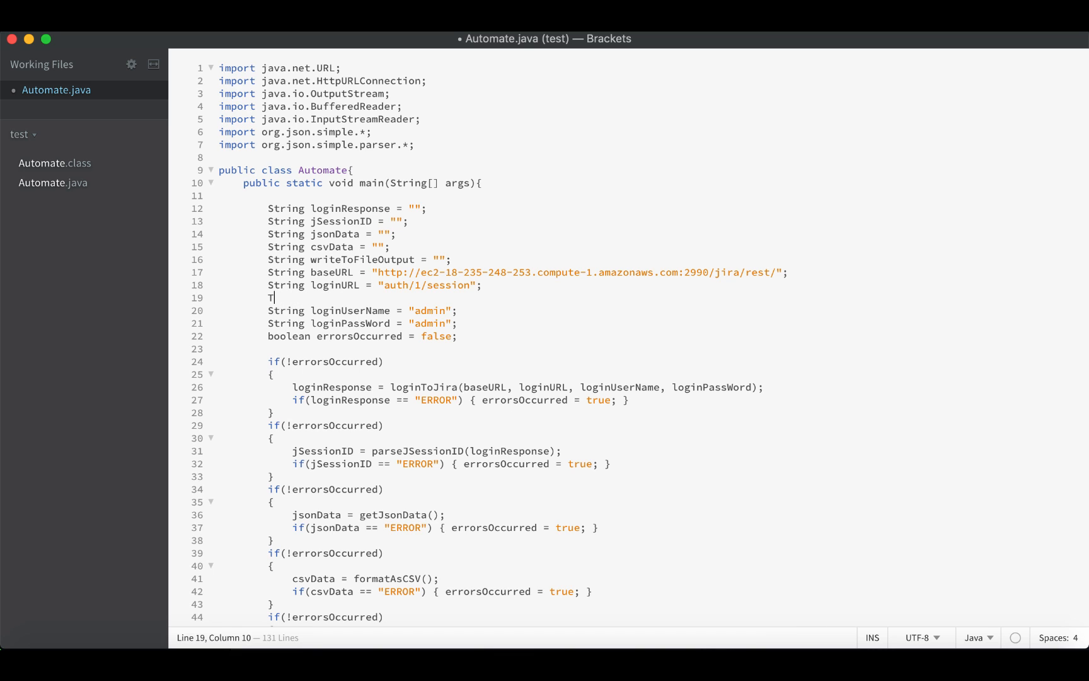
{"action": "type", "text": "String"}
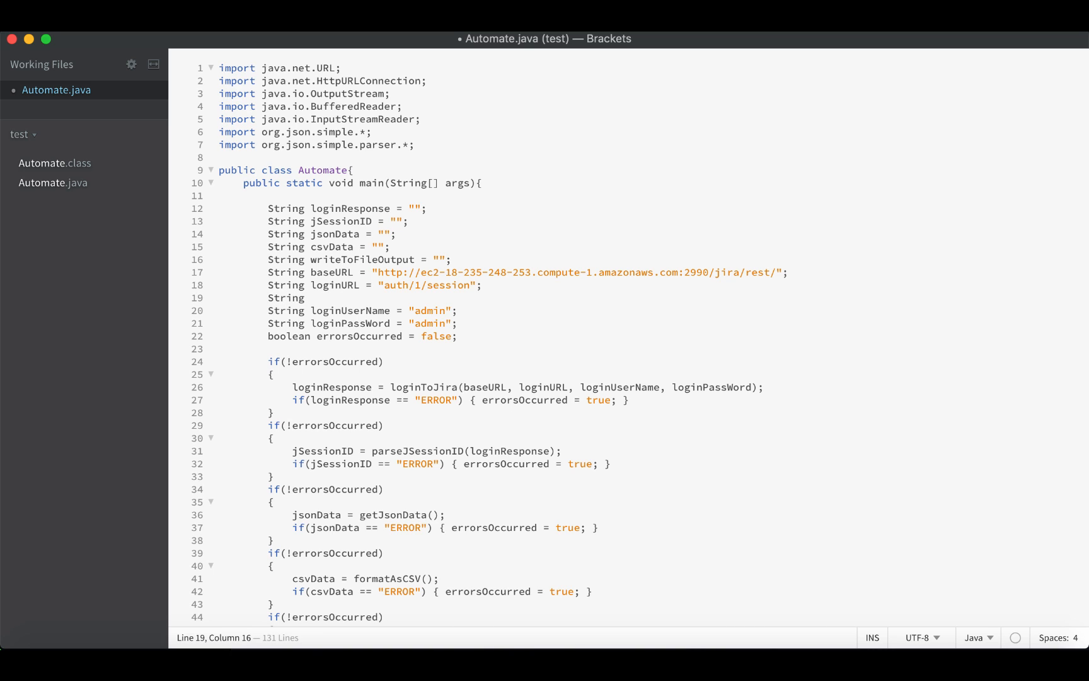
{"action": "type", "text": "biE"}
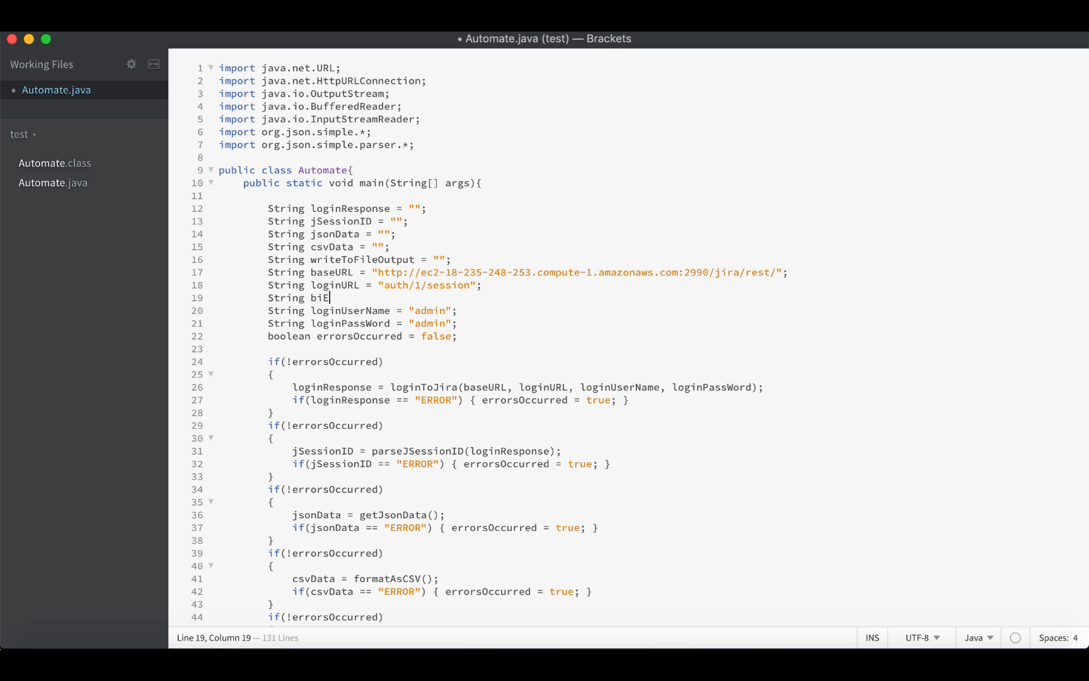
{"action": "type", "text": "xportURL"}
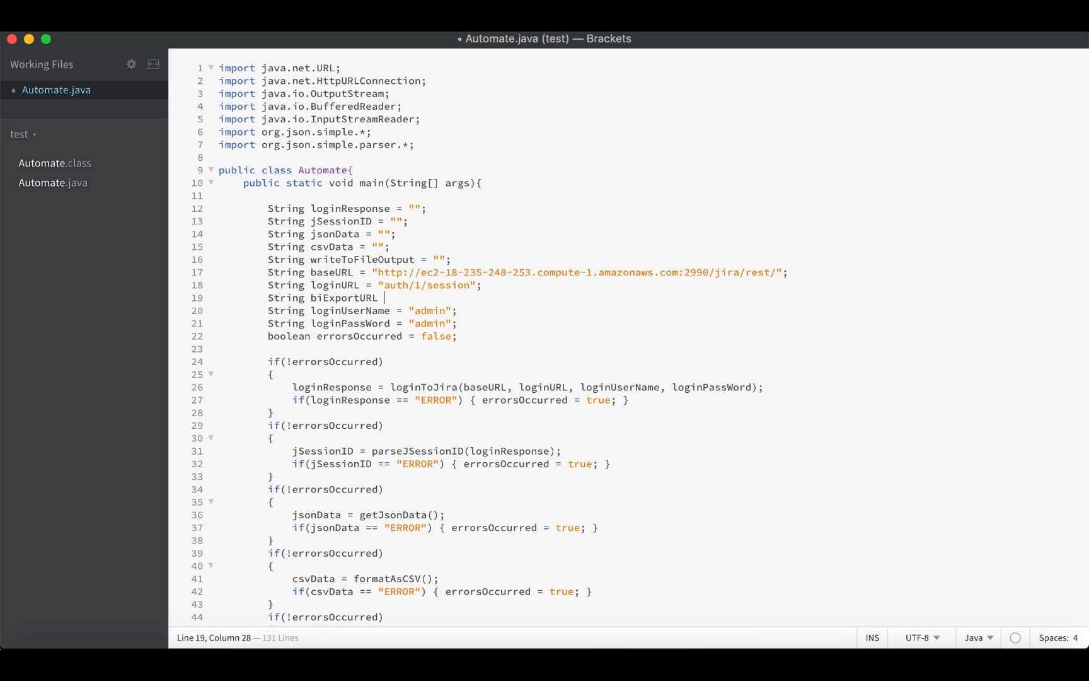
{"action": "type", "text": "= \"\""}
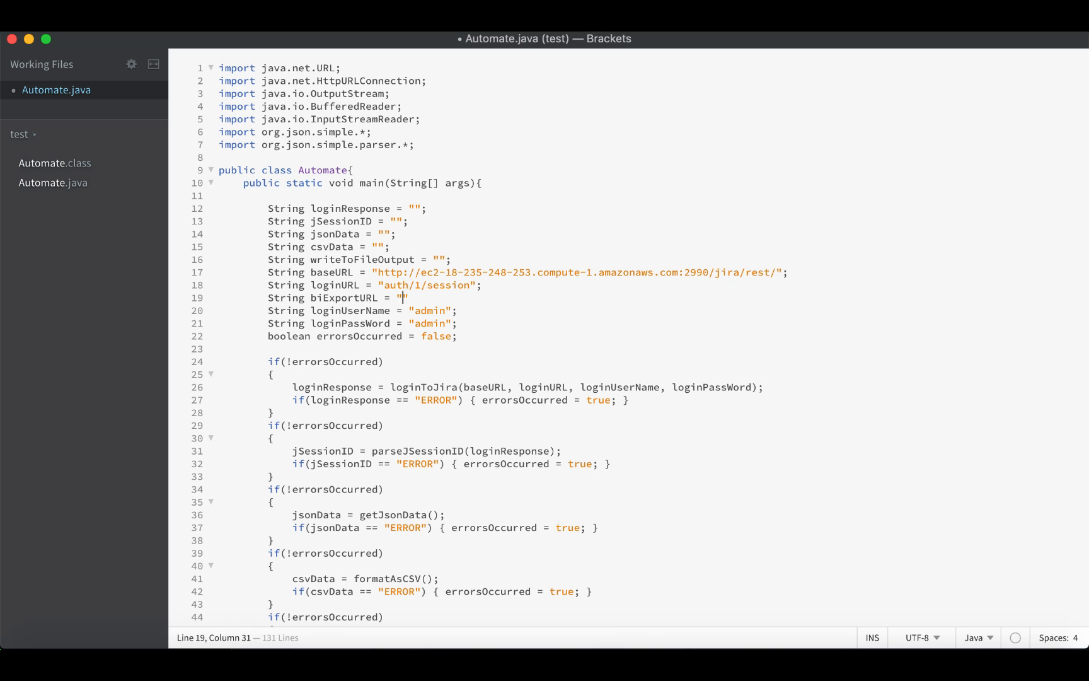
{"action": "type", "text": "getbusi"}
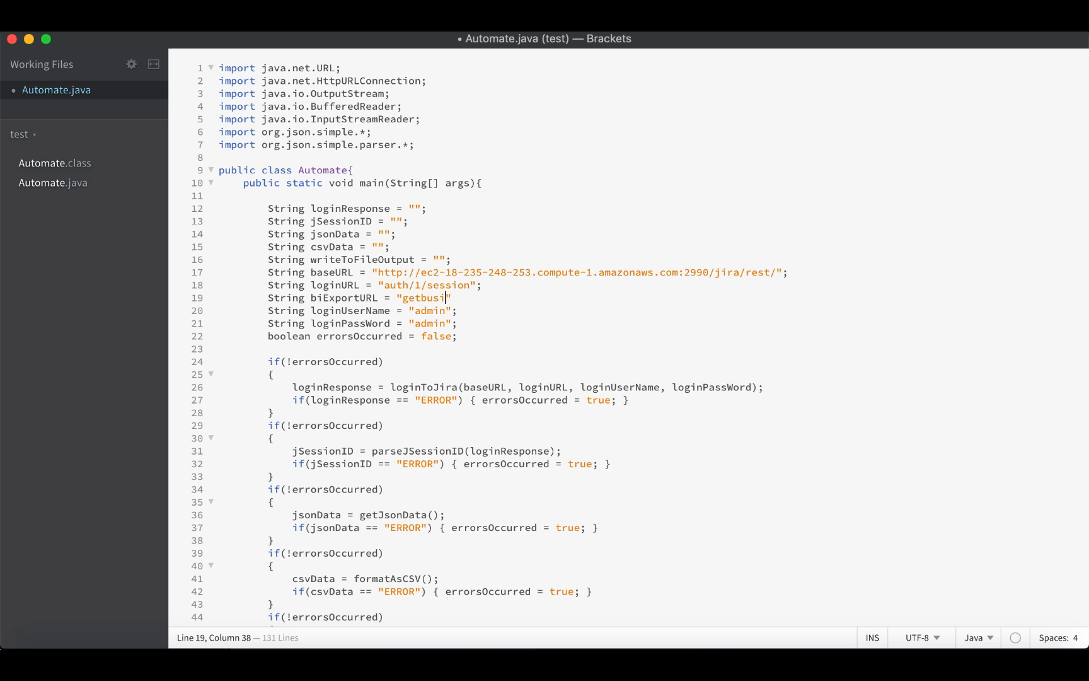
{"action": "type", "text": "nessinte"}
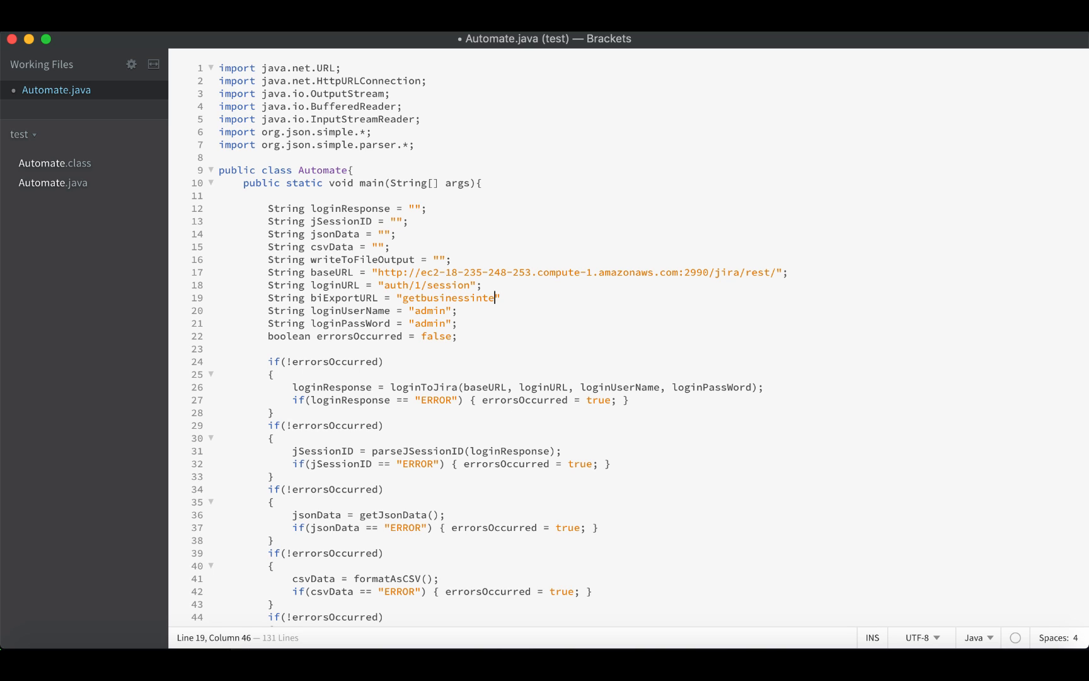
{"action": "type", "text": "lligence"}
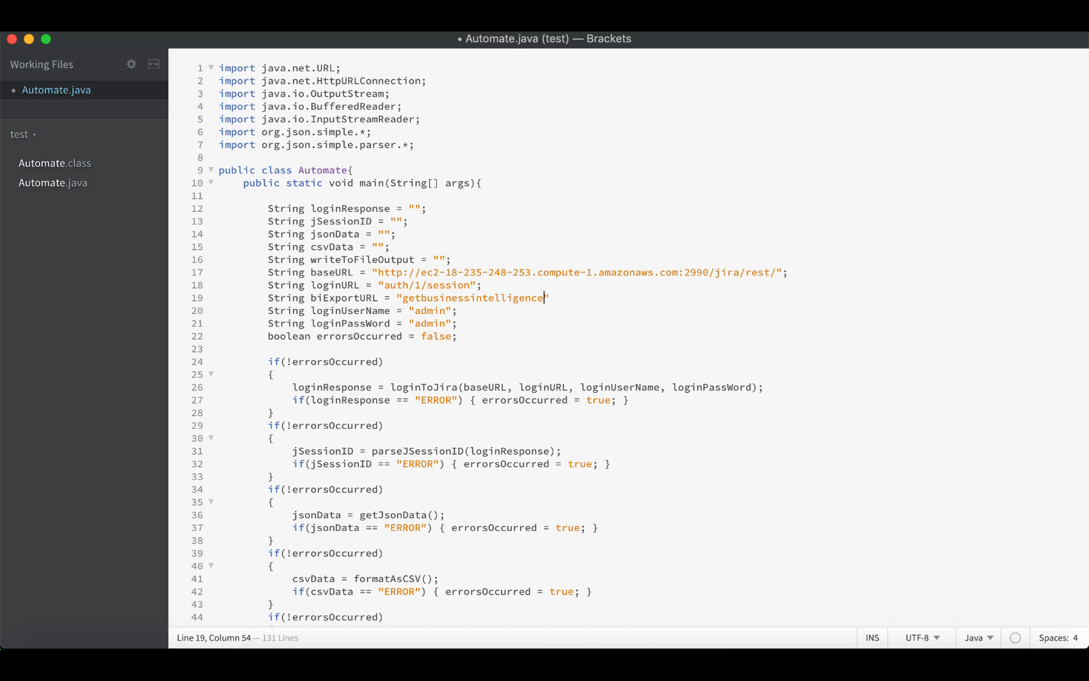
{"action": "type", "text": "export/1.0/"}
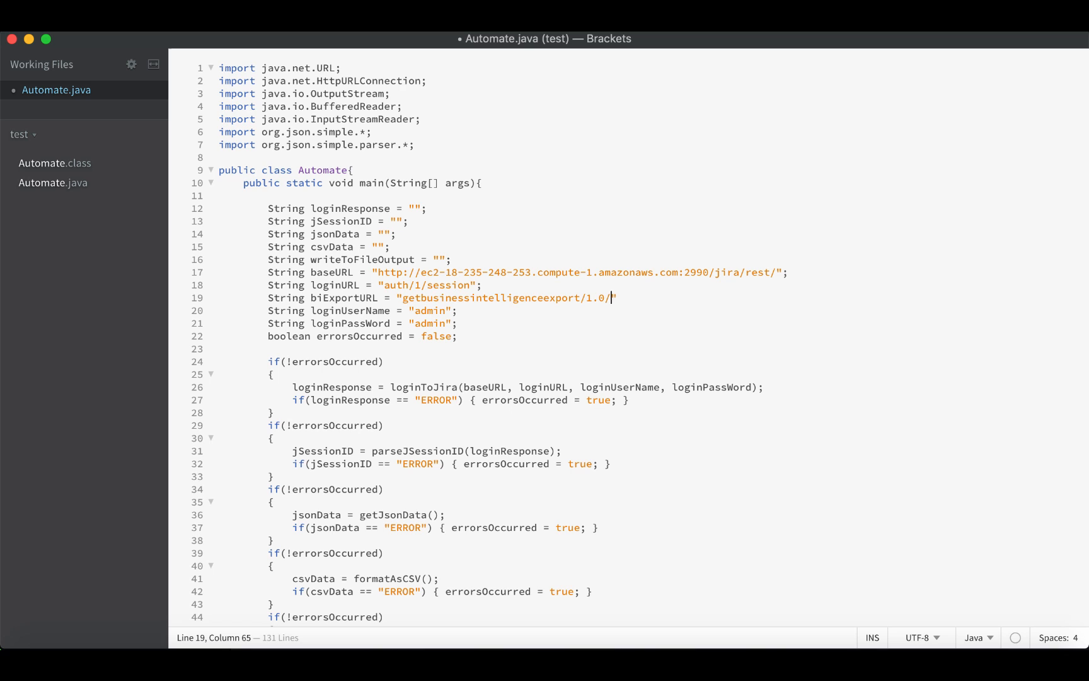
{"action": "type", "text": "message"}
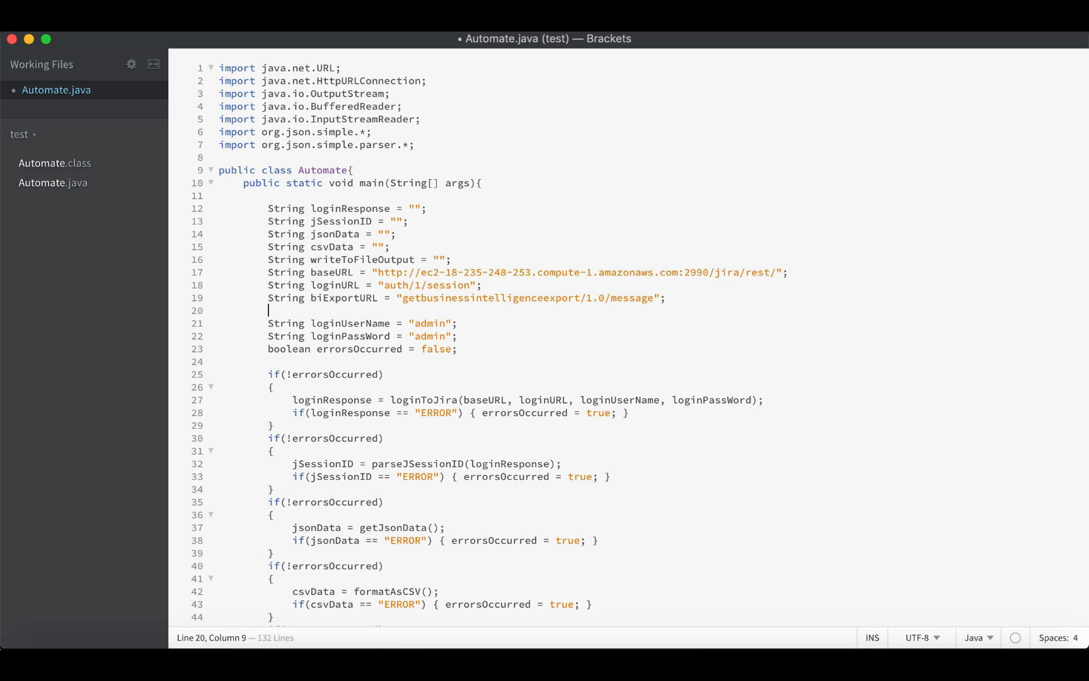
Step: Declare analysisStartDate "01-DEC-18" and analysisEndDate "31-DEC-18" String variables
{"action": "type", "text": "Str"}
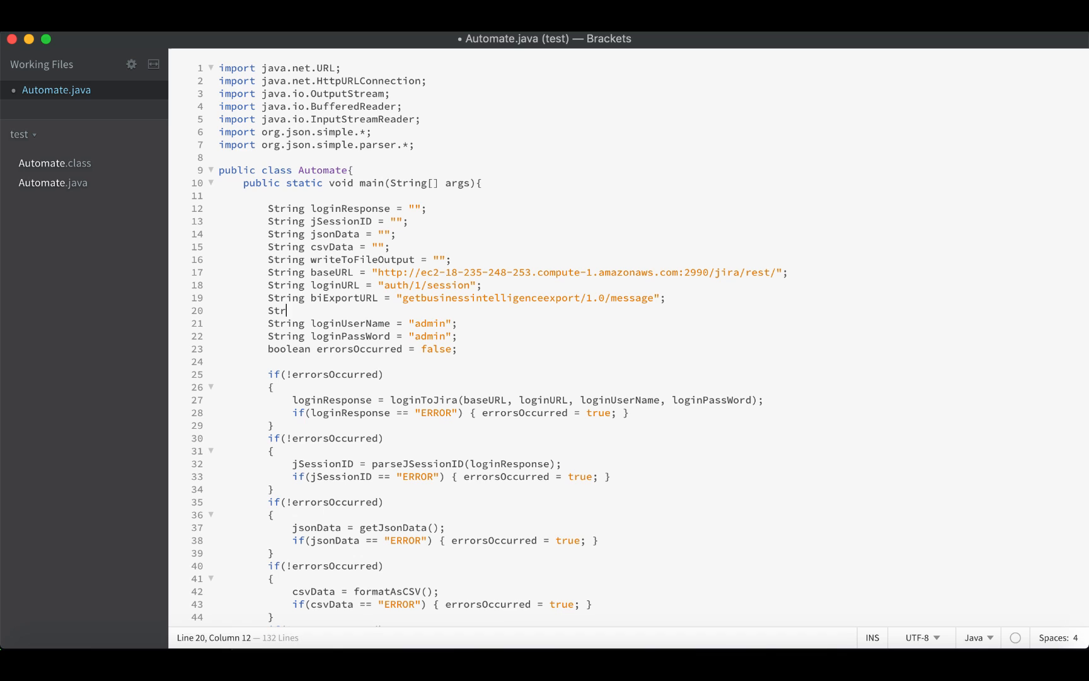
{"action": "type", "text": "analysi"}
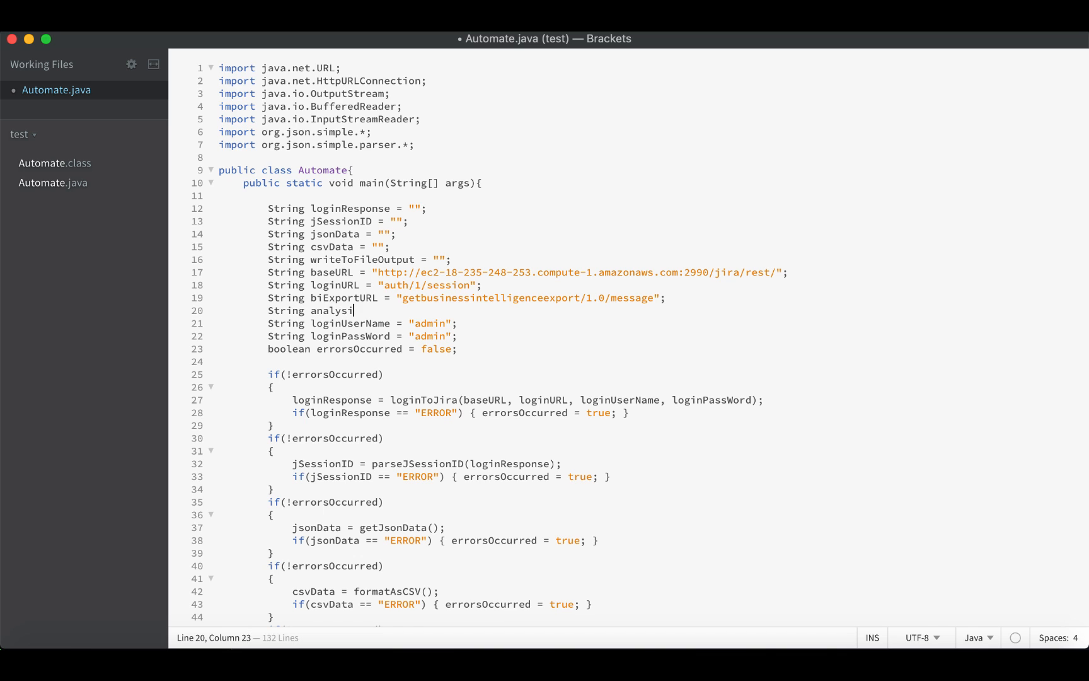
{"action": "type", "text": "sStartDate"}
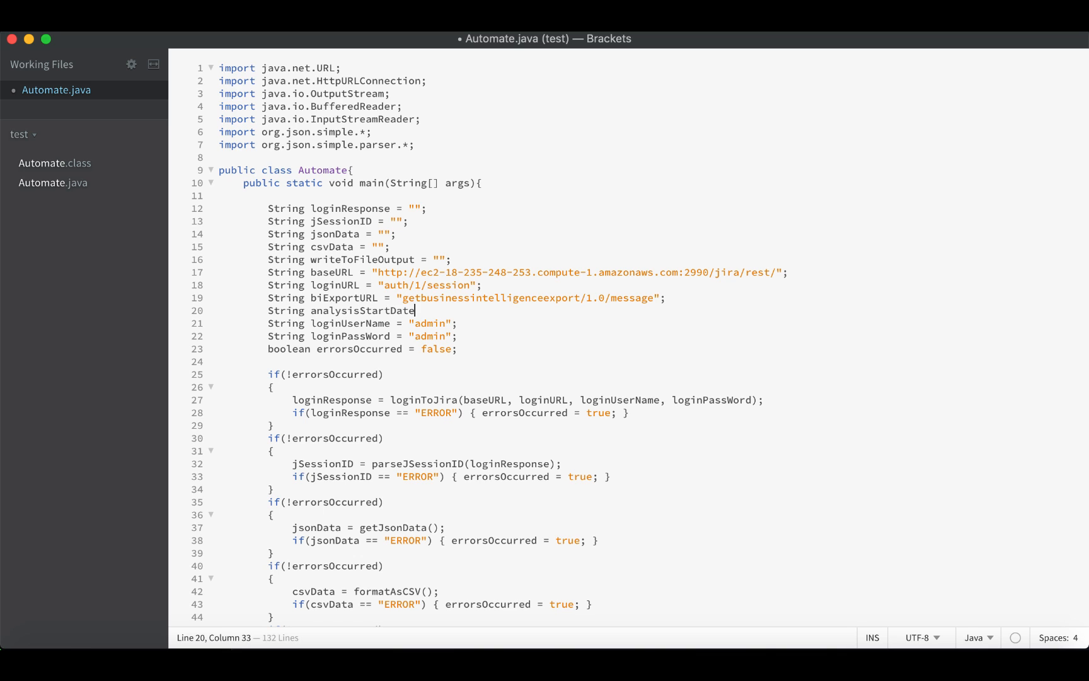
{"action": "type", "text": "= \"\""}
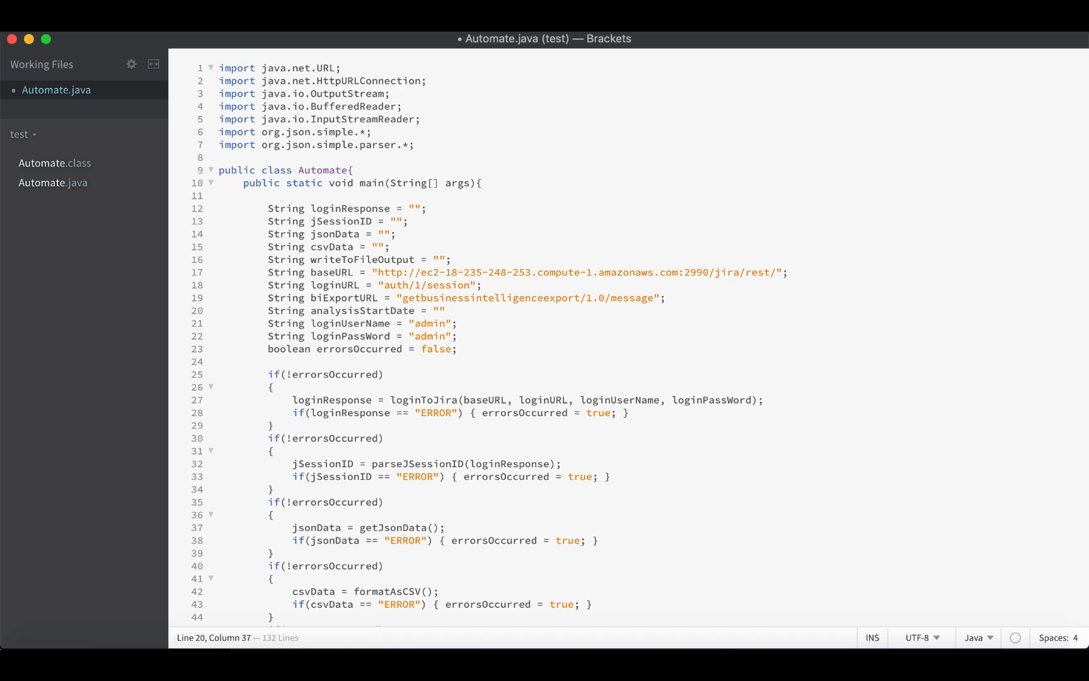
{"action": "type", "text": "01-De"}
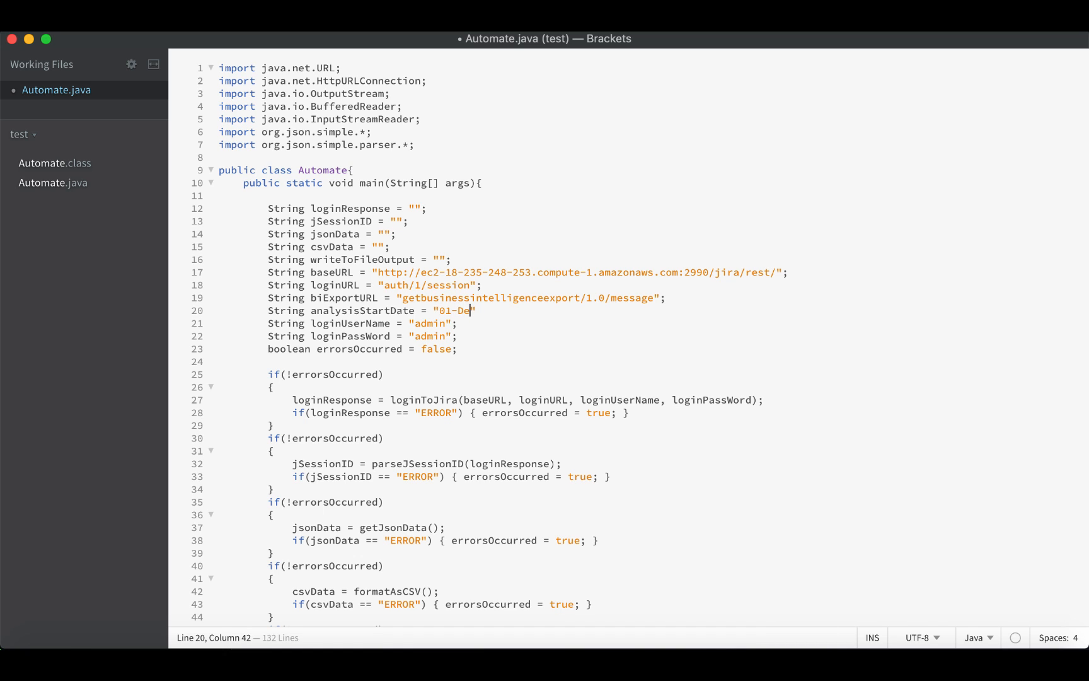
{"action": "type", "text": "C-18\""}
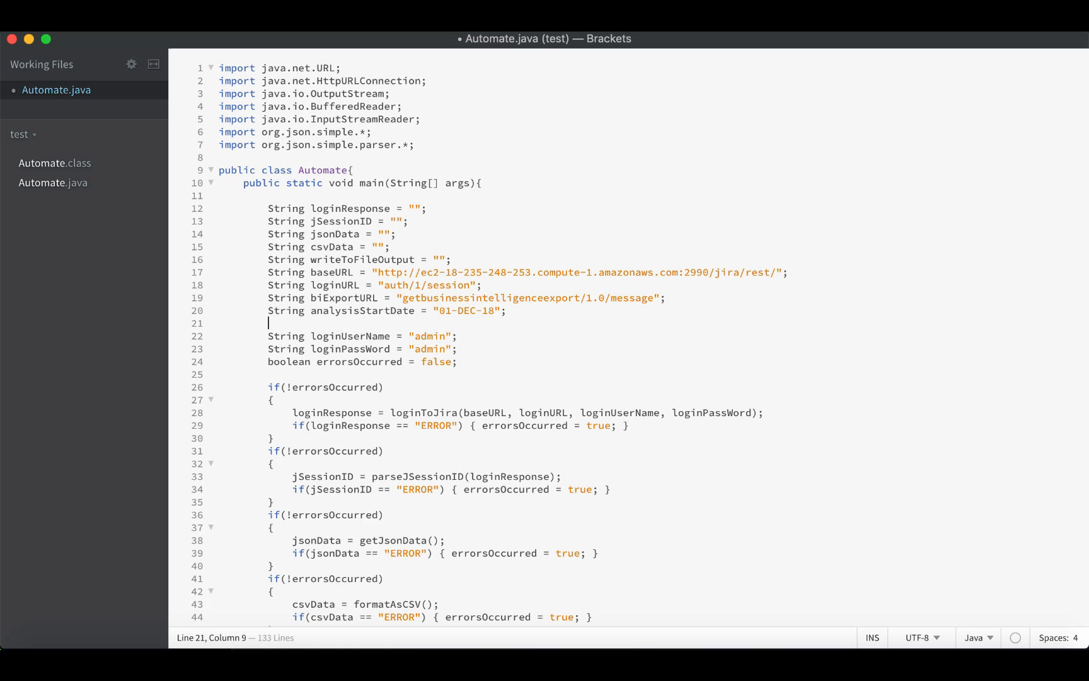
{"action": "type", "text": "String anal"}
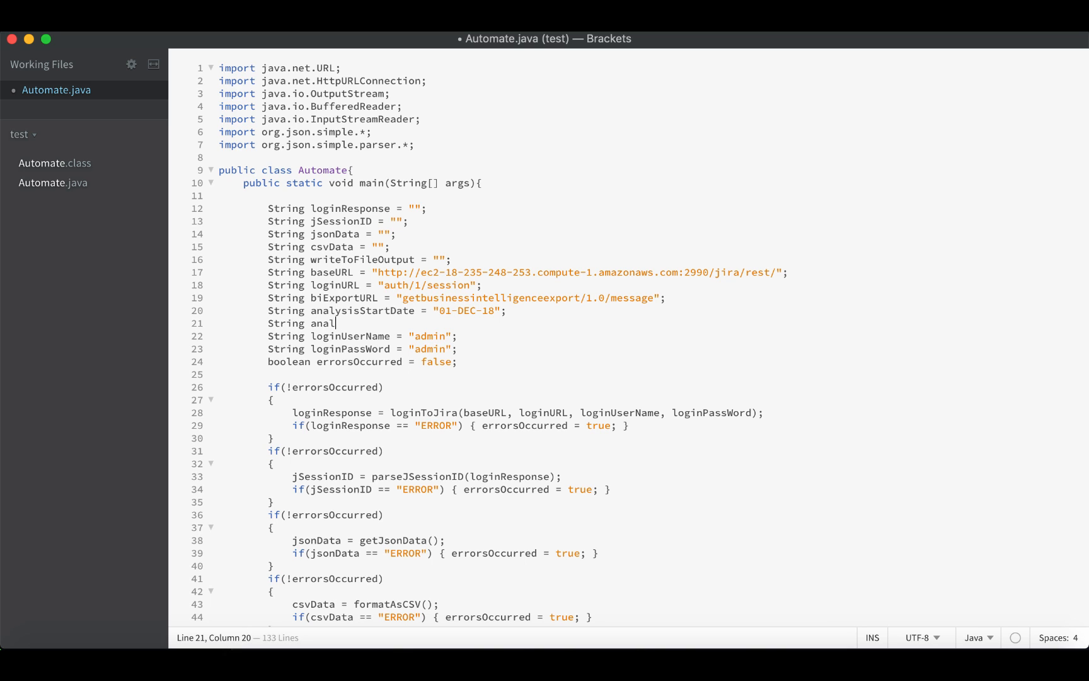
{"action": "type", "text": "ysisEndDate = \"\""}
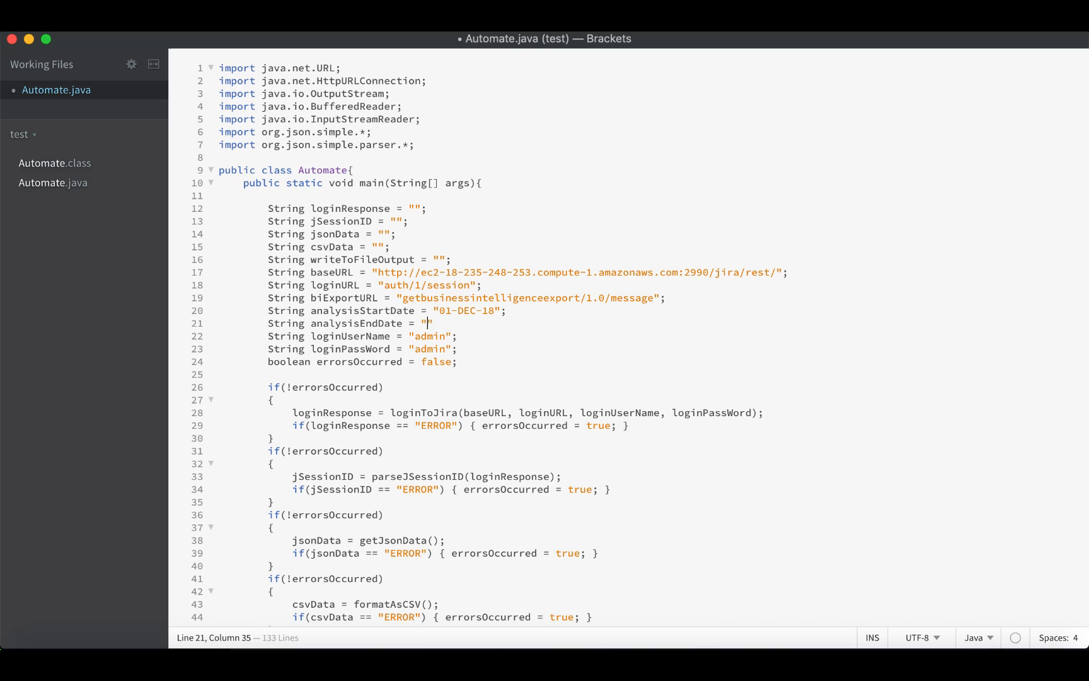
{"action": "type", "text": "31"}
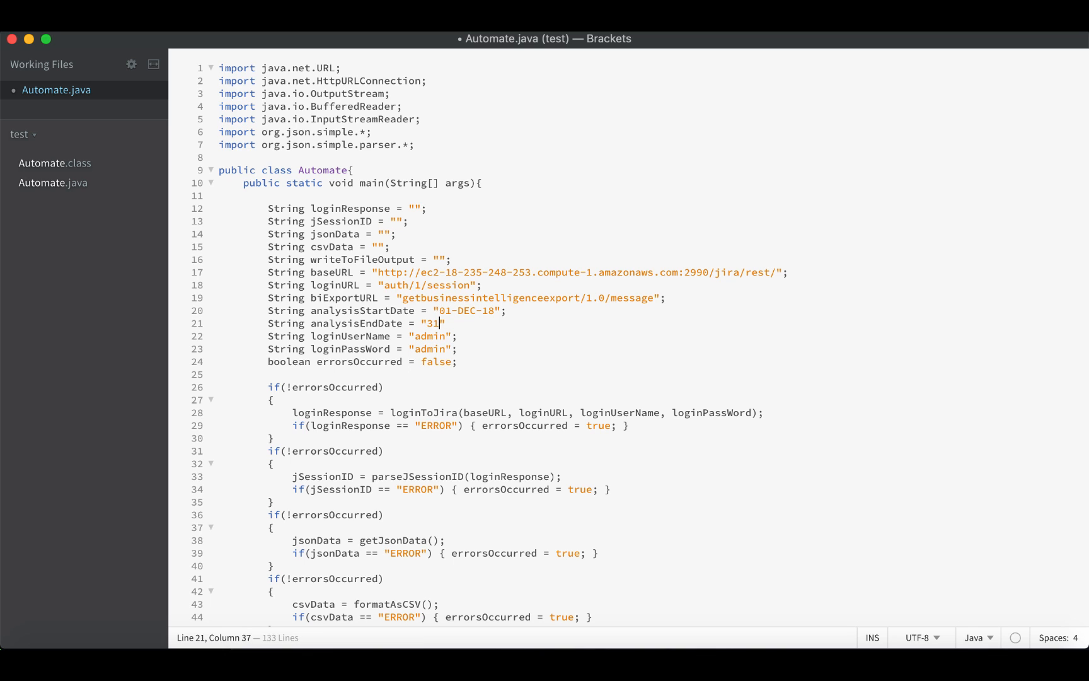
{"action": "type", "text": "-DEC-18"}
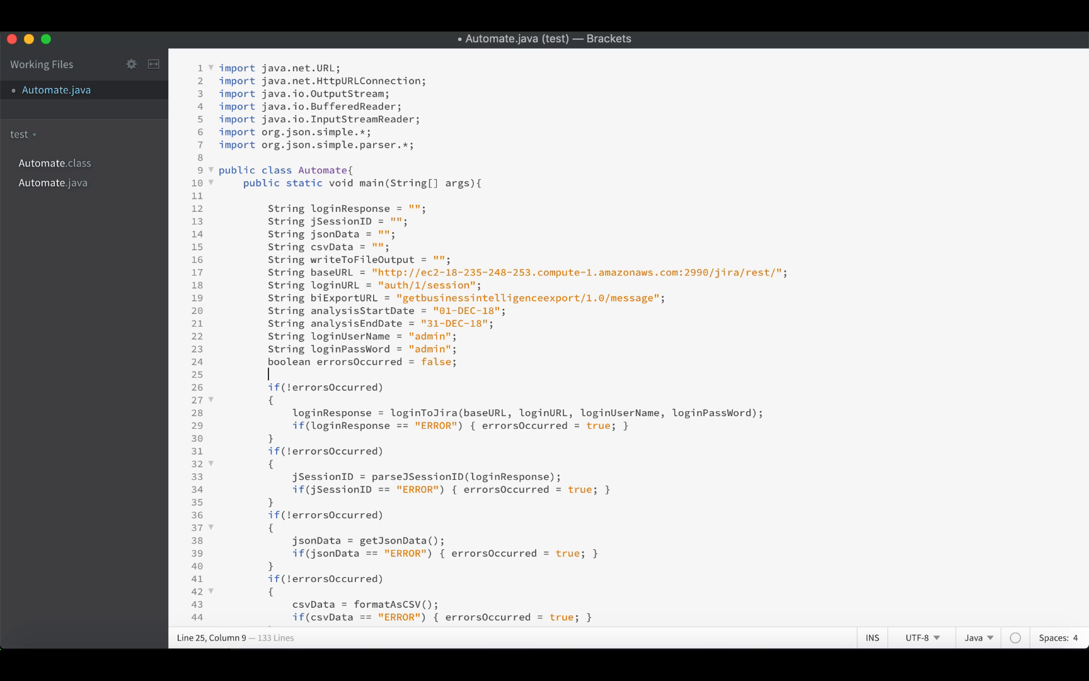
Step: Pass baseURL, biExportURL and jSessionID as arguments to the getJsonData call
{"action": "scroll", "scroll_direction": "down", "scroll_amount": 3}
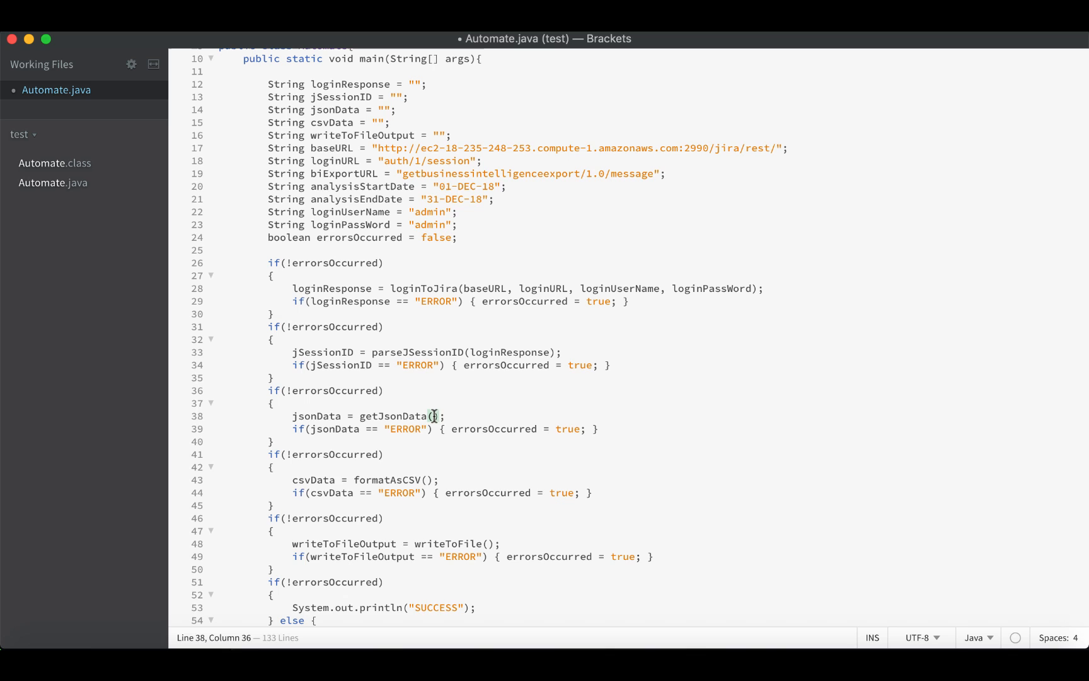
{"action": "type", "text": "baseURL, bi"}
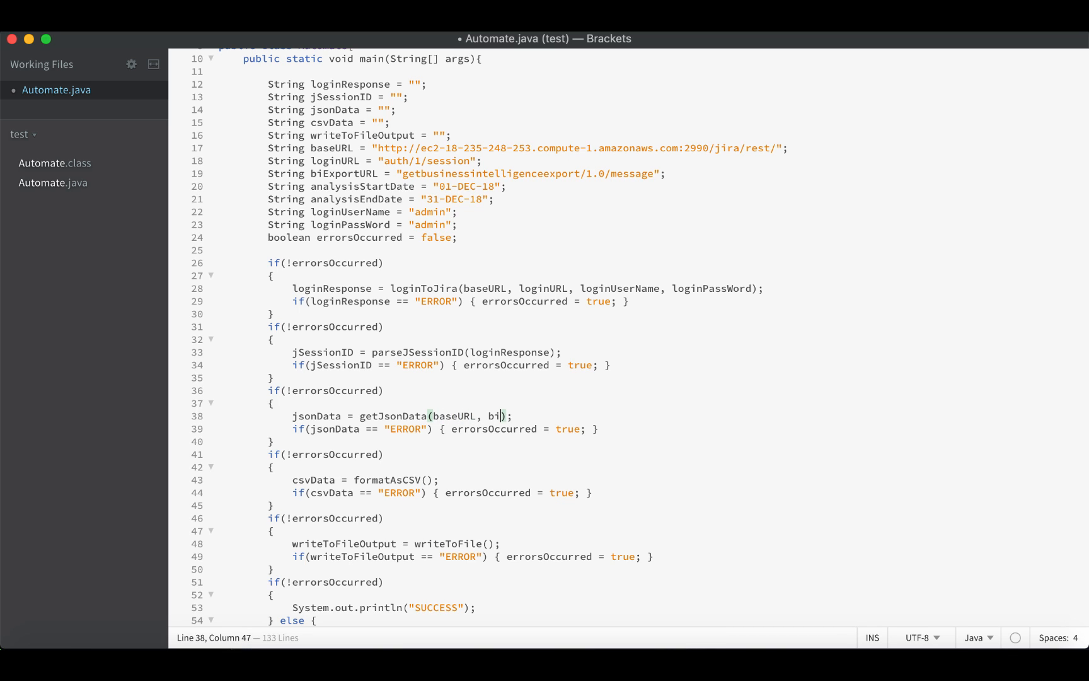
{"action": "type", "text": "ExportU"}
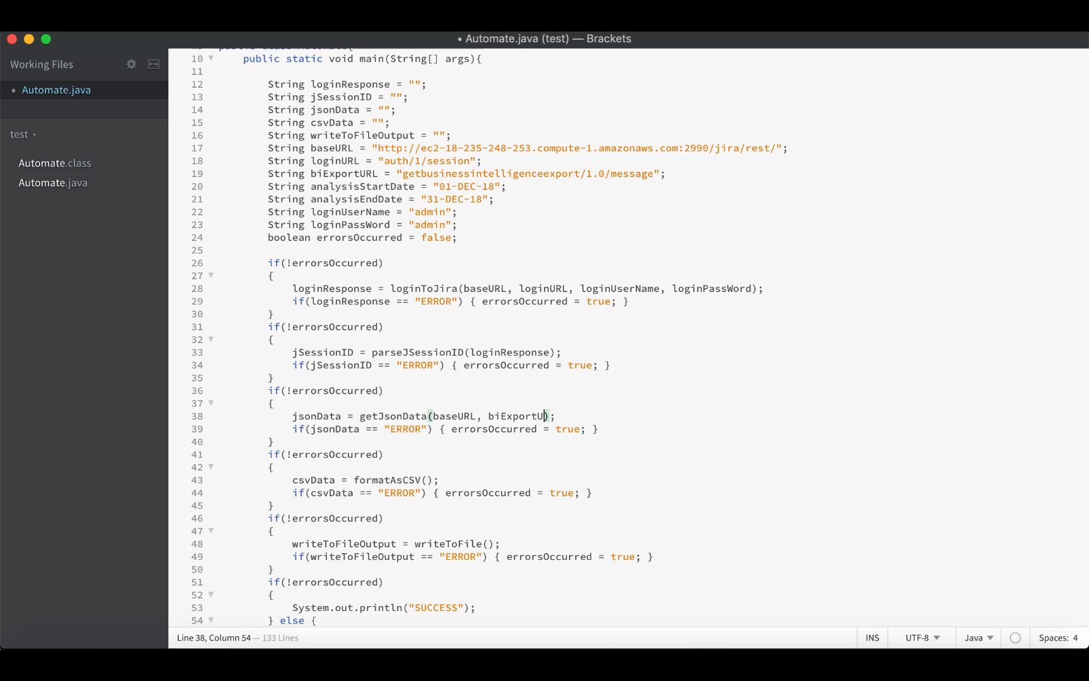
{"action": "type", "text": "RL,"}
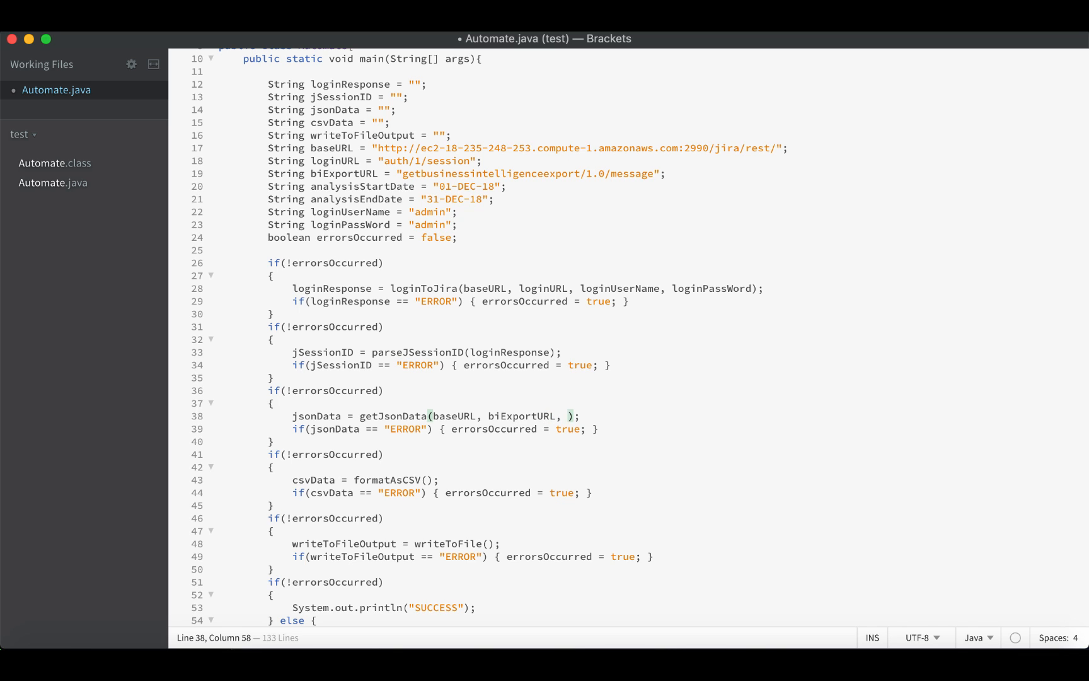
{"action": "type", "text": "jSessionID,"}
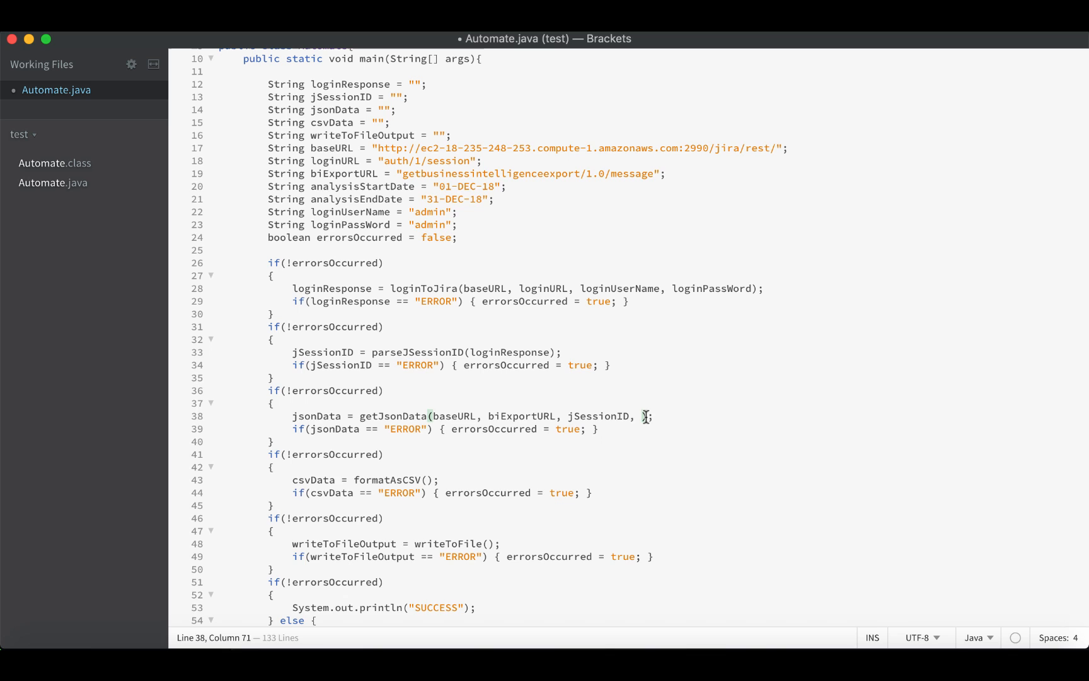
Step: Append analysisStartDate and analysisEndDate to the getJsonData call's arguments
{"action": "type", "text": "an"}
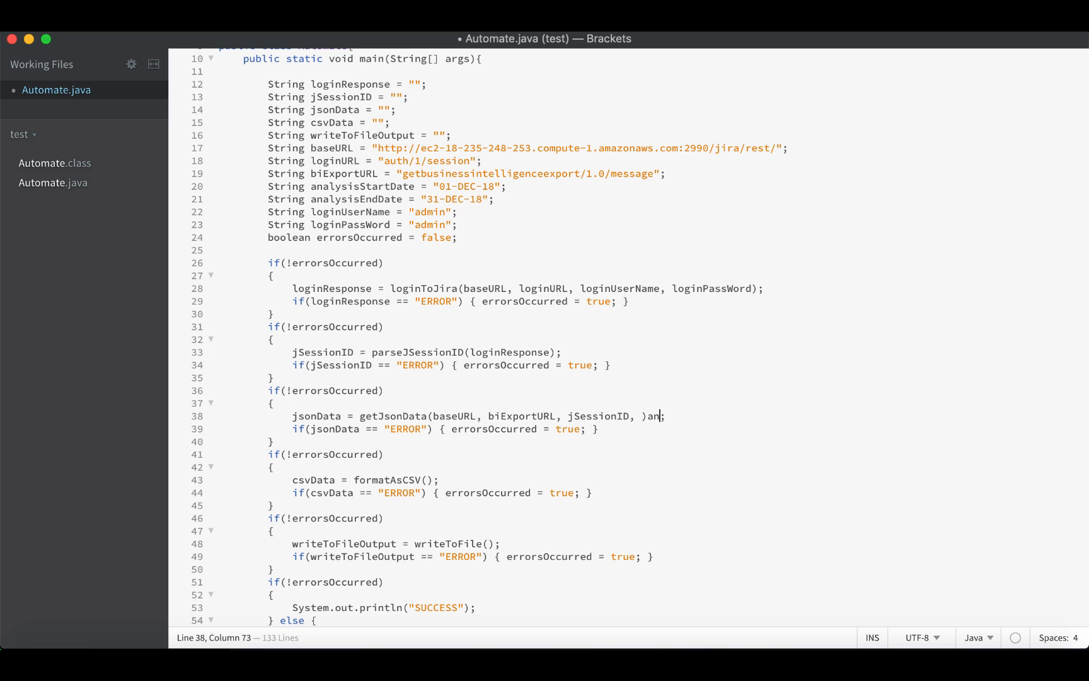
{"action": "key", "text": "Backspace"}
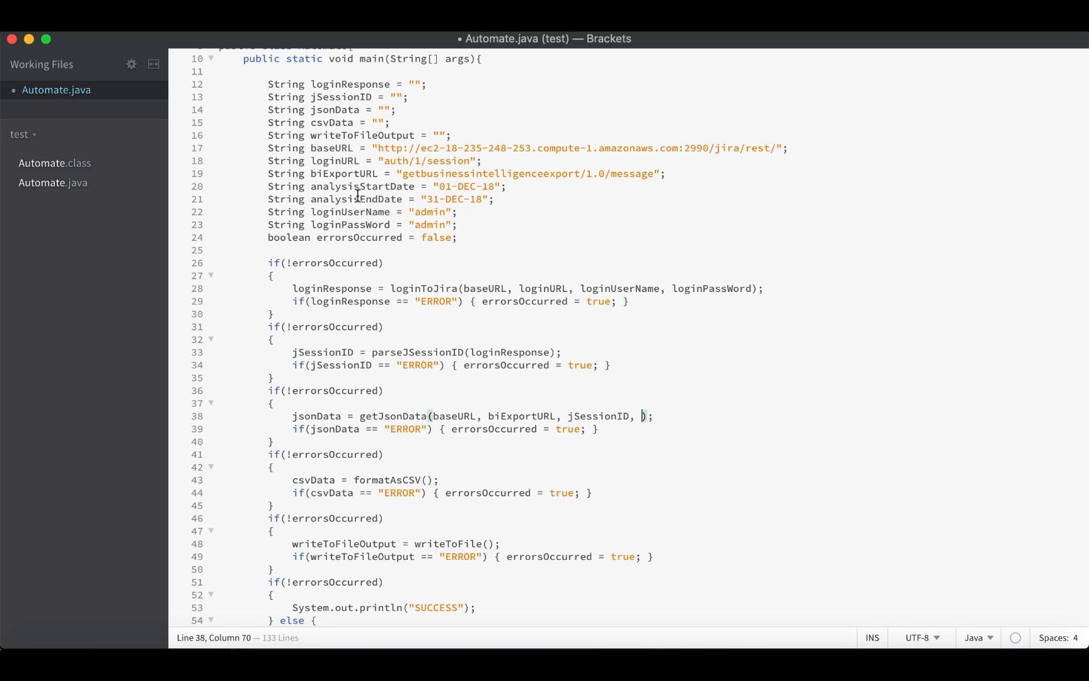
{"action": "double_click", "coordinate": [362, 186]}
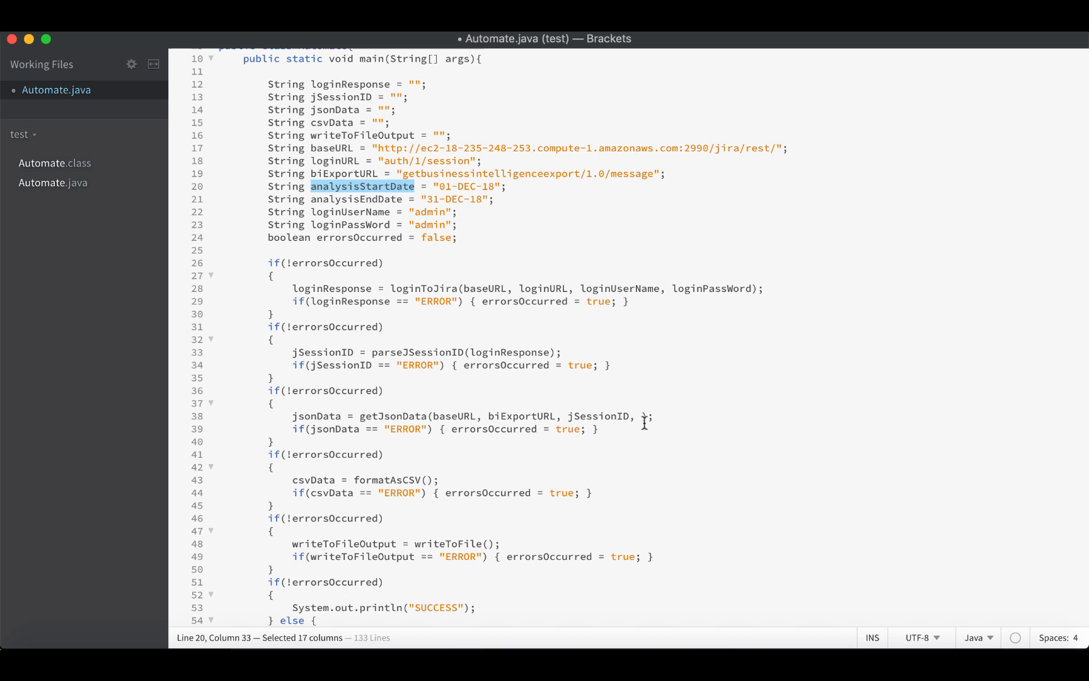
{"action": "type", "text": "analysisStartDate,"}
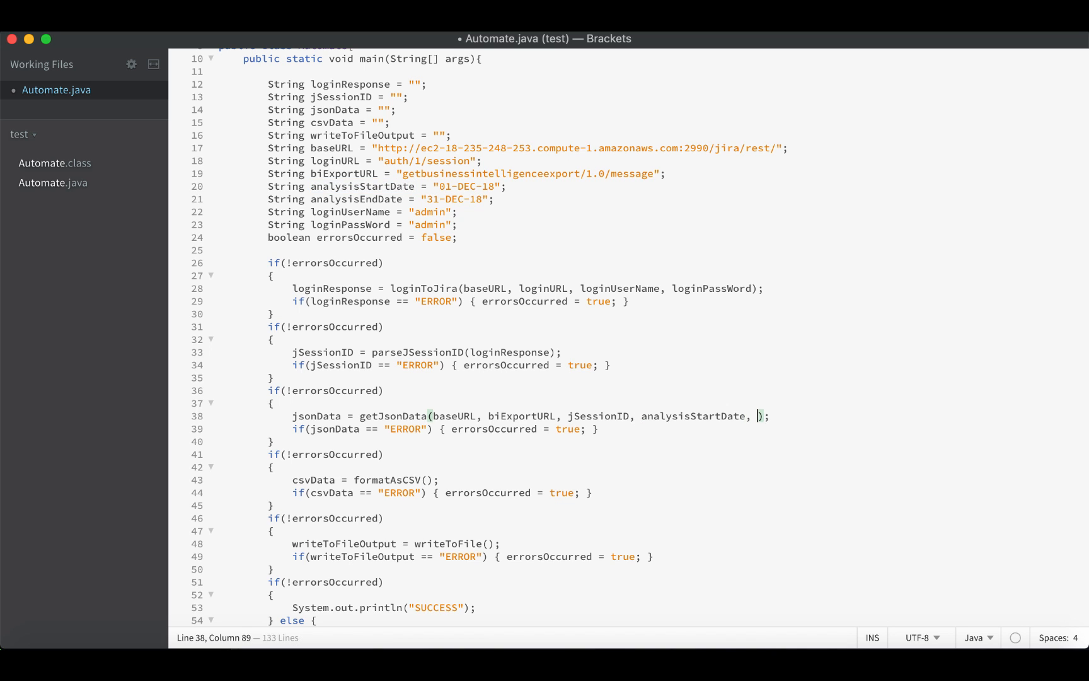
{"action": "double_click", "coordinate": [360, 199]}
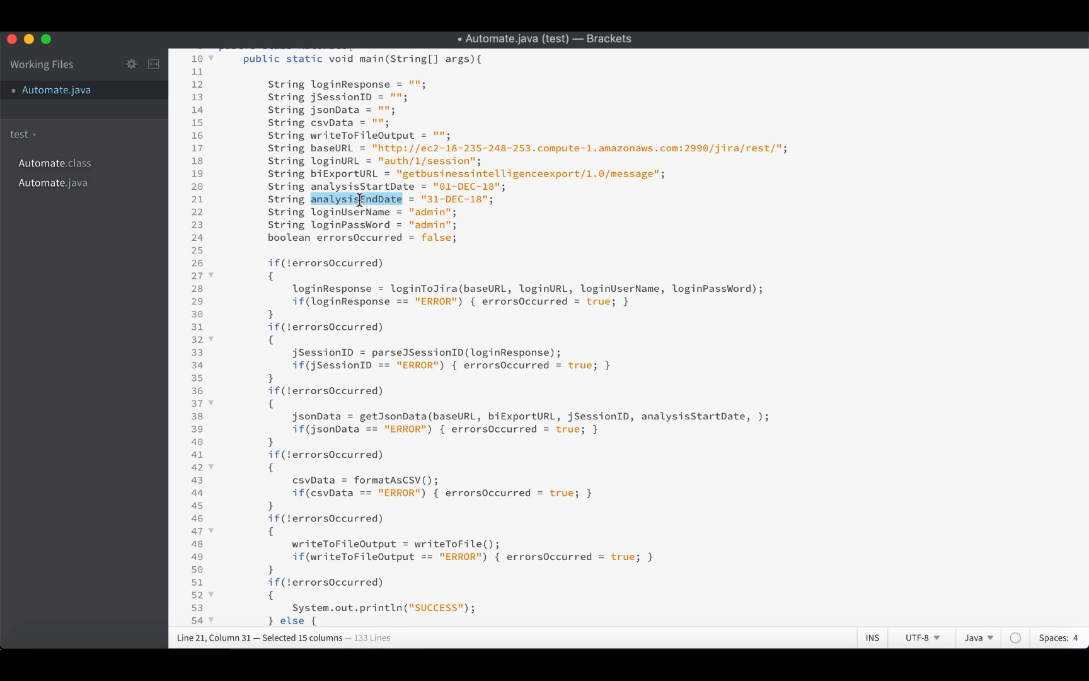
{"action": "type", "text": "analysisEndDate"}
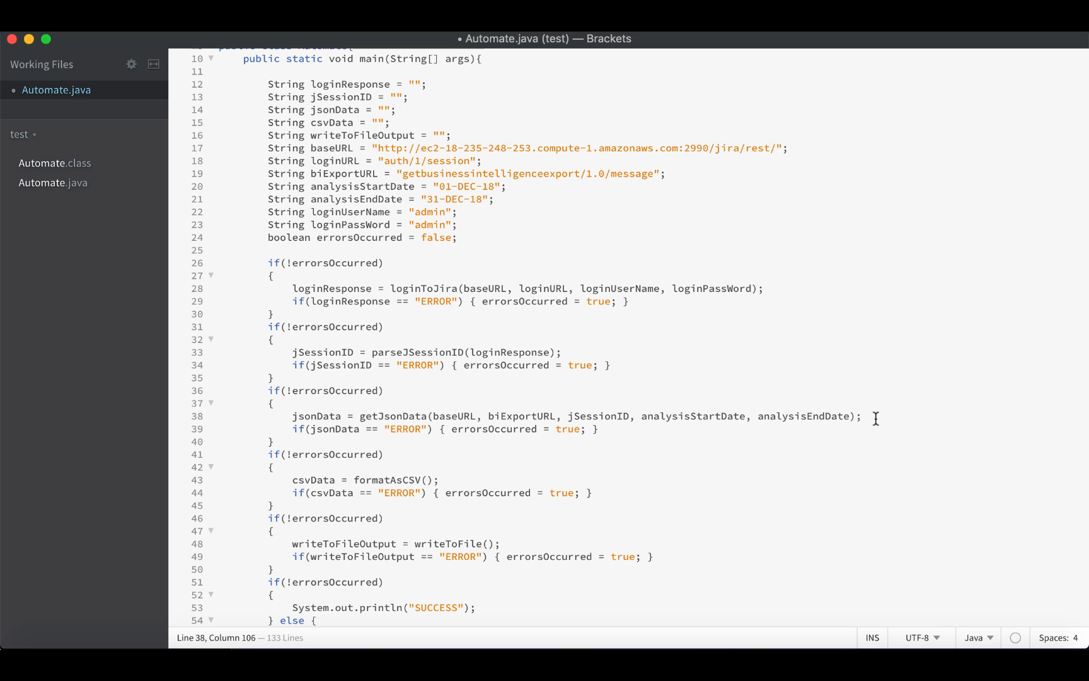
{"action": "mouse_move", "coordinate": [827, 425]}
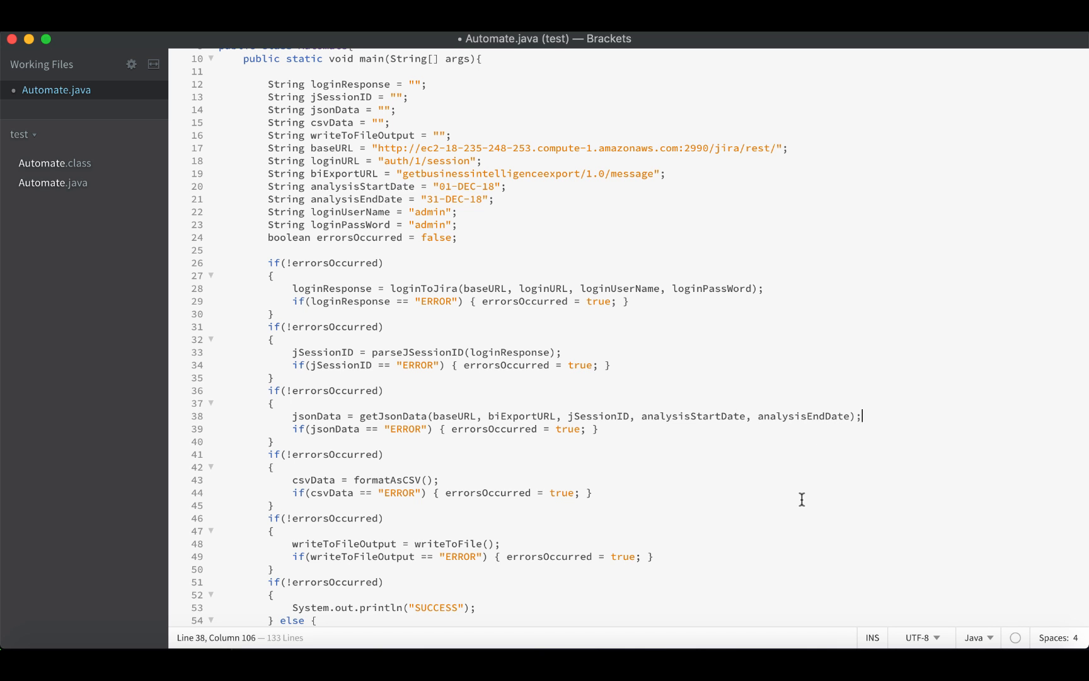
Step: Copy the call's five-argument list into the getJsonData method declaration
{"action": "scroll", "scroll_direction": "down", "scroll_amount": 3}
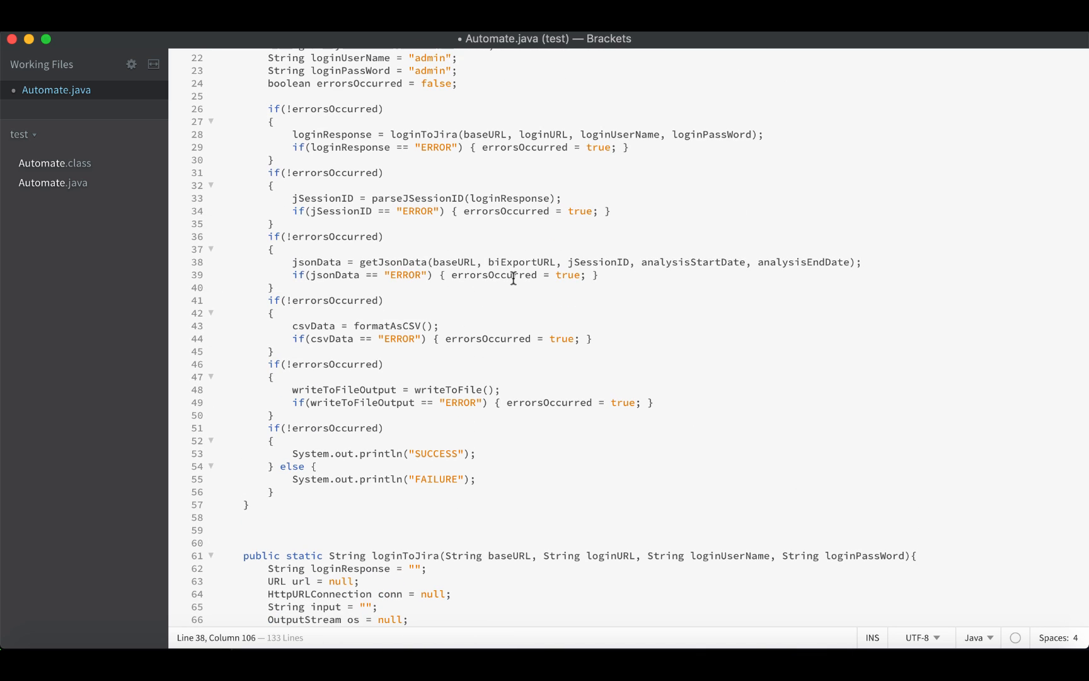
{"action": "left_click_drag", "start_coordinate": [432, 262], "coordinate": [843, 262]}
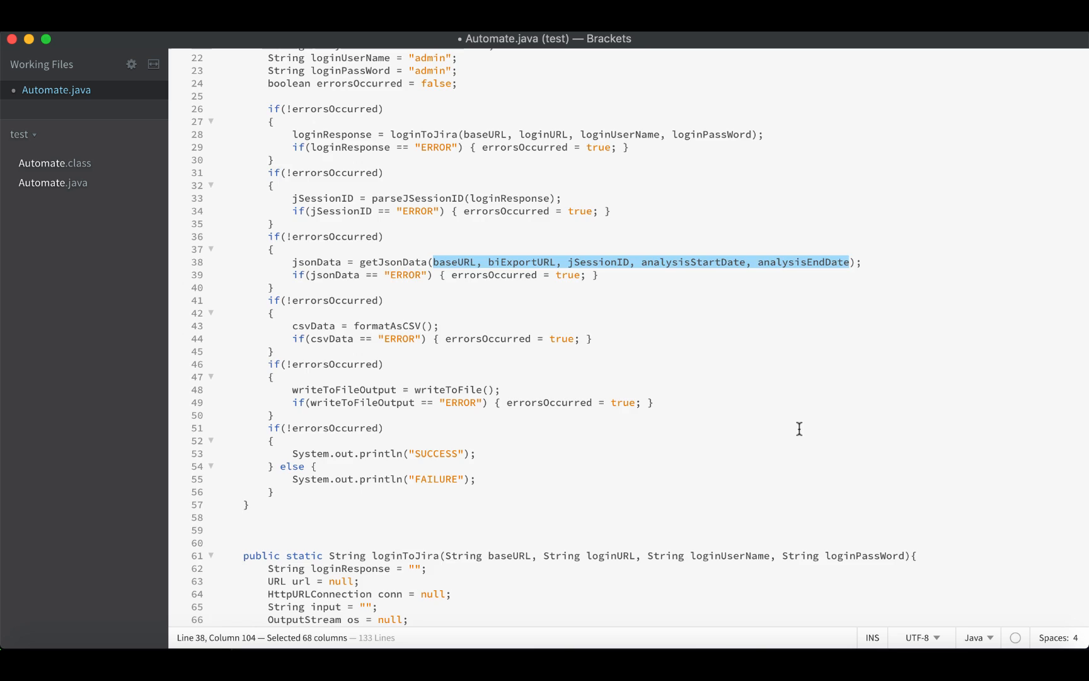
{"action": "scroll", "scroll_direction": "down", "scroll_amount": 3}
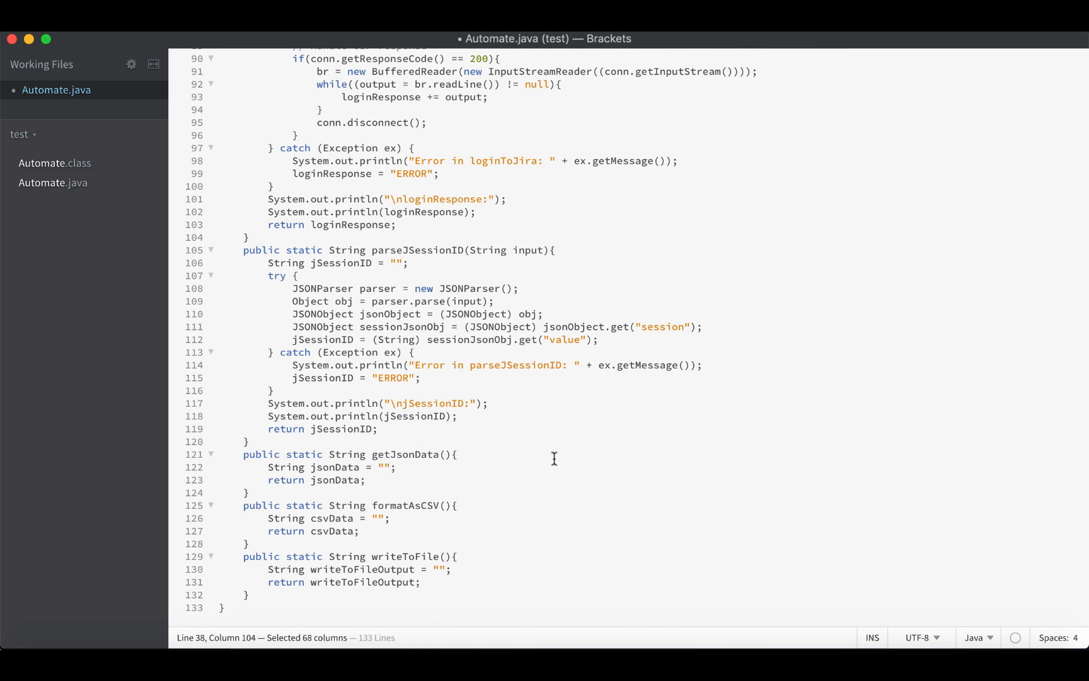
{"action": "type", "text": "baseURL, biExportURL, jSessionID, analysisStartDate, analysisEndDate"}
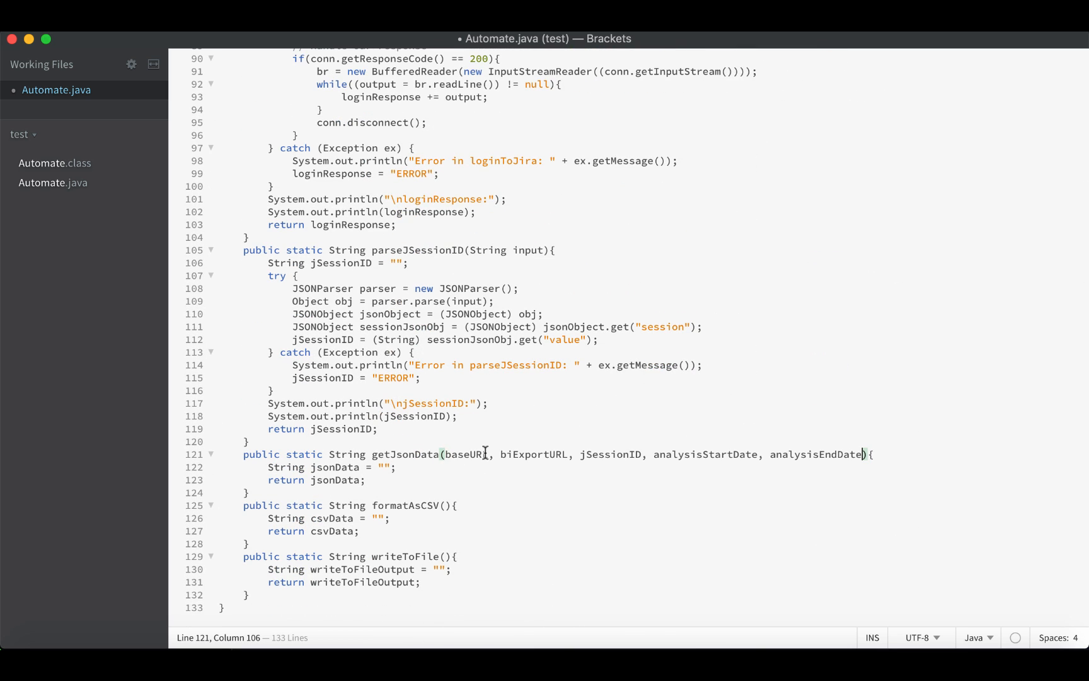
Step: Prefix each getJsonData parameter with String and start a new line after jsonData
{"action": "type", "text": "String"}
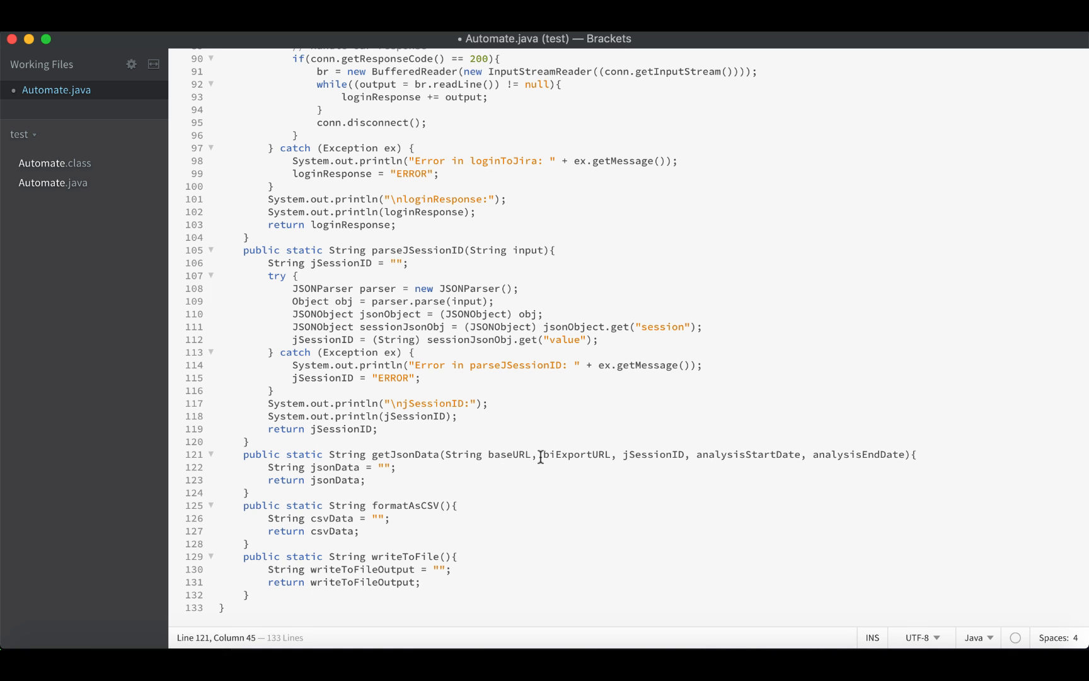
{"action": "double_click", "coordinate": [464, 454]}
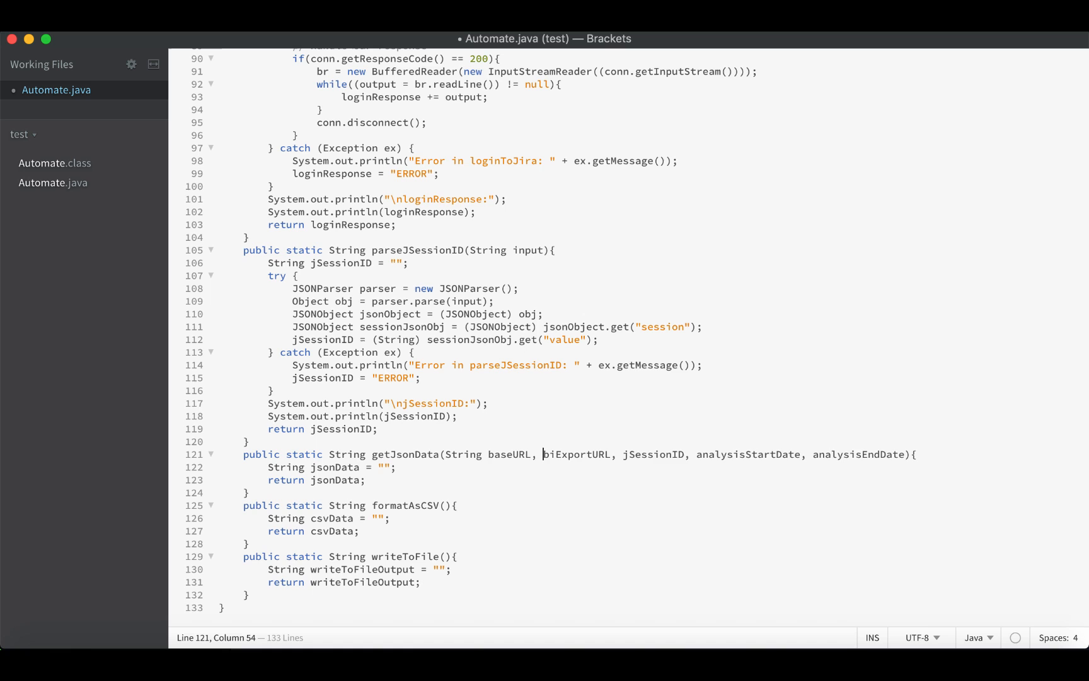
{"action": "type", "text": "String"}
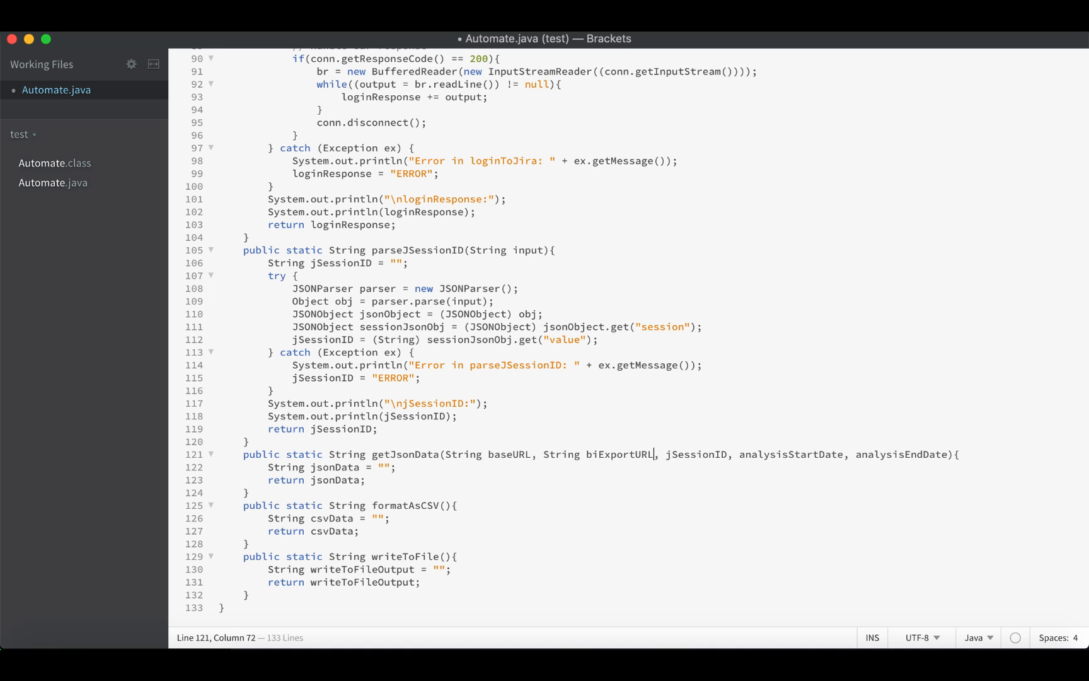
{"action": "type", "text": "String"}
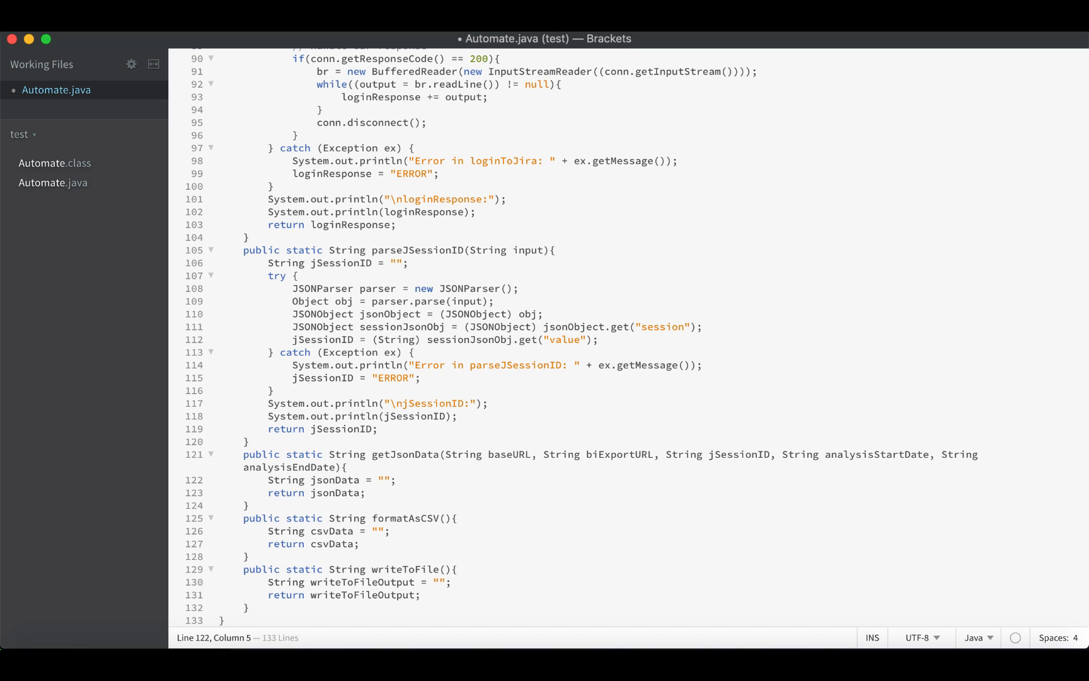
{"action": "left_click", "coordinate": [243, 481]}
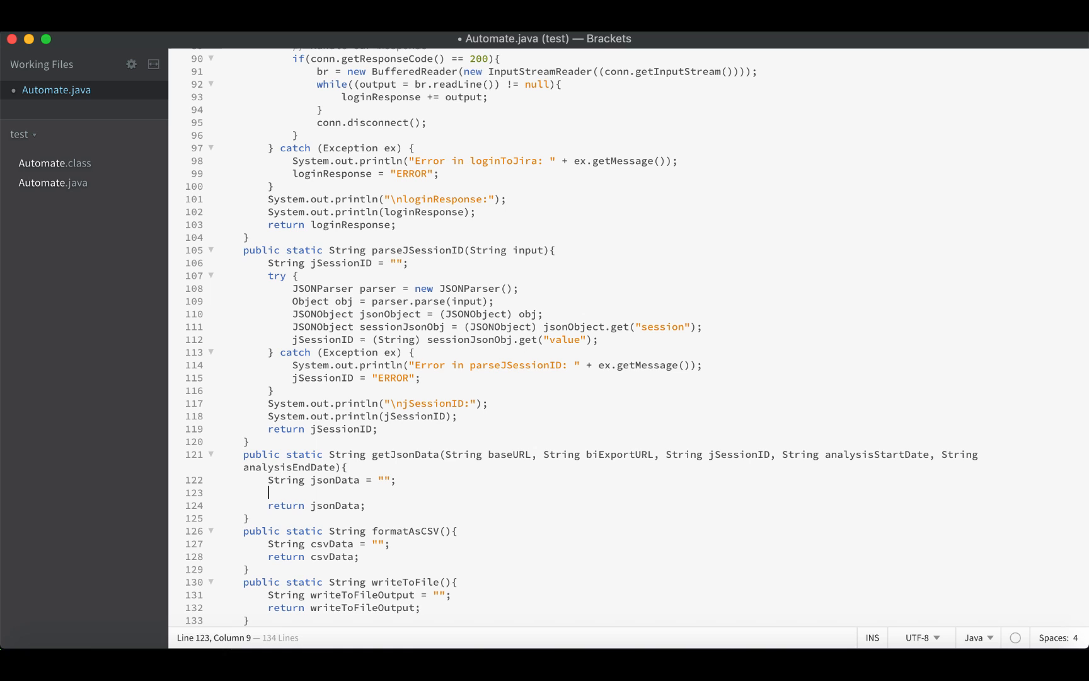
Step: Add a try/catch logging getJsonData errors, setting jsonData to "ERROR" and printing jsonData
{"action": "type", "text": "try {"}
{"action": "type", "text": "} catch (Exception ex){"}
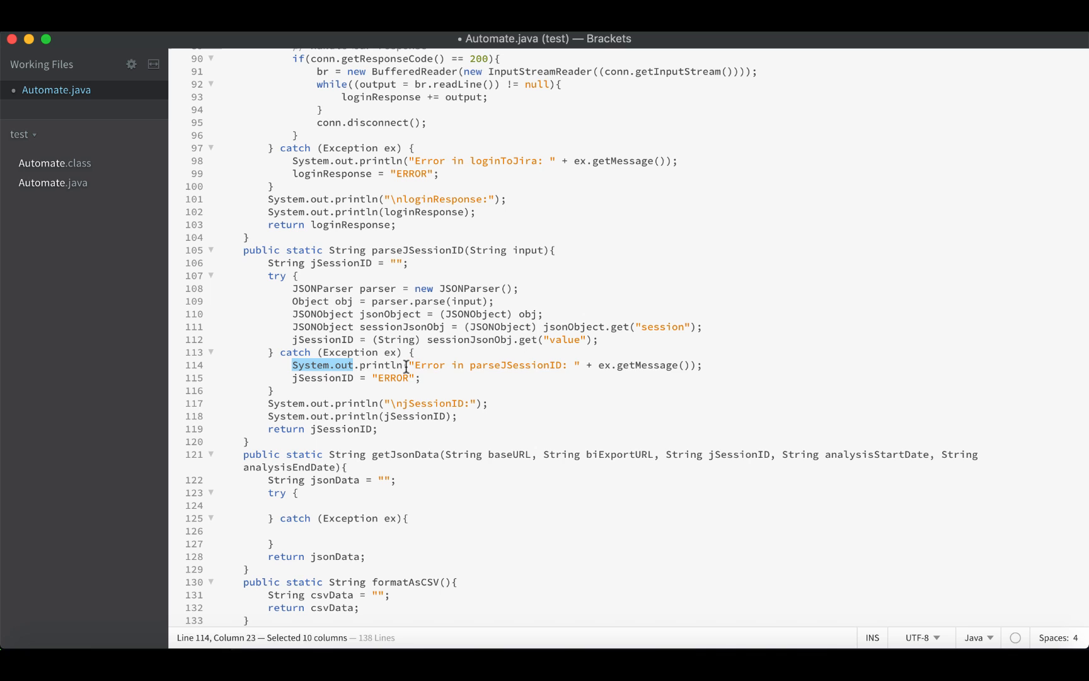
{"action": "left_click_drag", "start_coordinate": [360, 364], "coordinate": [446, 377]}
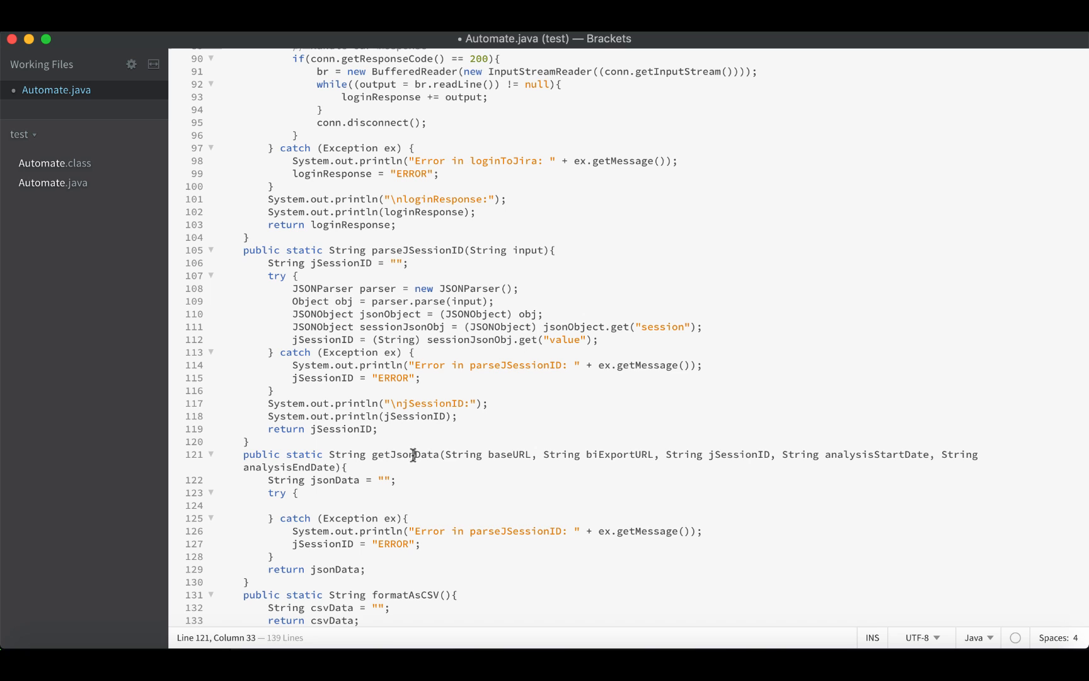
{"action": "double_click", "coordinate": [518, 531]}
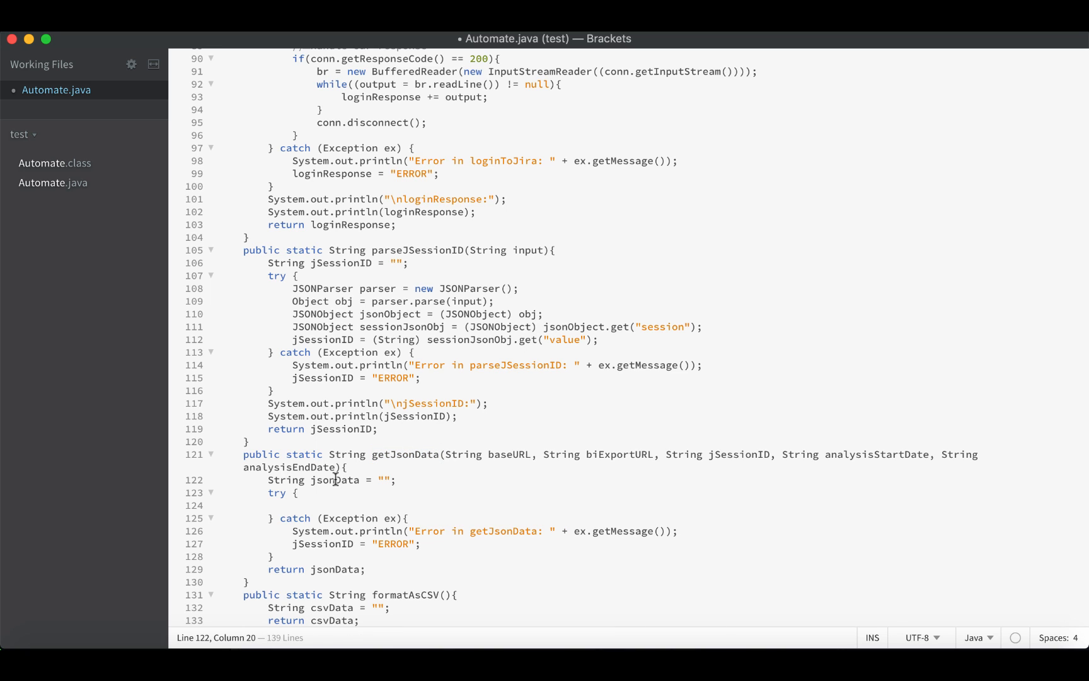
{"action": "double_click", "coordinate": [335, 481]}
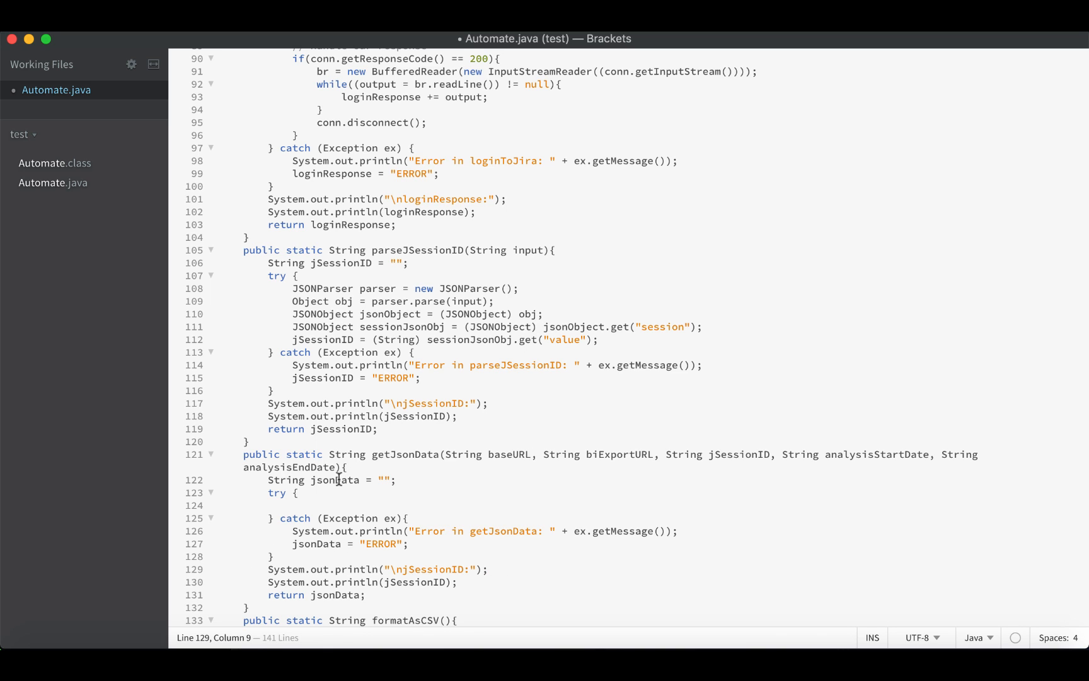
{"action": "double_click", "coordinate": [335, 480]}
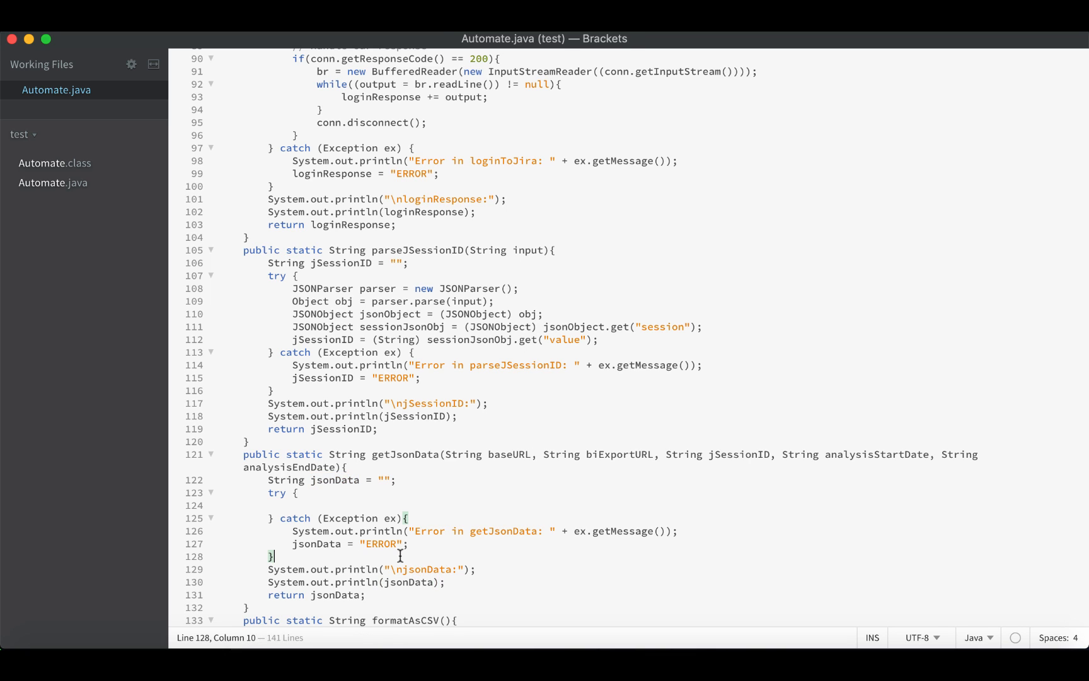
{"action": "mouse_move", "coordinate": [420, 531]}
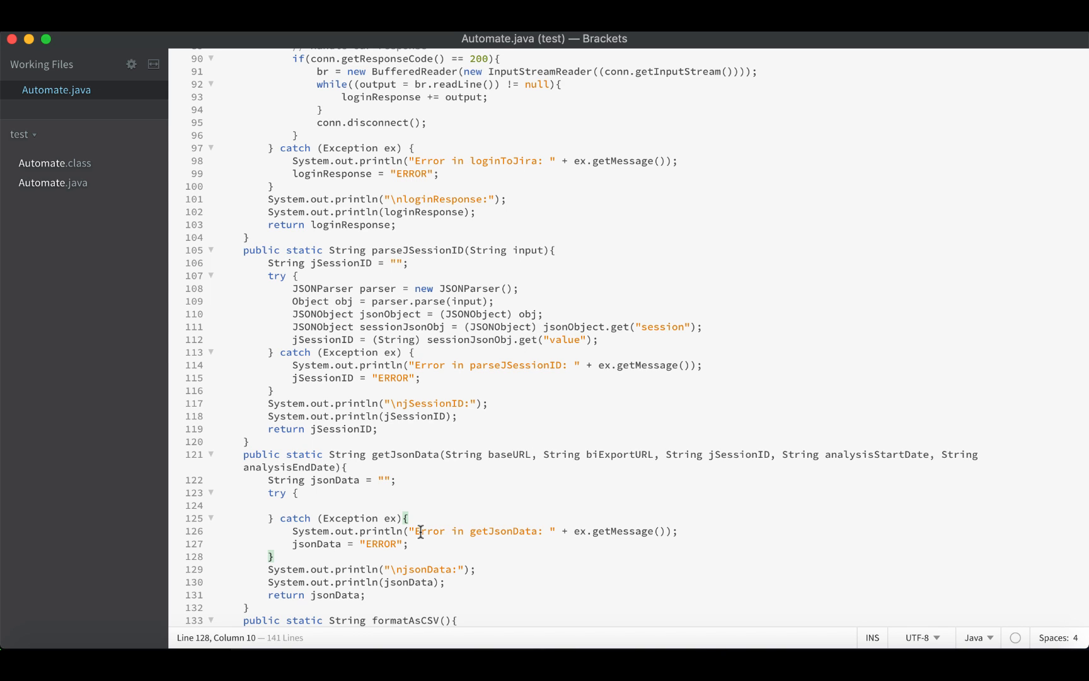
{"action": "mouse_move", "coordinate": [320, 504]}
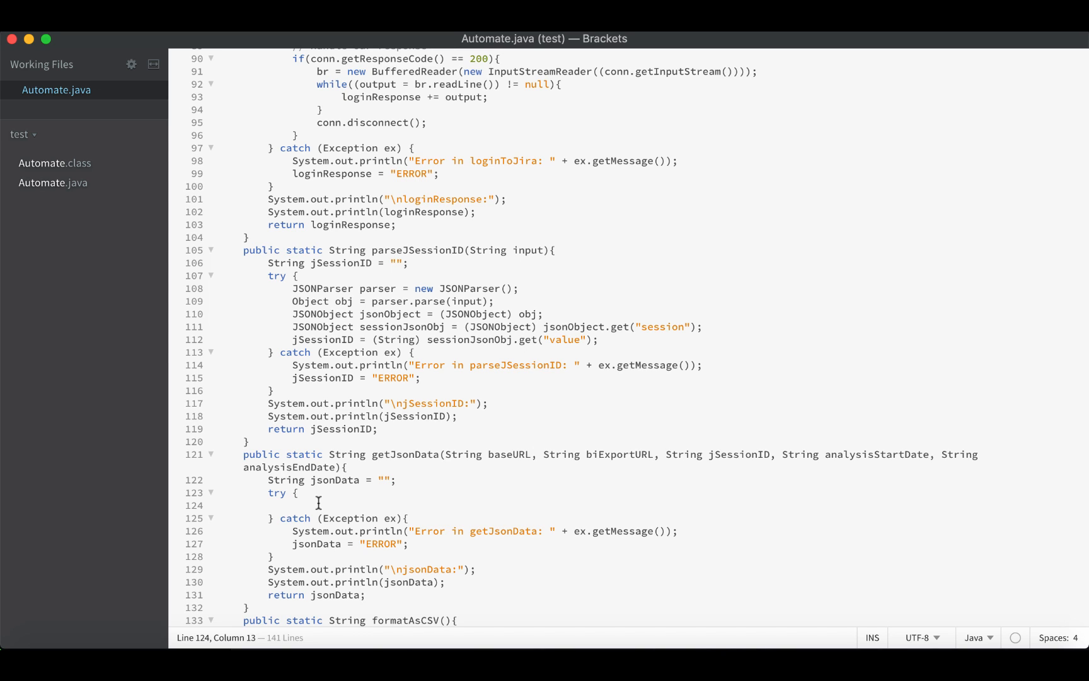
Step: Build url in the try block as new URL(baseURL + biExportURL ...)
{"action": "left_click", "coordinate": [294, 505]}
{"action": "type", "text": "URL u"}
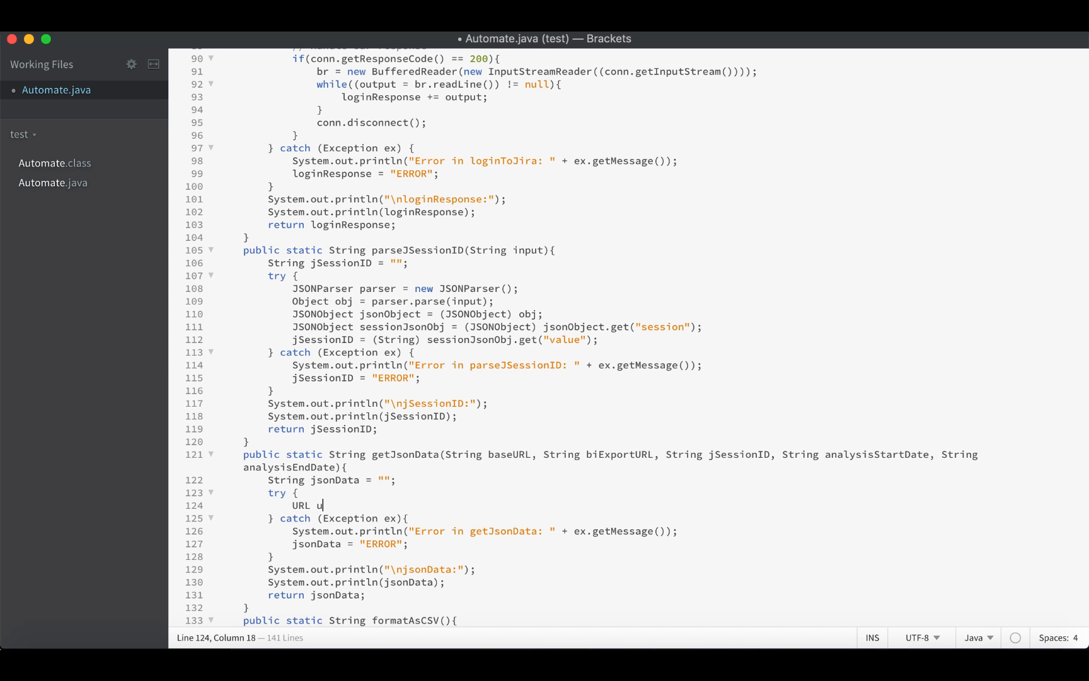
{"action": "type", "text": "rl ="}
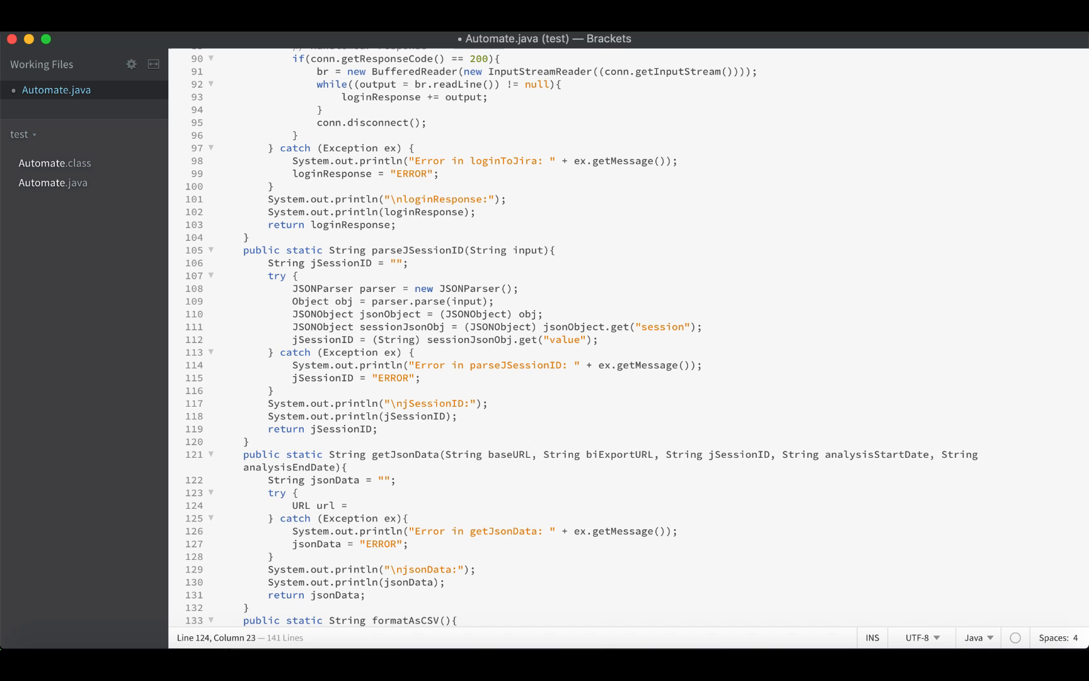
{"action": "type", "text": "new URL(b"}
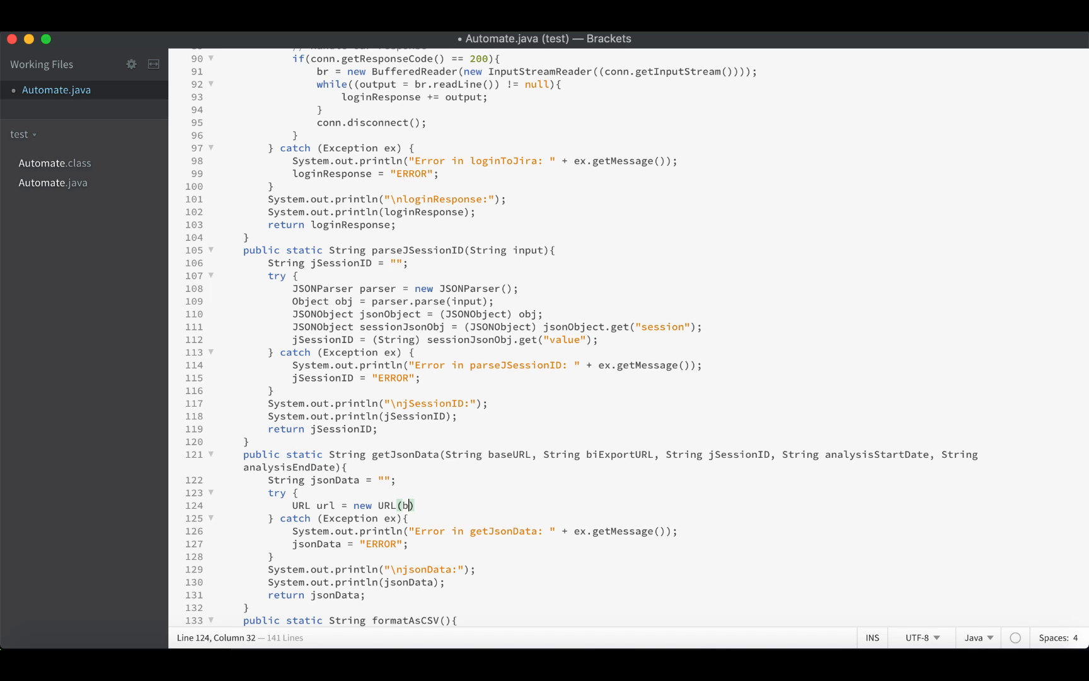
{"action": "type", "text": "aseURL"}
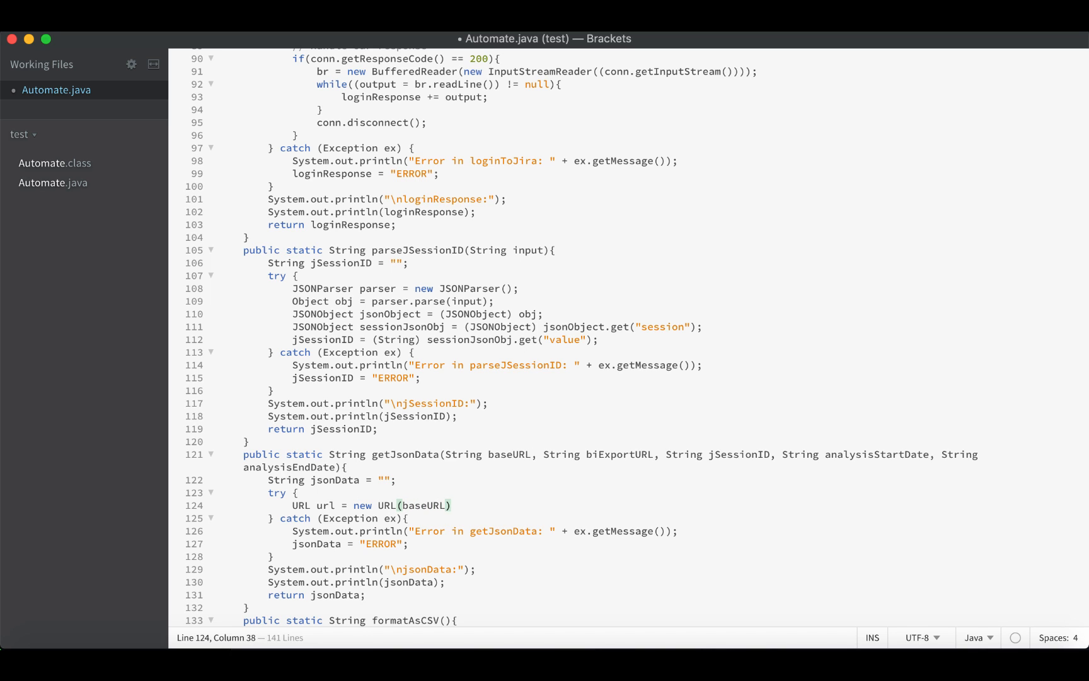
{"action": "type", "text": "+"}
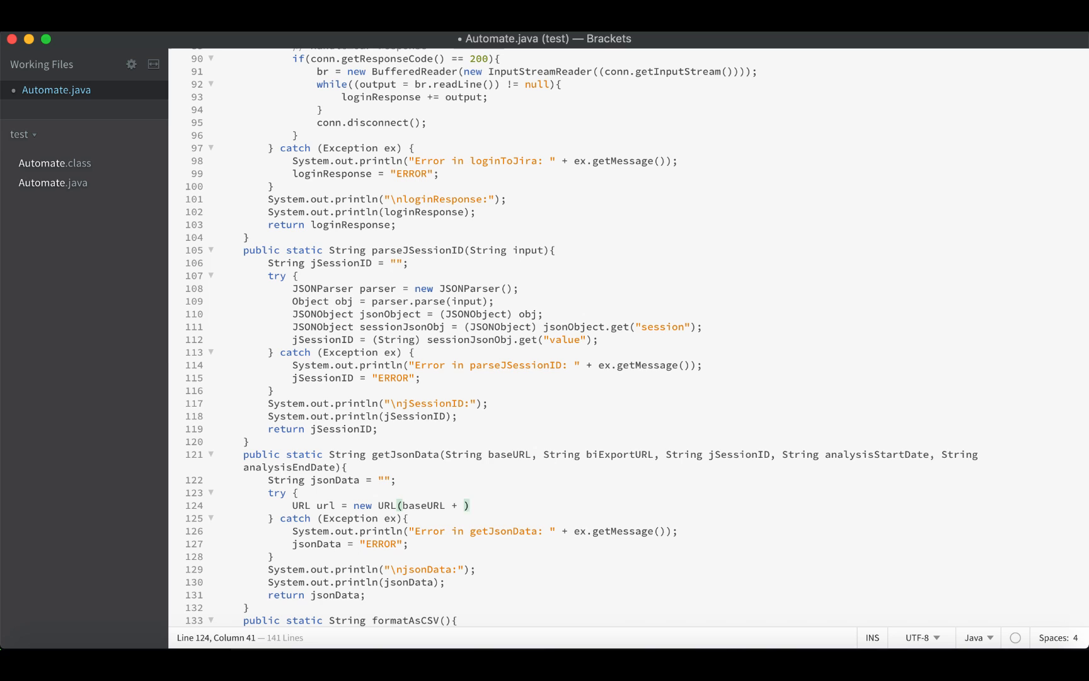
{"action": "type", "text": "biExportURL +"}
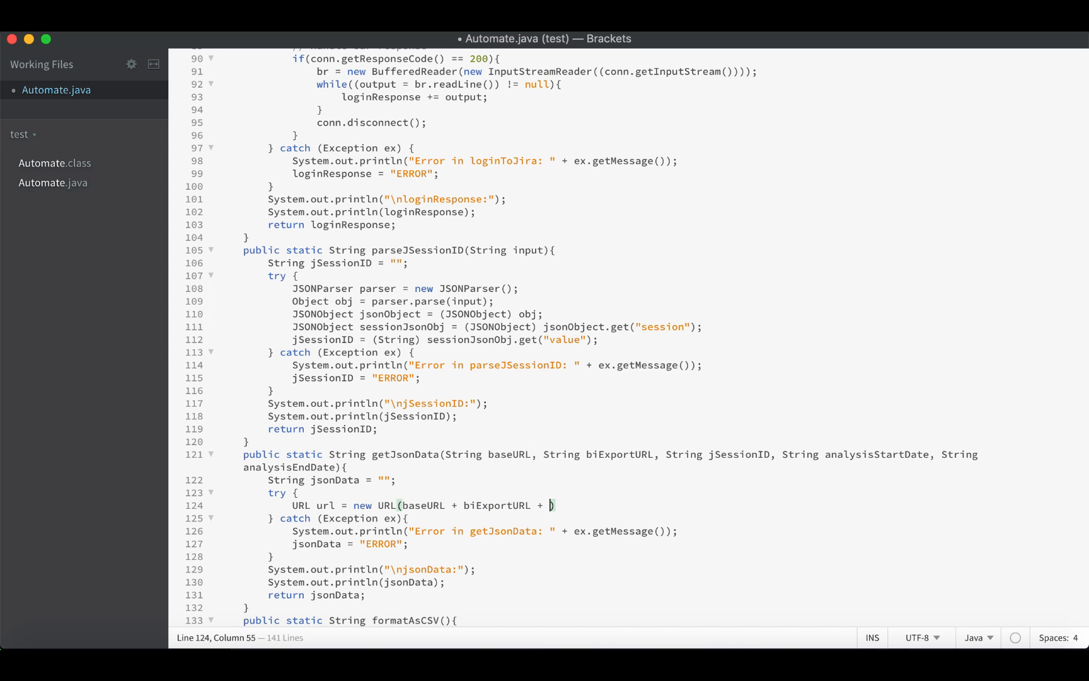
Step: Append ?startDate= analysisStartDate and &endDate= analysisEndDate query parameters to the URL
{"action": "type", "text": "\"?\""}
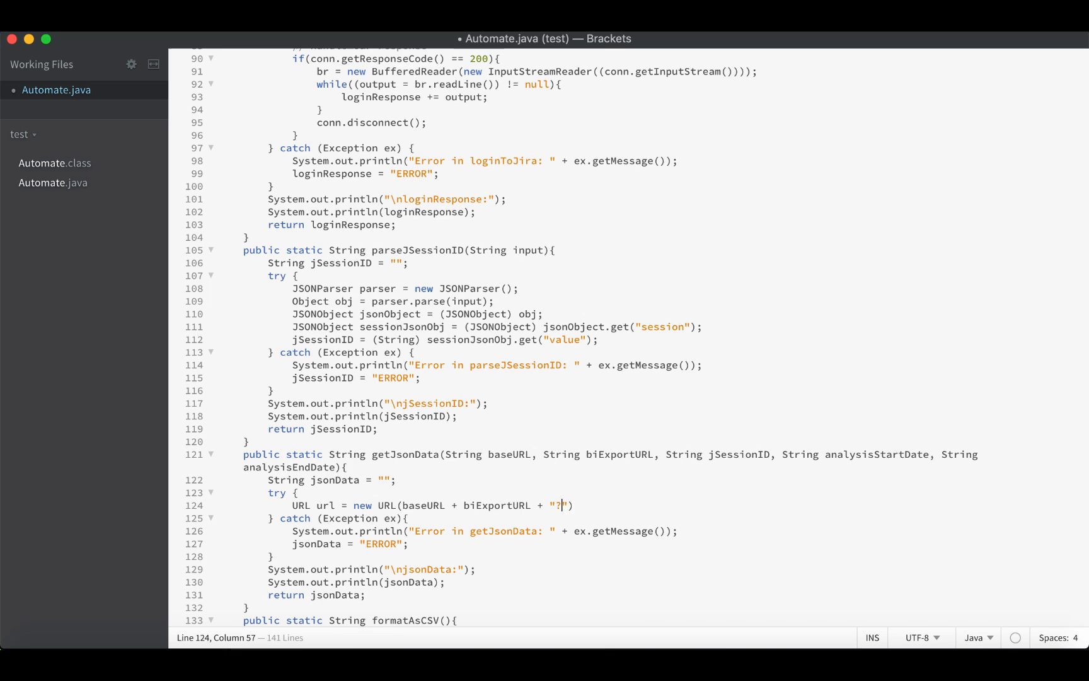
{"action": "type", "text": "startDate="}
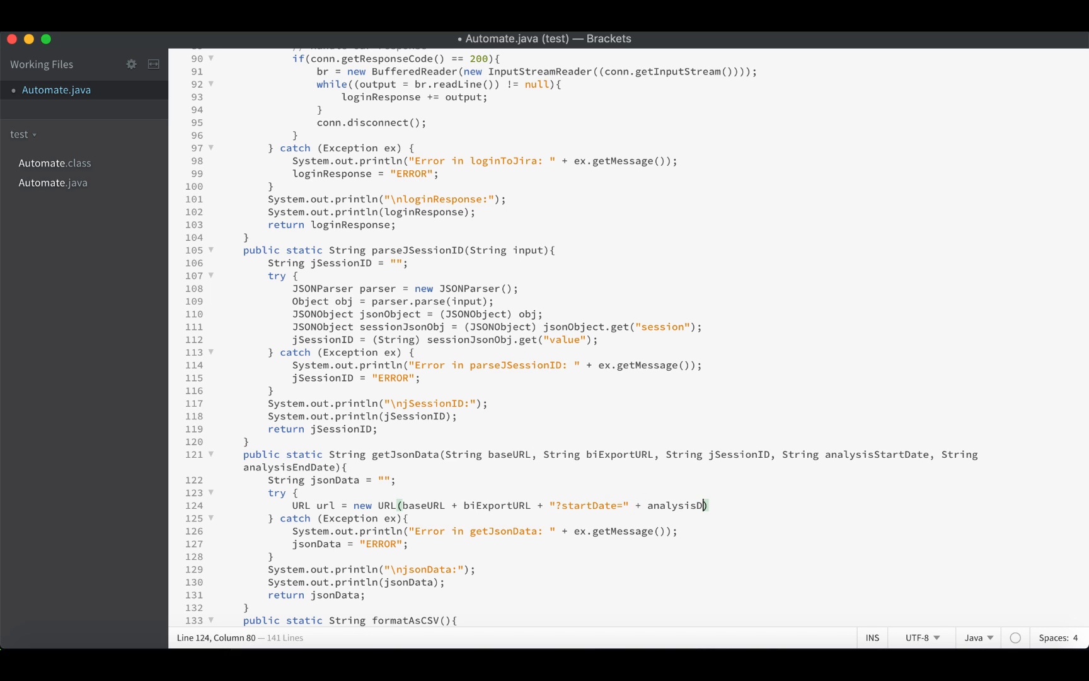
{"action": "type", "text": "tartDate"}
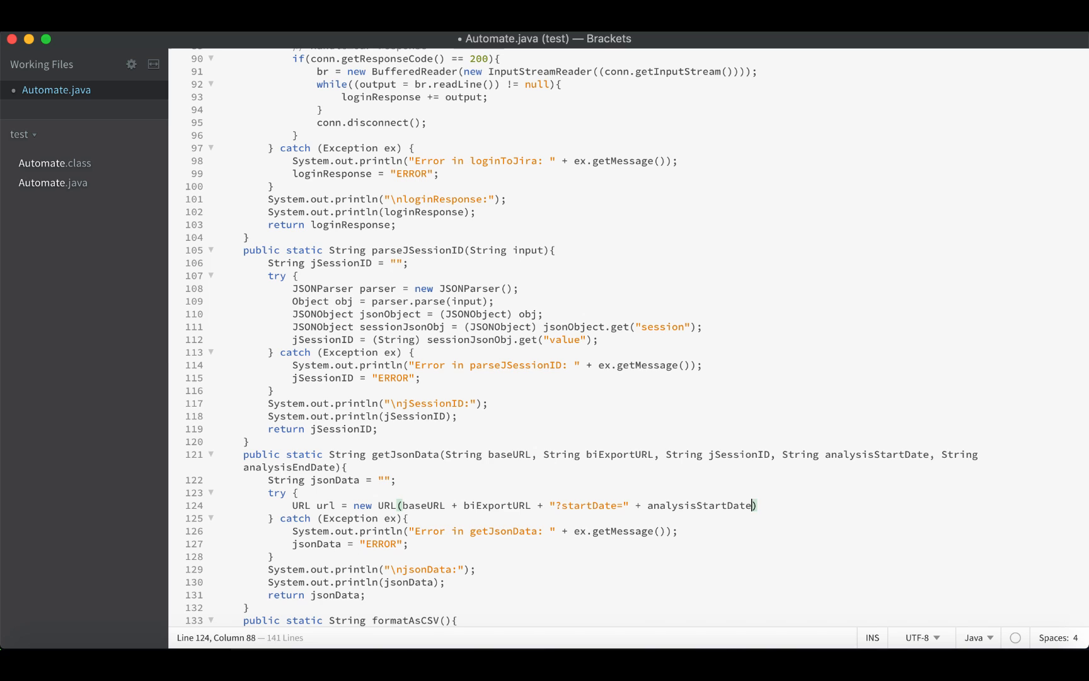
{"action": "type", "text": "+ \"\""}
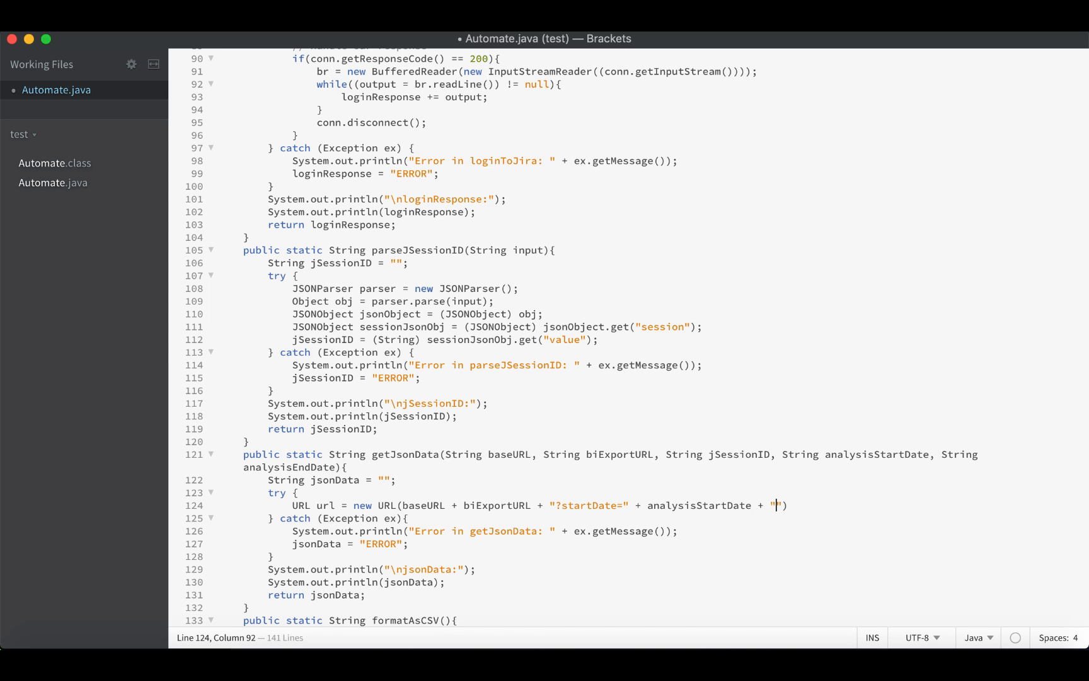
{"action": "type", "text": "&endDate="}
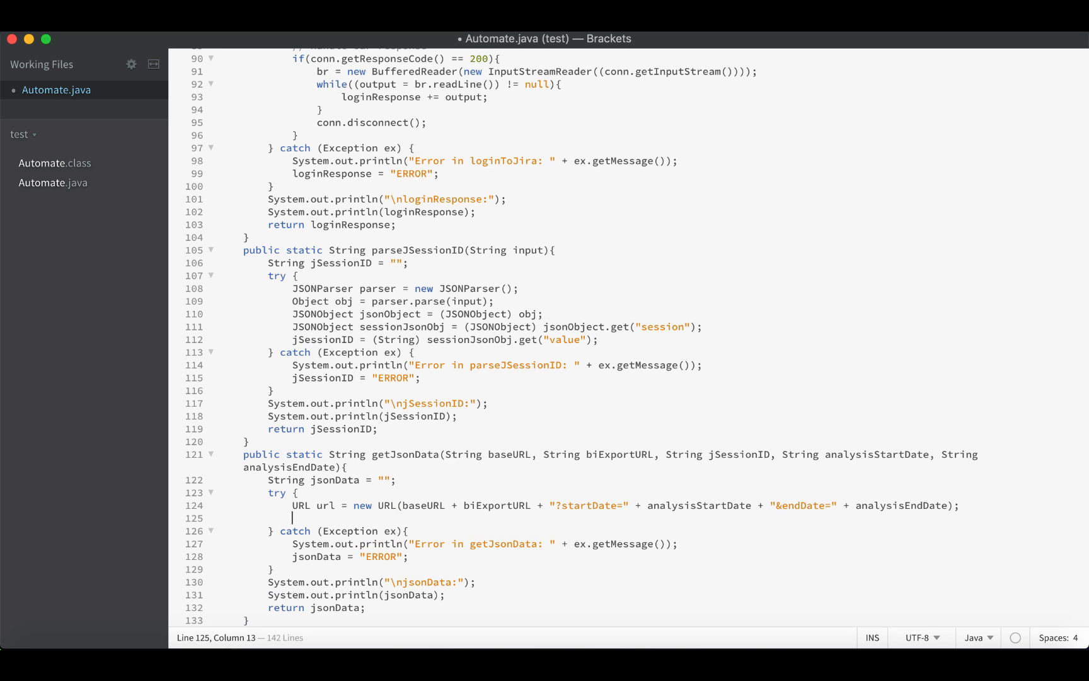
Step: Declare String cookie = "JSESSIONID=" + jSessionID after the URL line
{"action": "type", "text": "String c"}
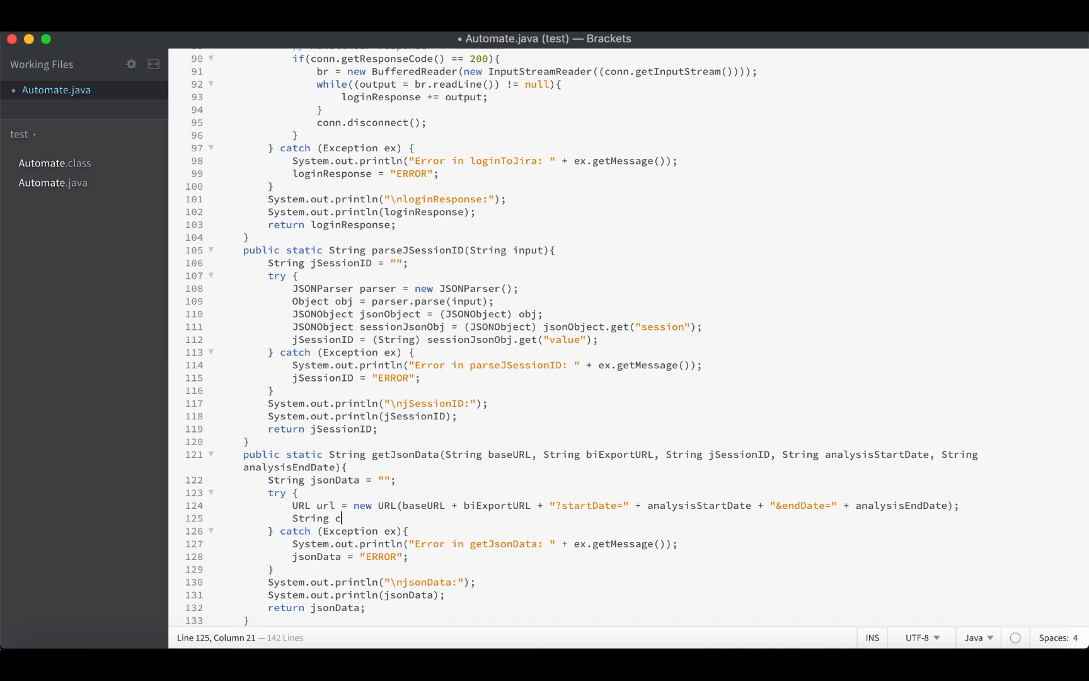
{"action": "type", "text": "ookie ="}
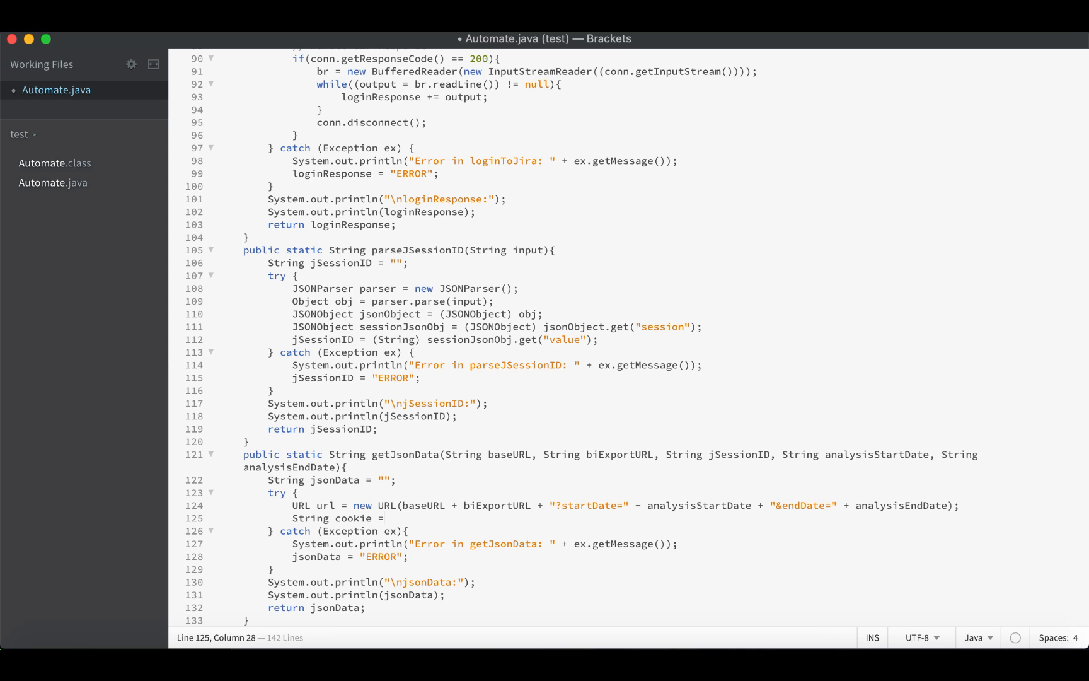
{"action": "type", "text": "\"JSE\""}
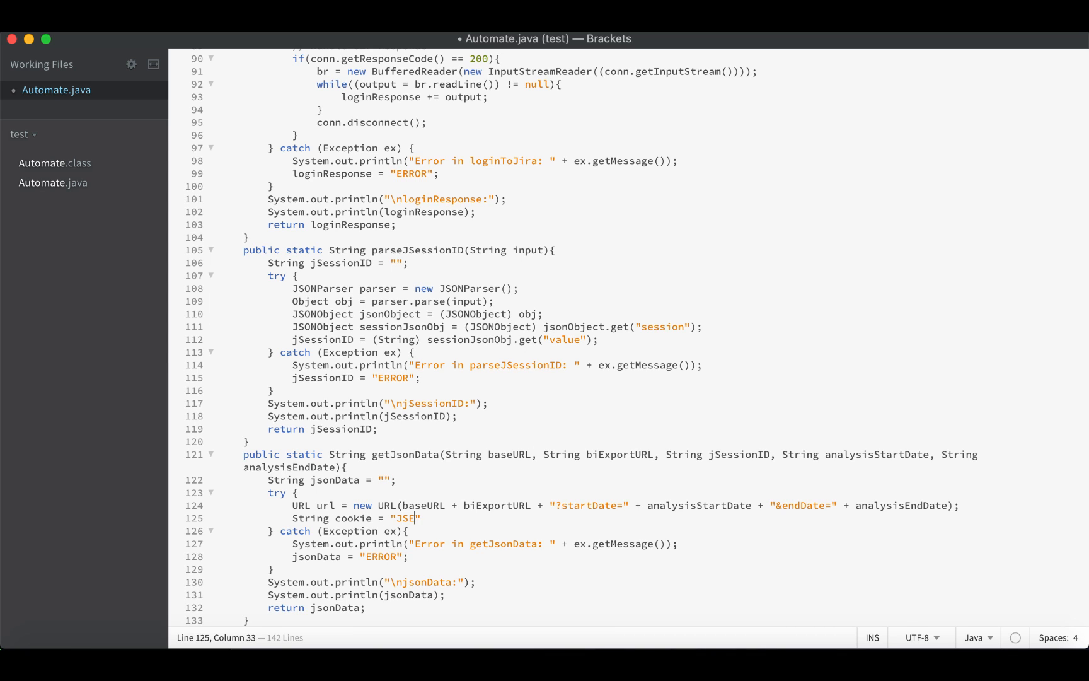
{"action": "type", "text": "SSIONID="}
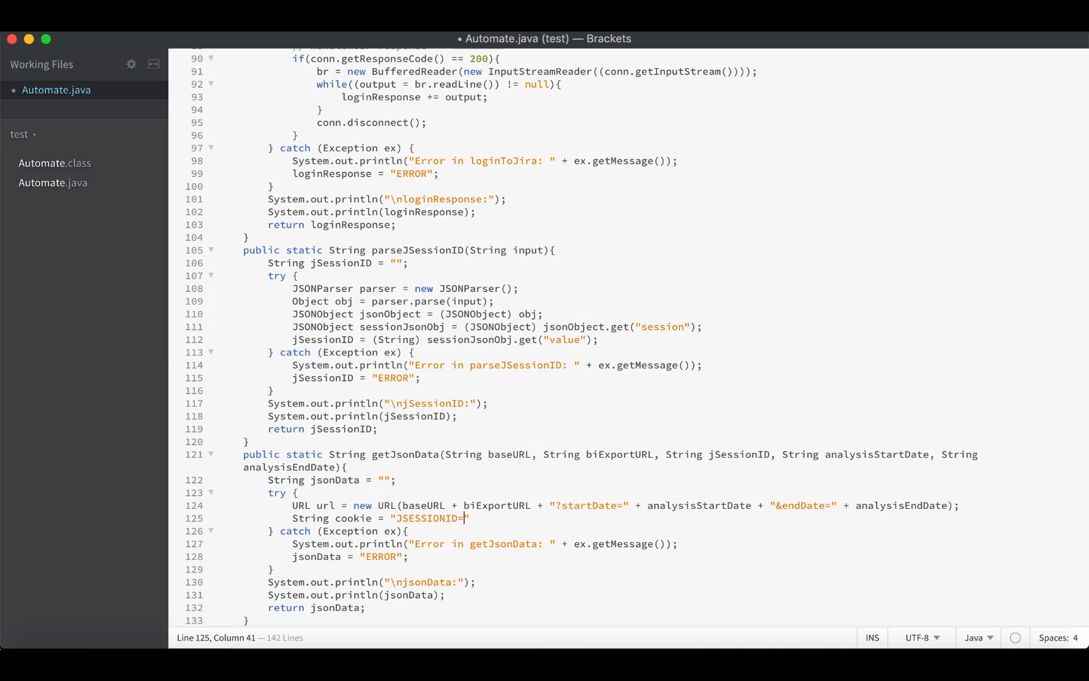
{"action": "type", "text": "+"}
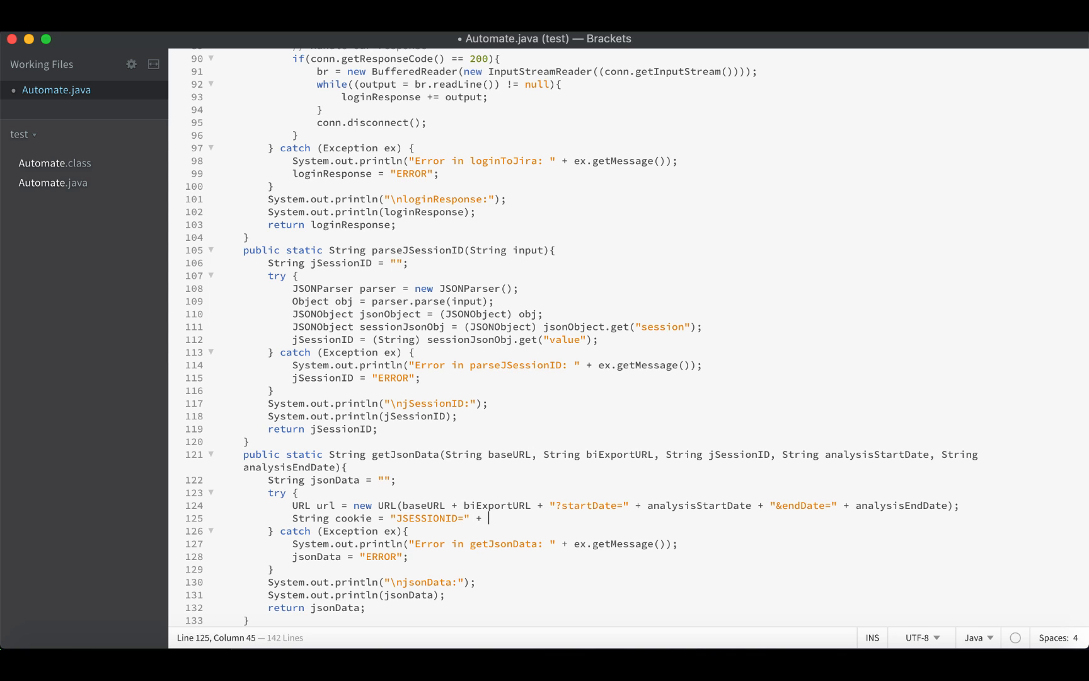
{"action": "type", "text": "jSessioN"}
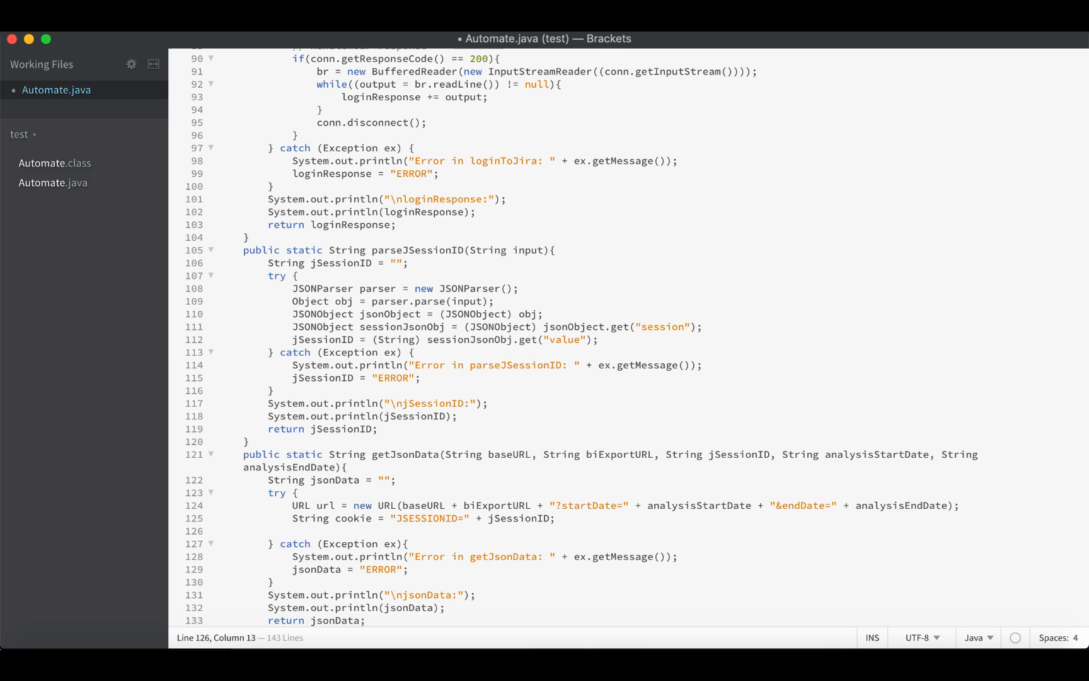
Step: Declare HttpURLConnection conn = (HttpURLConnection) url.openConnection()
{"action": "type", "text": "H"}
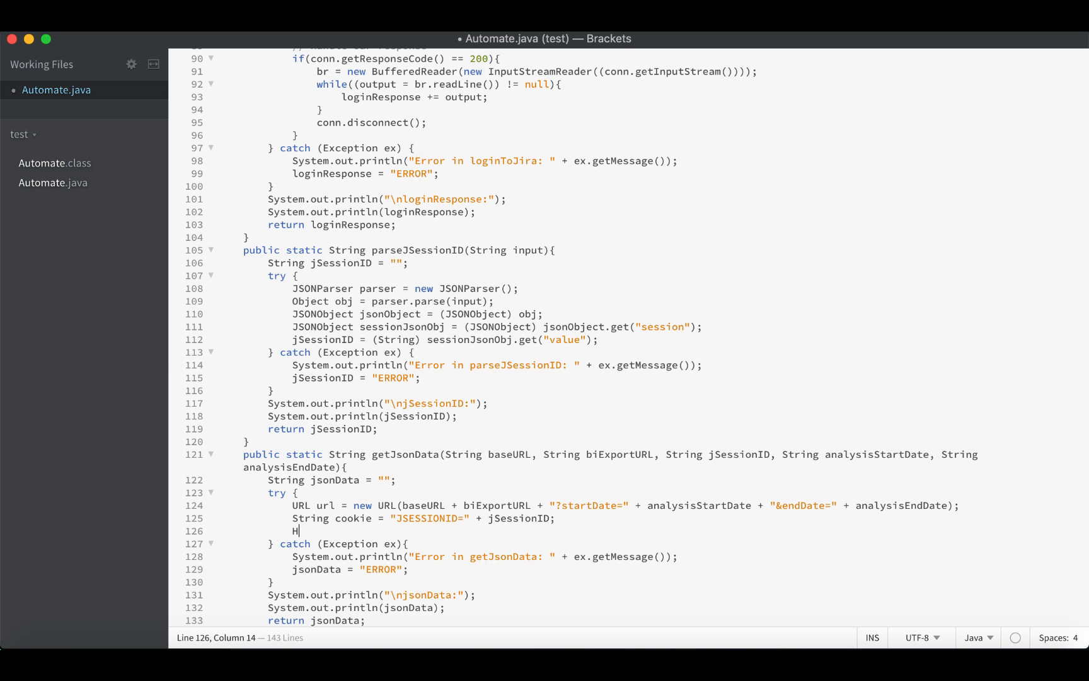
{"action": "type", "text": "ttpURLCon"}
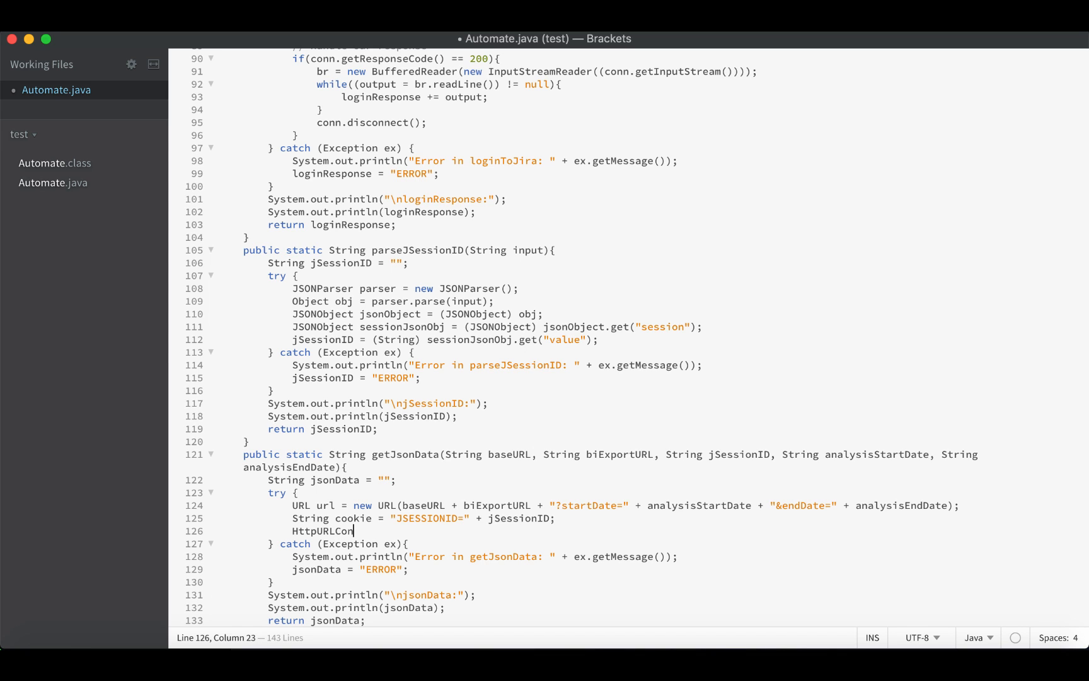
{"action": "type", "text": "nection co"}
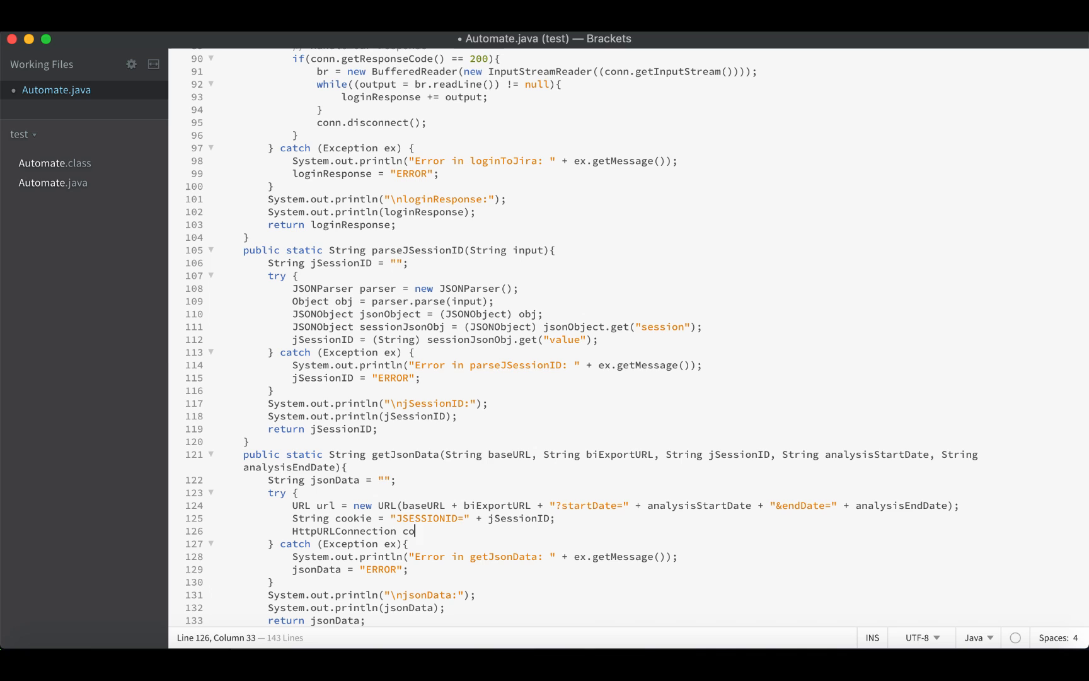
{"action": "type", "text": "nn = (Http"}
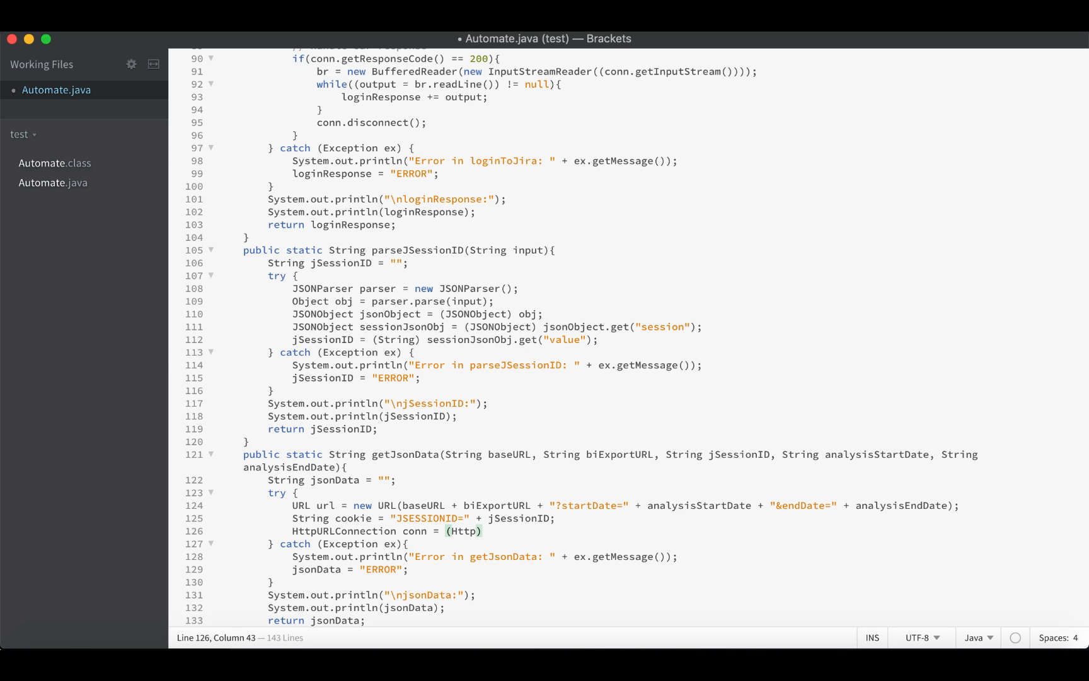
{"action": "type", "text": "URLConnection"}
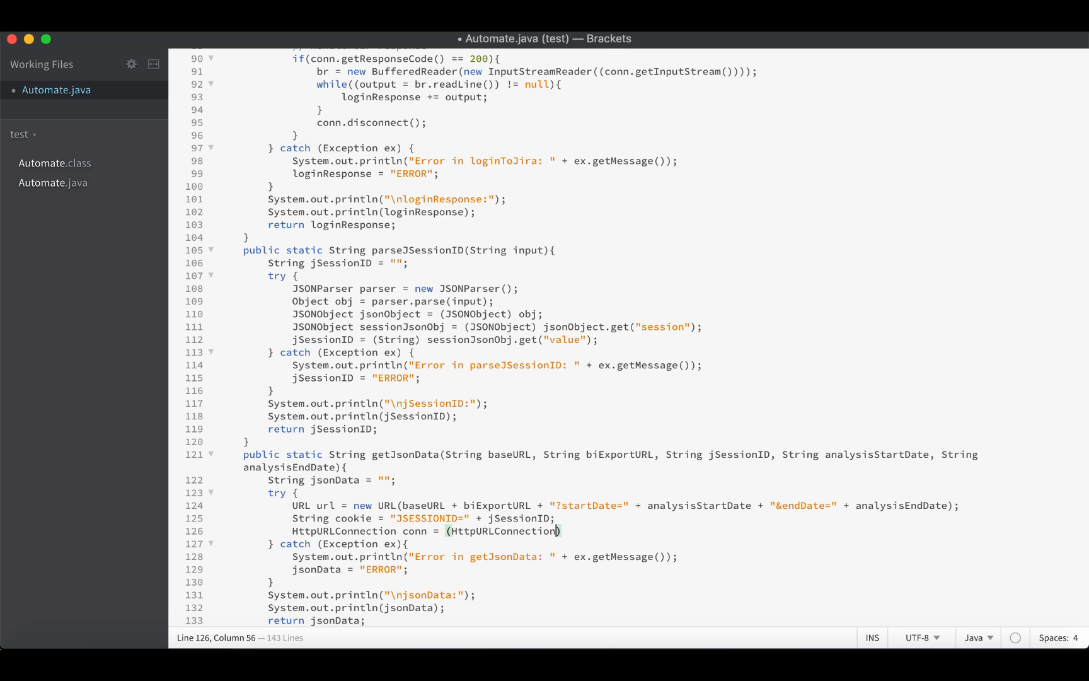
{"action": "type", "text": "url."}
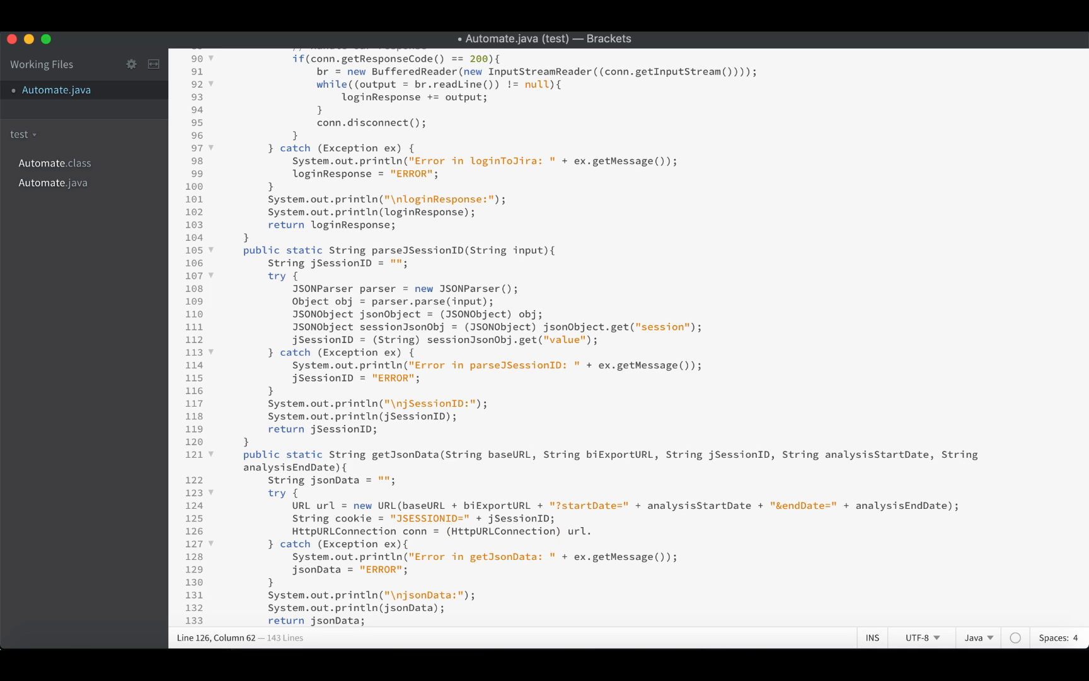
{"action": "type", "text": "openConnection();"}
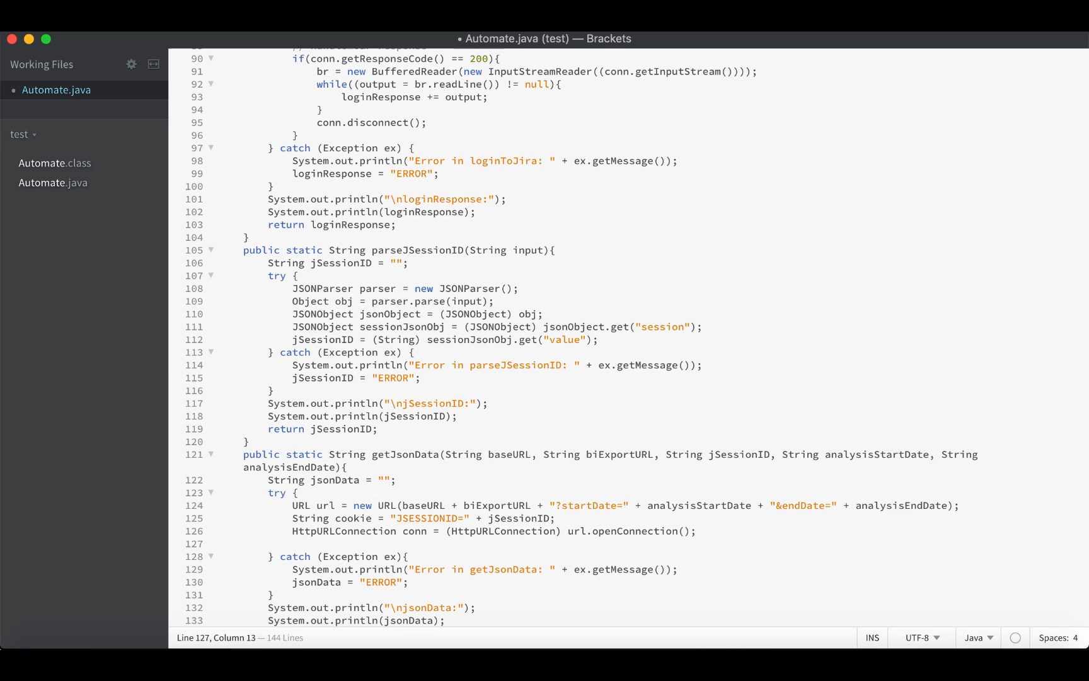
Step: Set the connection's request method to "GET"
{"action": "type", "text": "conn.SetRequ"}
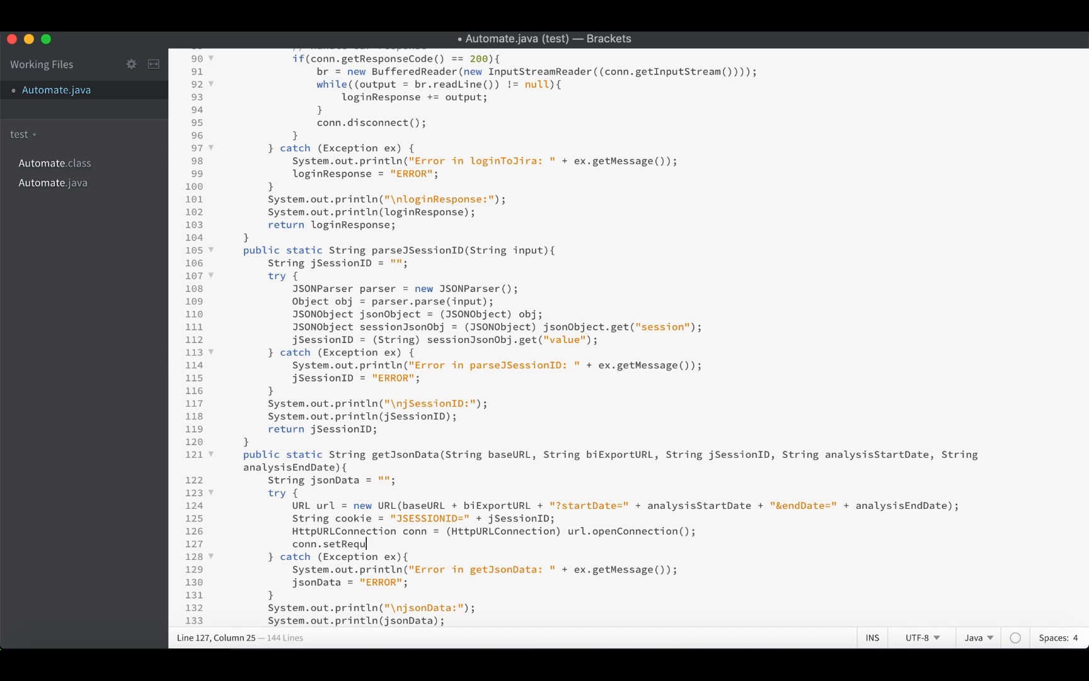
{"action": "type", "text": "estion"}
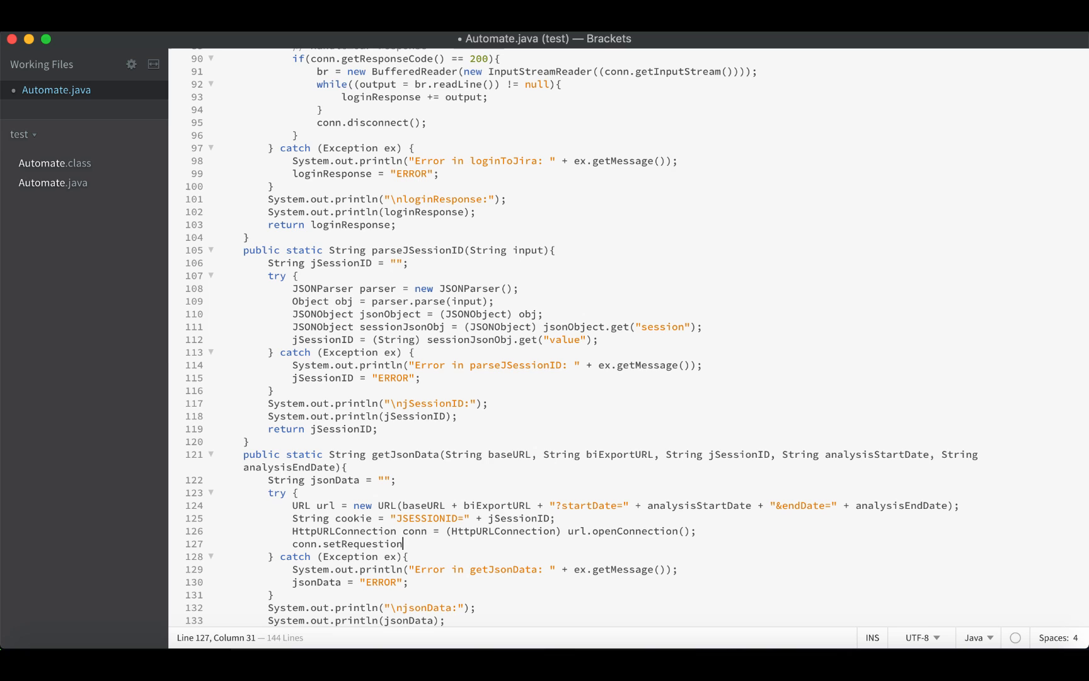
{"action": "key", "text": "BackSpace"}
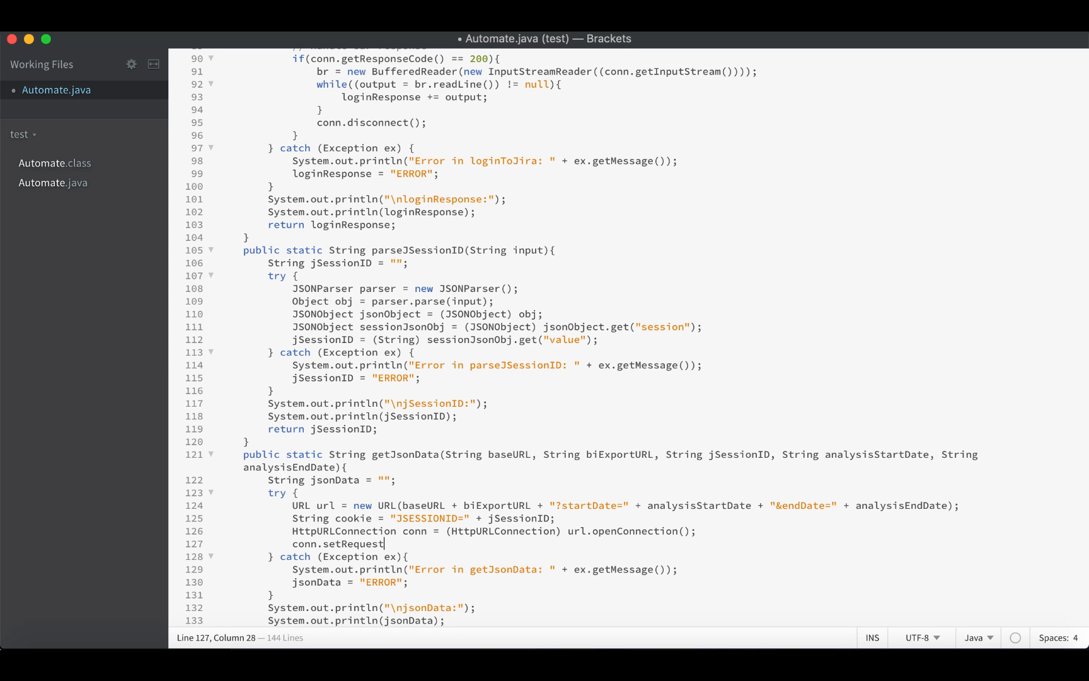
{"action": "type", "text": "Method"}
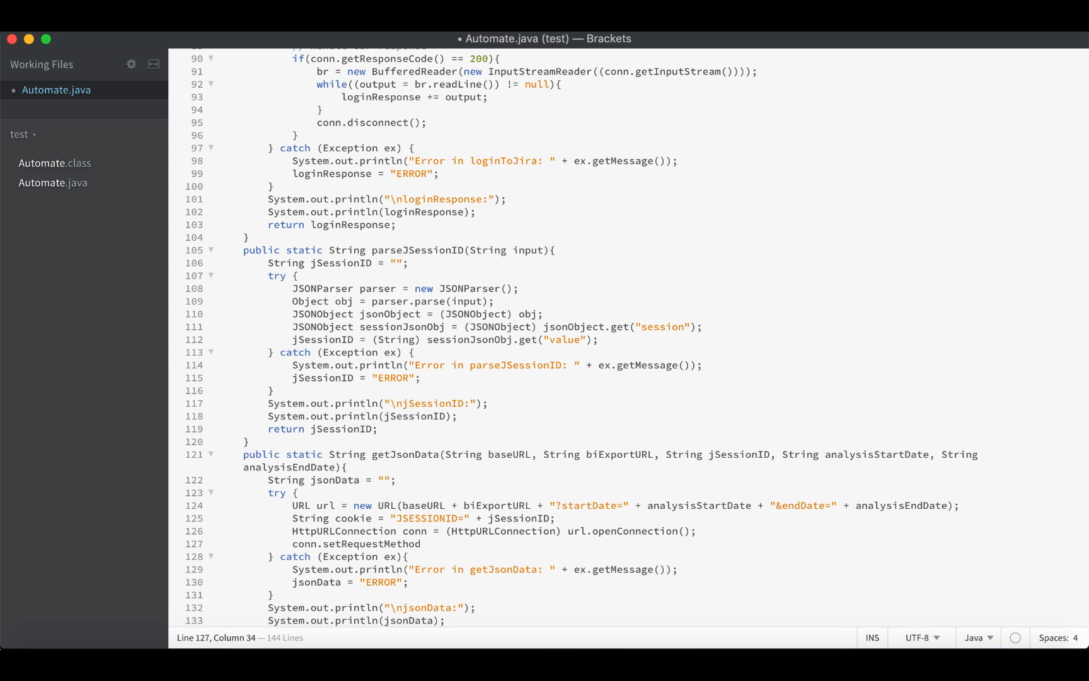
{"action": "type", "text": "(\"G\")"}
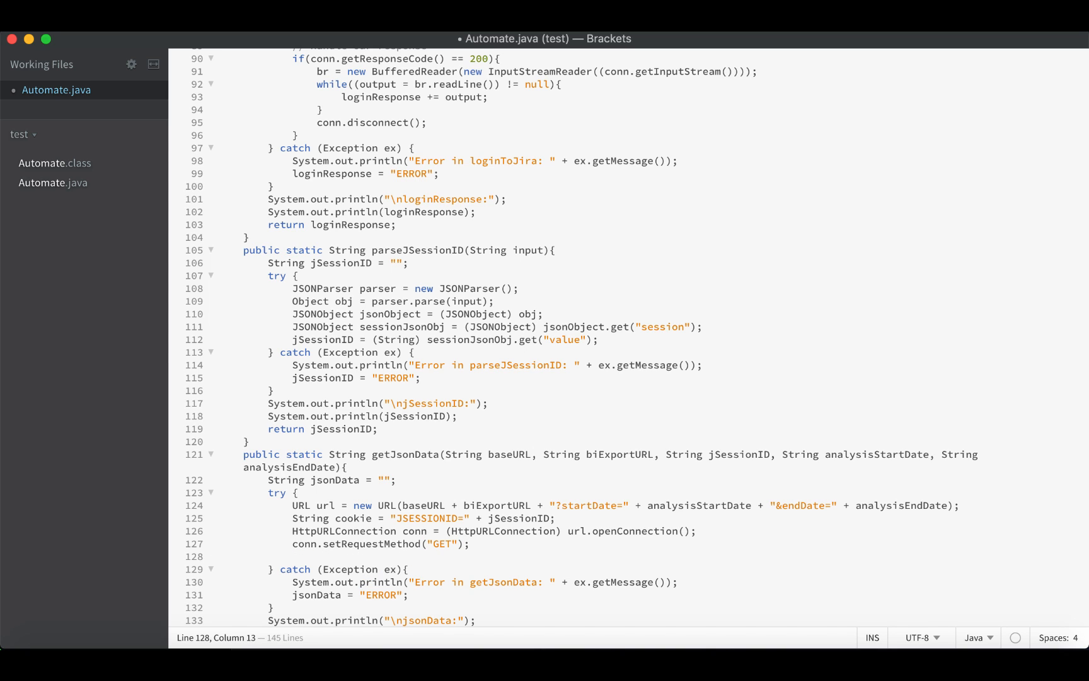
Step: Add a Content-Type request property of application/json
{"action": "type", "text": "conn."}
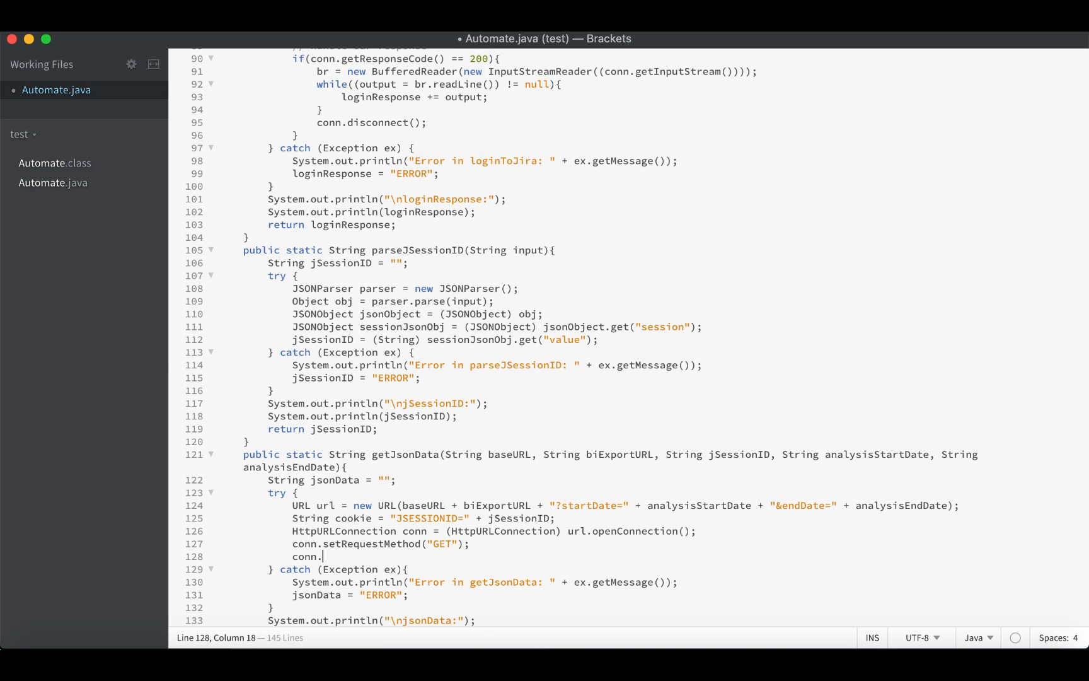
{"action": "type", "text": "s"}
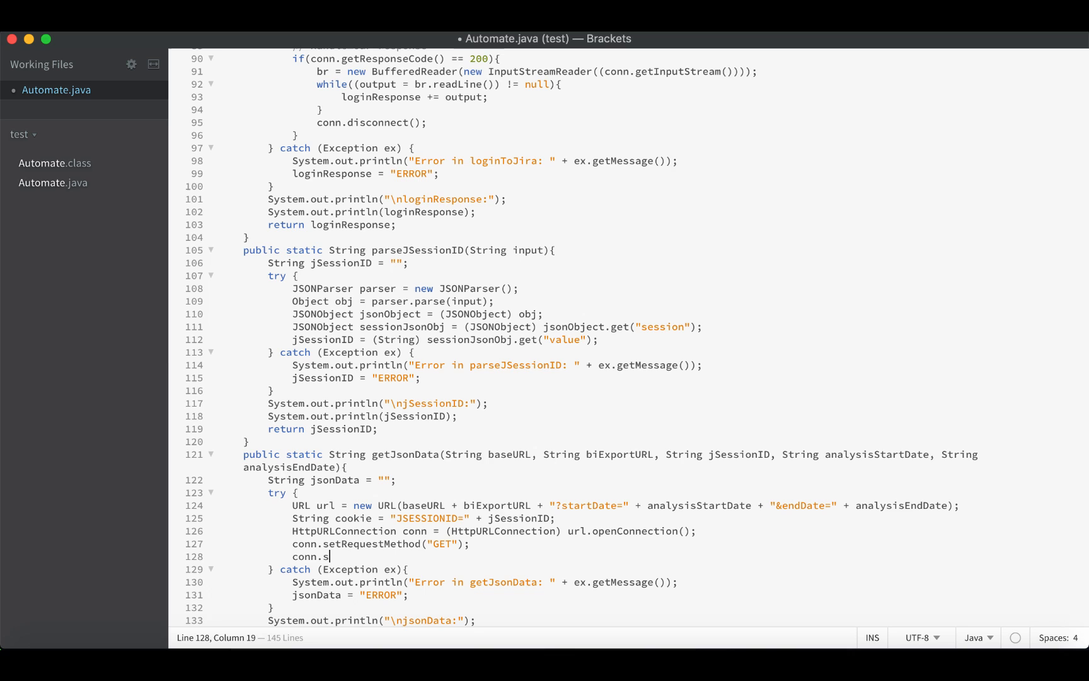
{"action": "type", "text": "etR"}
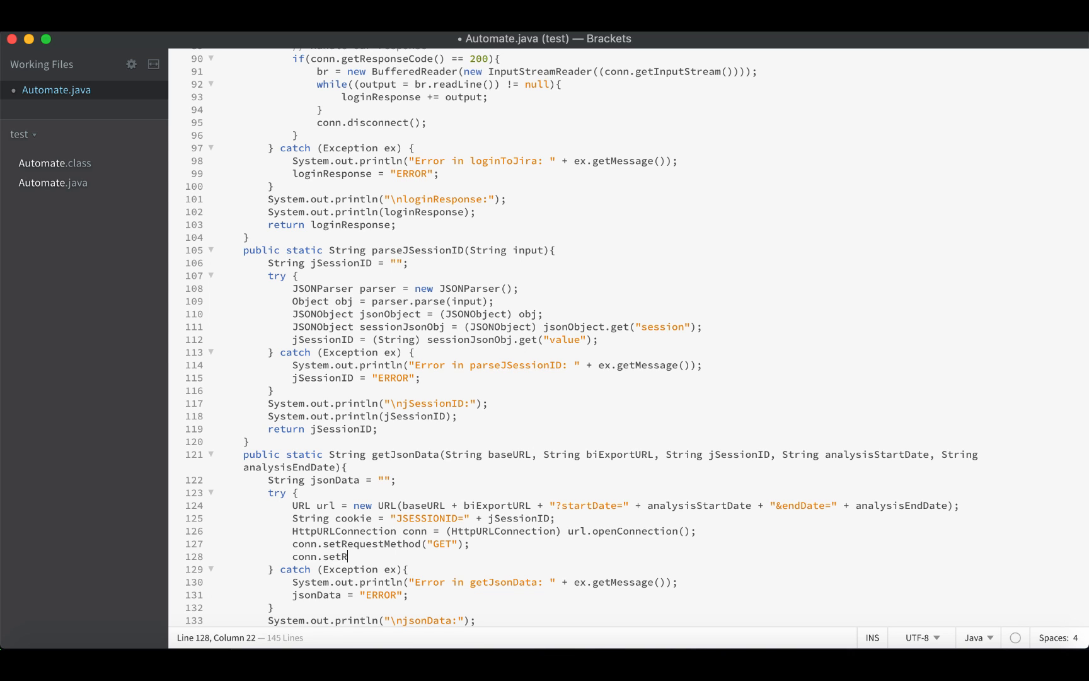
{"action": "type", "text": "equestPropert"}
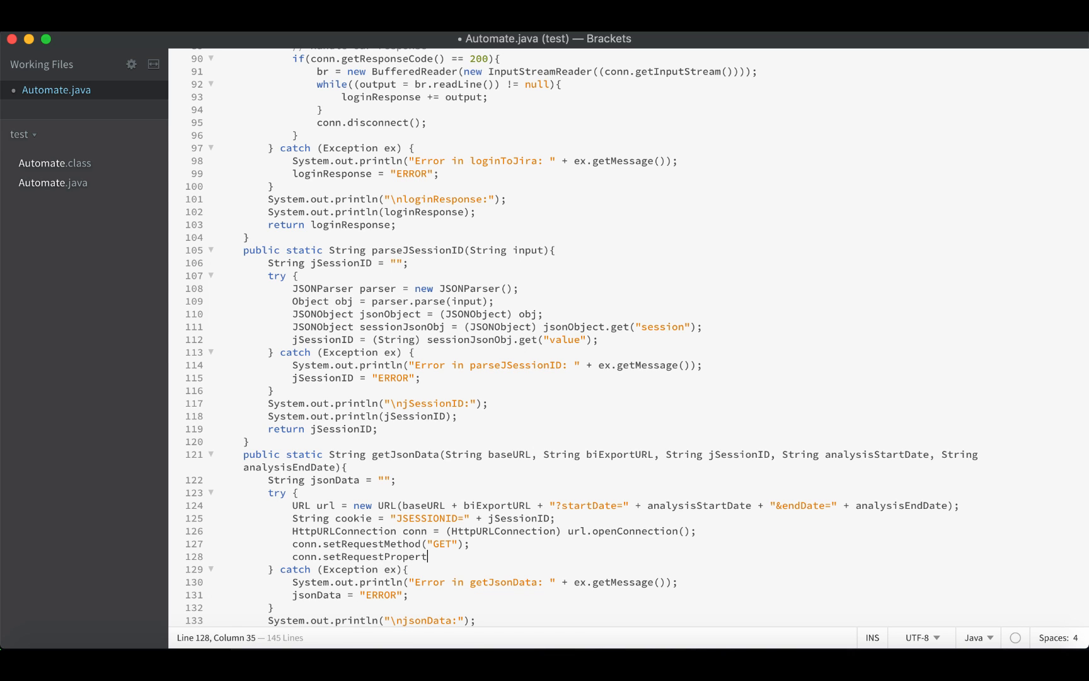
{"action": "type", "text": "y()"}
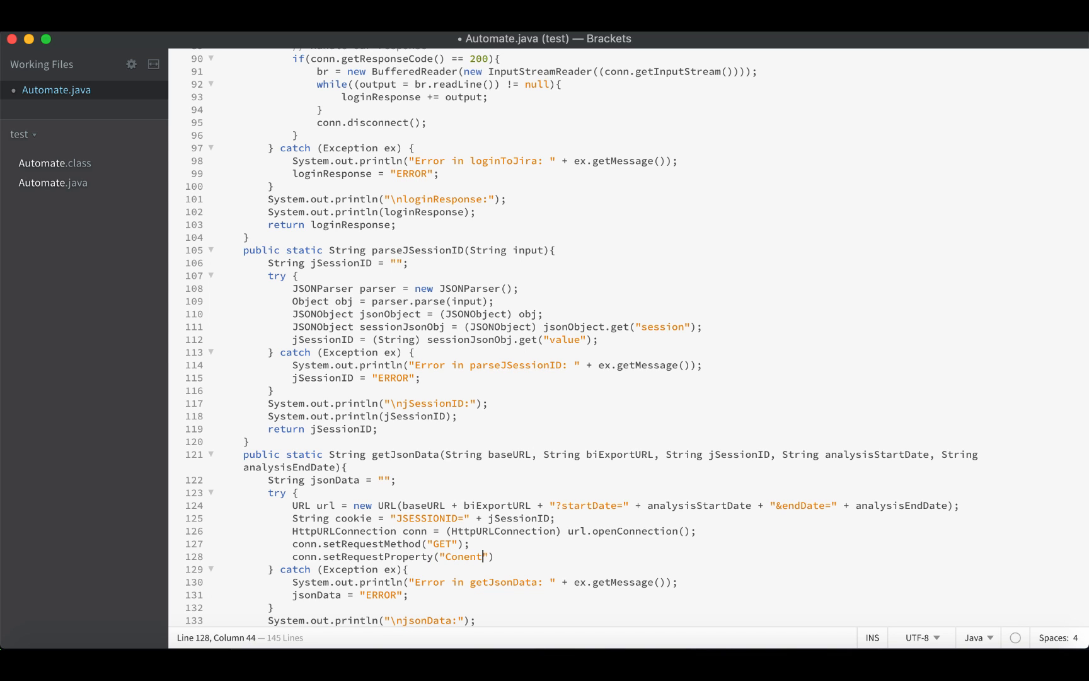
{"action": "key", "text": "BackSpace"}
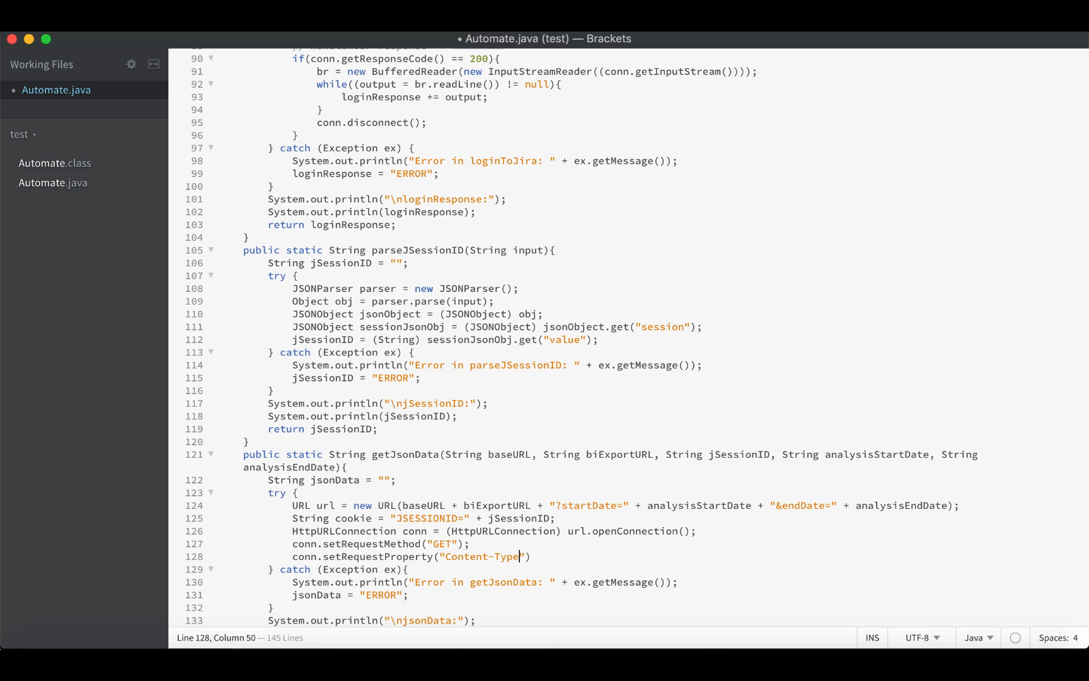
{"action": "type", "text": ", \"ap"}
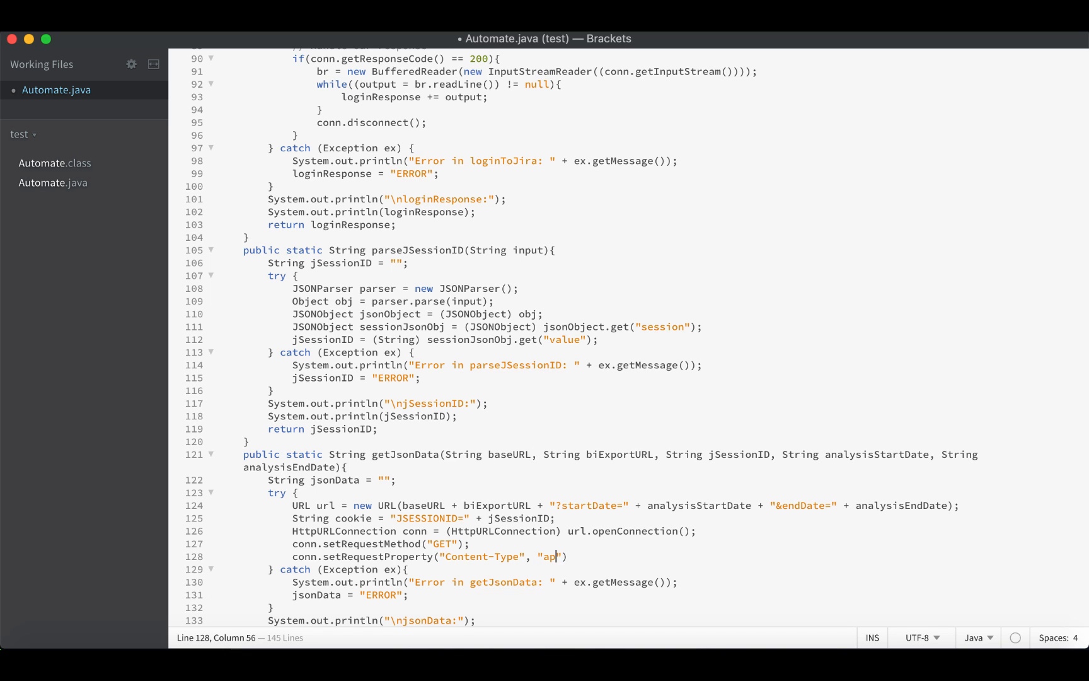
{"action": "type", "text": "plication"}
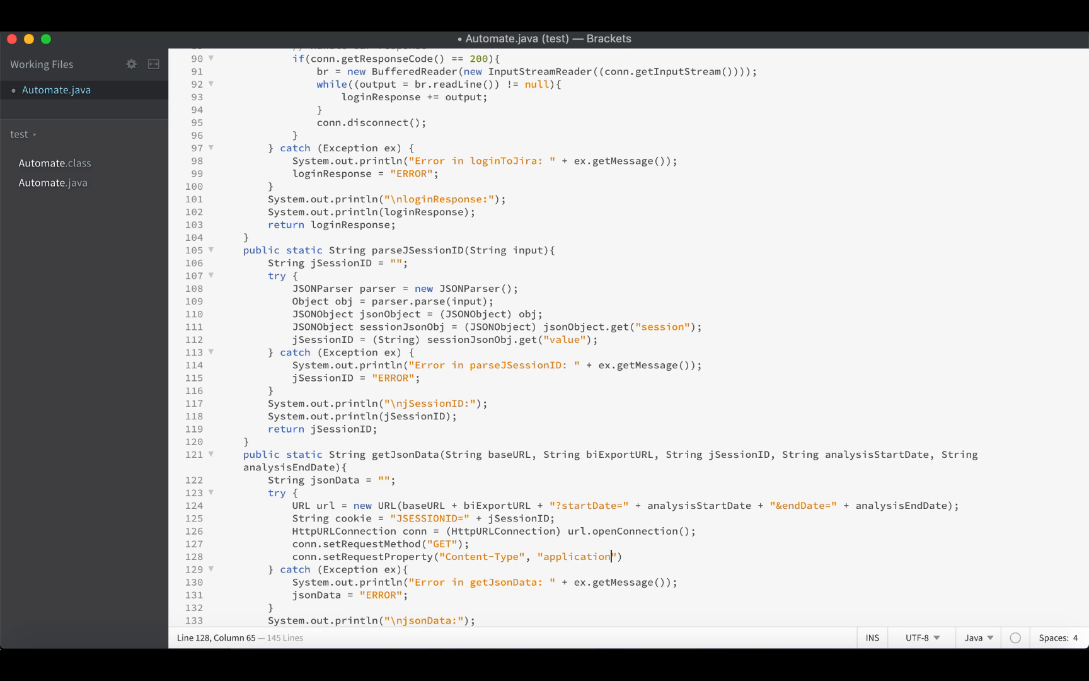
{"action": "type", "text": "/json\");"}
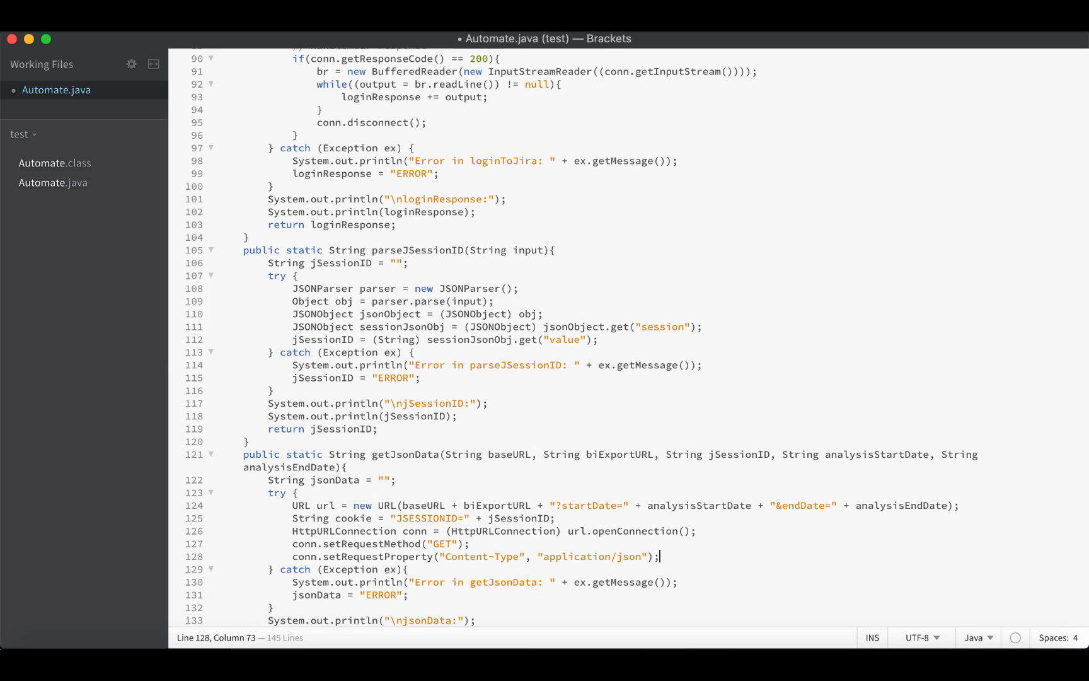
Step: Add a Cookie request property sending the cookie string, then start new lines
{"action": "type", "text": "conn"}
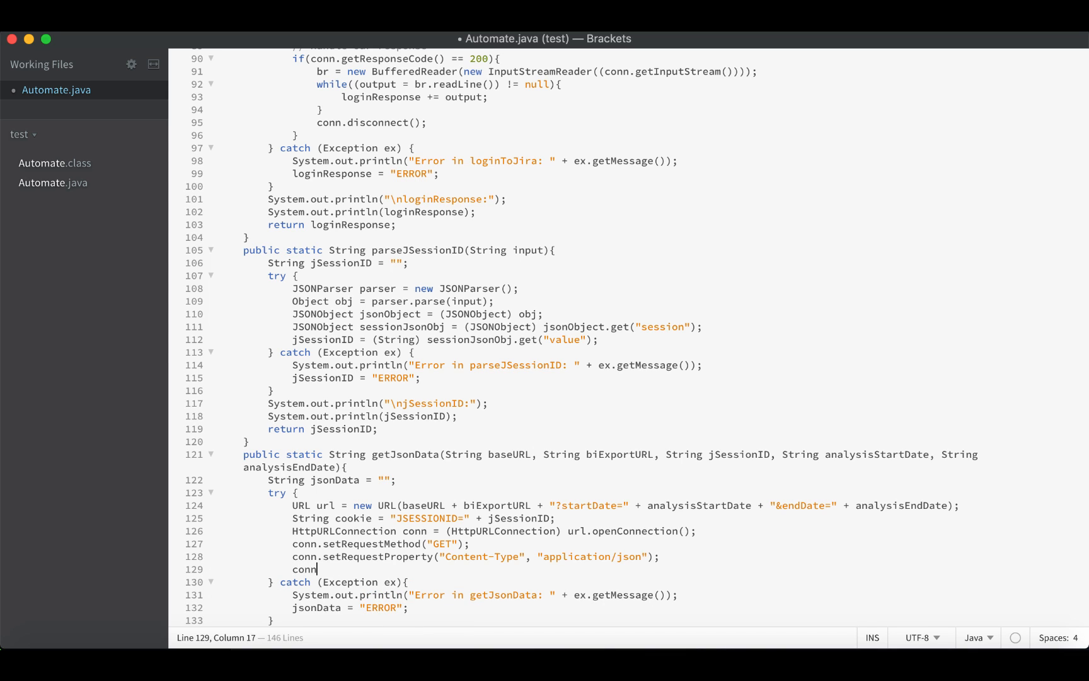
{"action": "type", "text": ".setReq"}
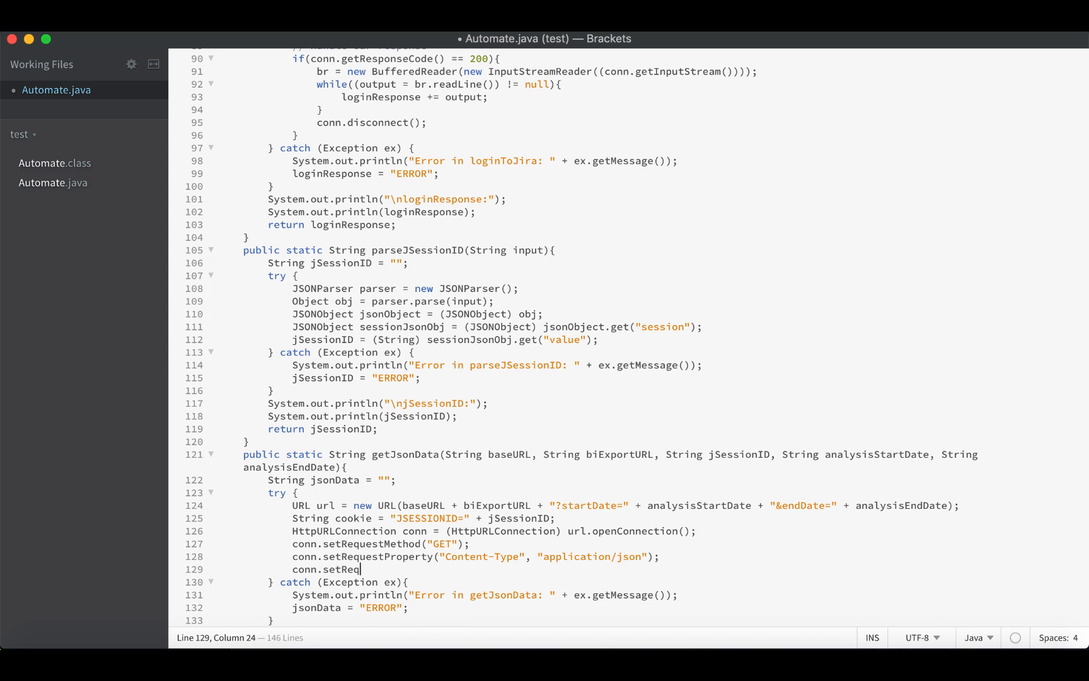
{"action": "type", "text": "uestProperty(\"Coo\")"}
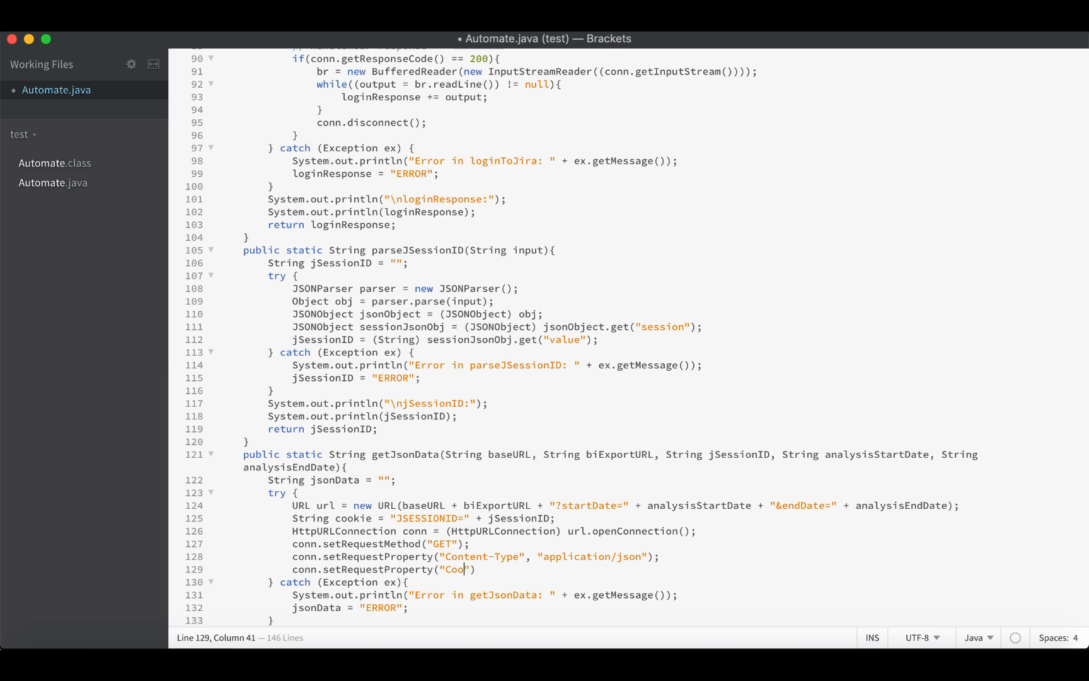
{"action": "type", "text": "kie\", c"}
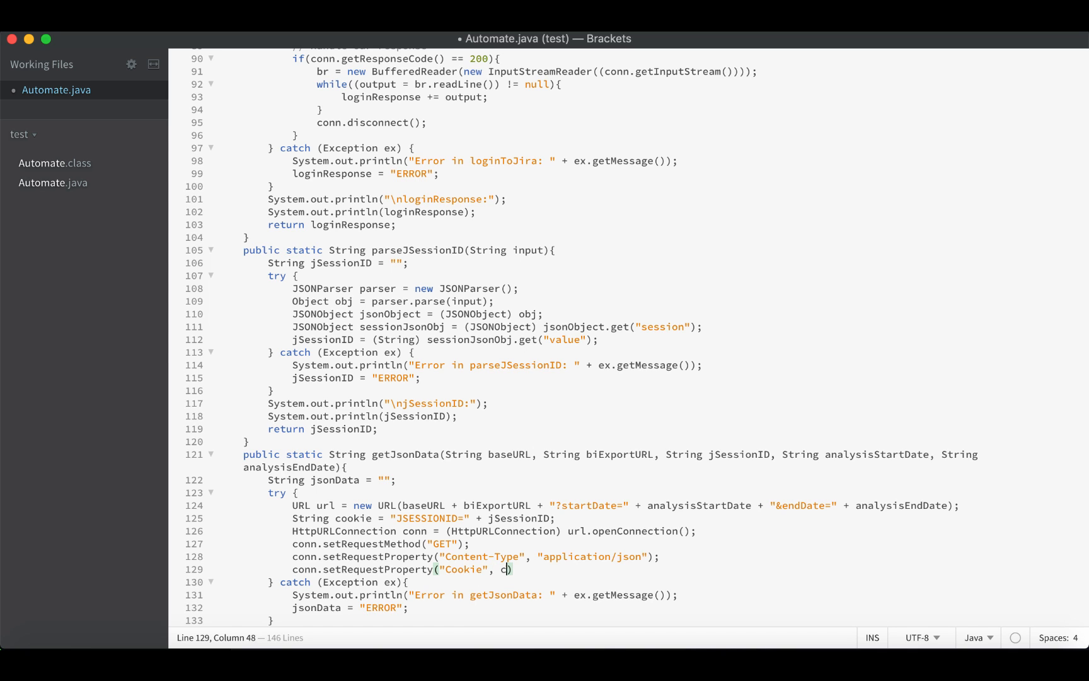
{"action": "type", "text": "ookie);"}
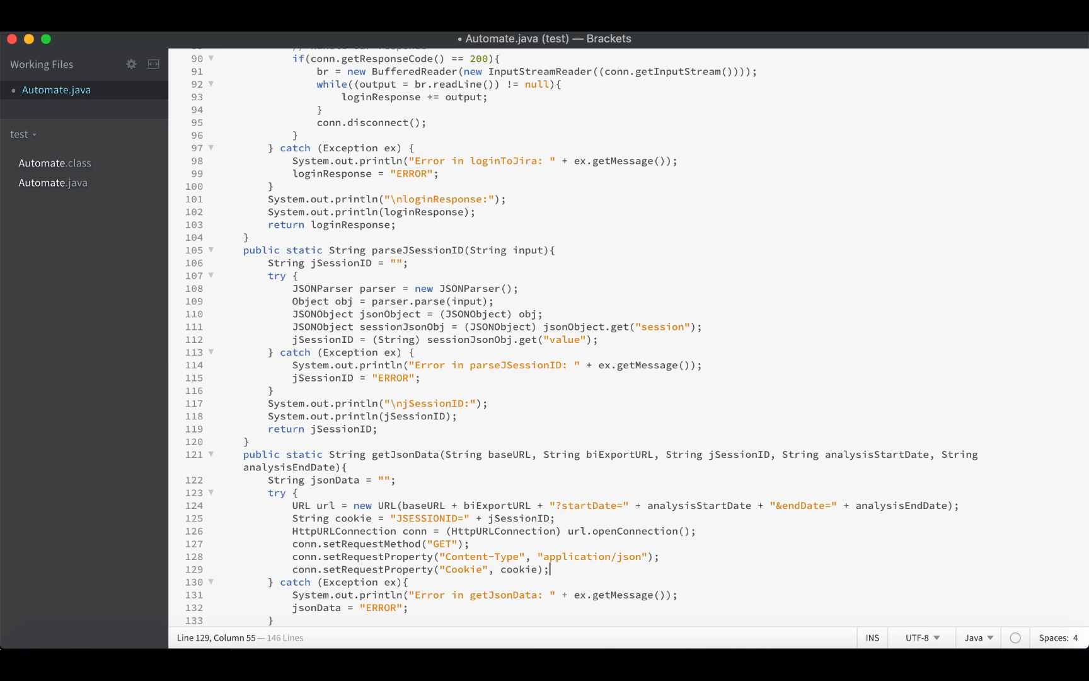
{"action": "double_click", "coordinate": [519, 568]}
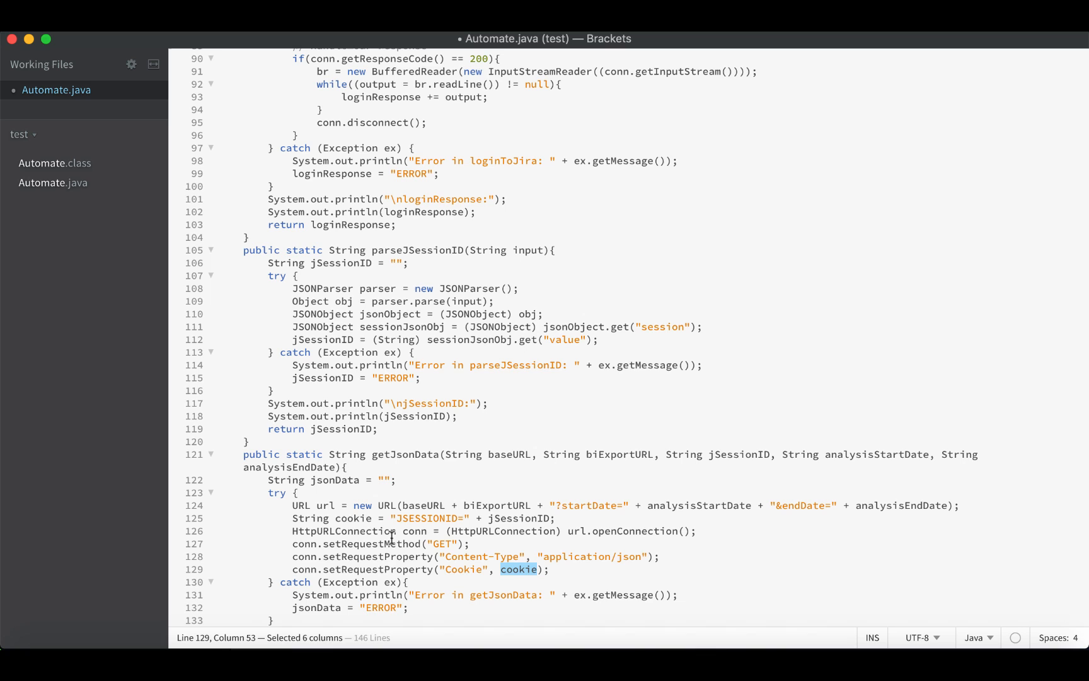
{"action": "left_click", "coordinate": [548, 569]}
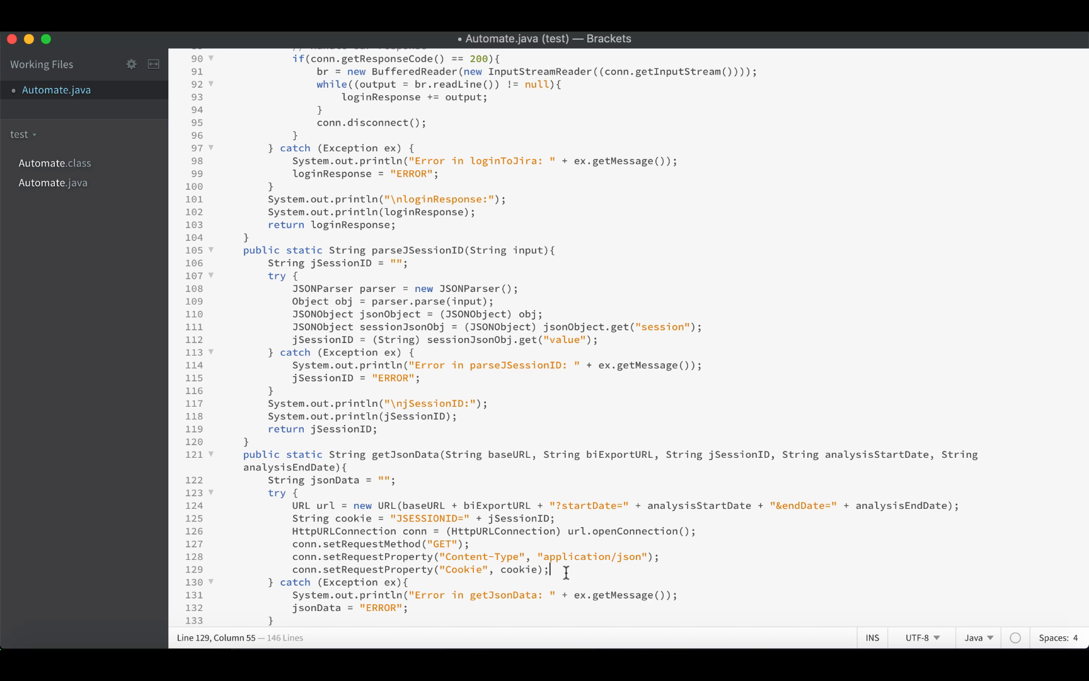
{"action": "key", "text": "enter"}
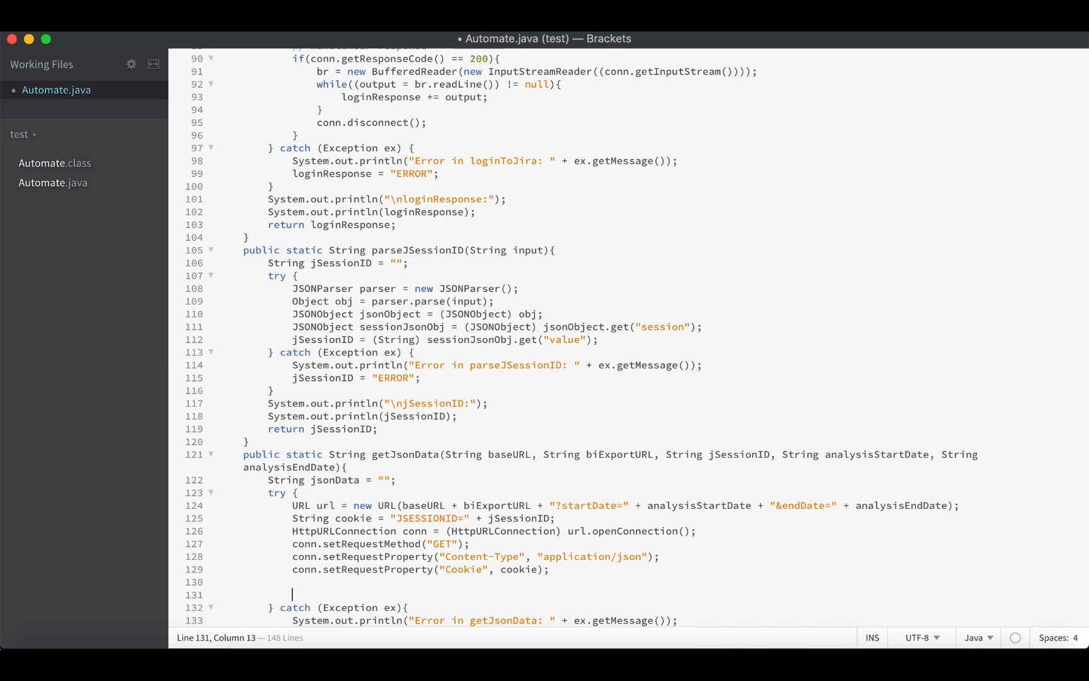
Step: Add an if checking conn.getResponseCode() == 200 and begin the BufferedReader declaration
{"action": "type", "text": "if"}
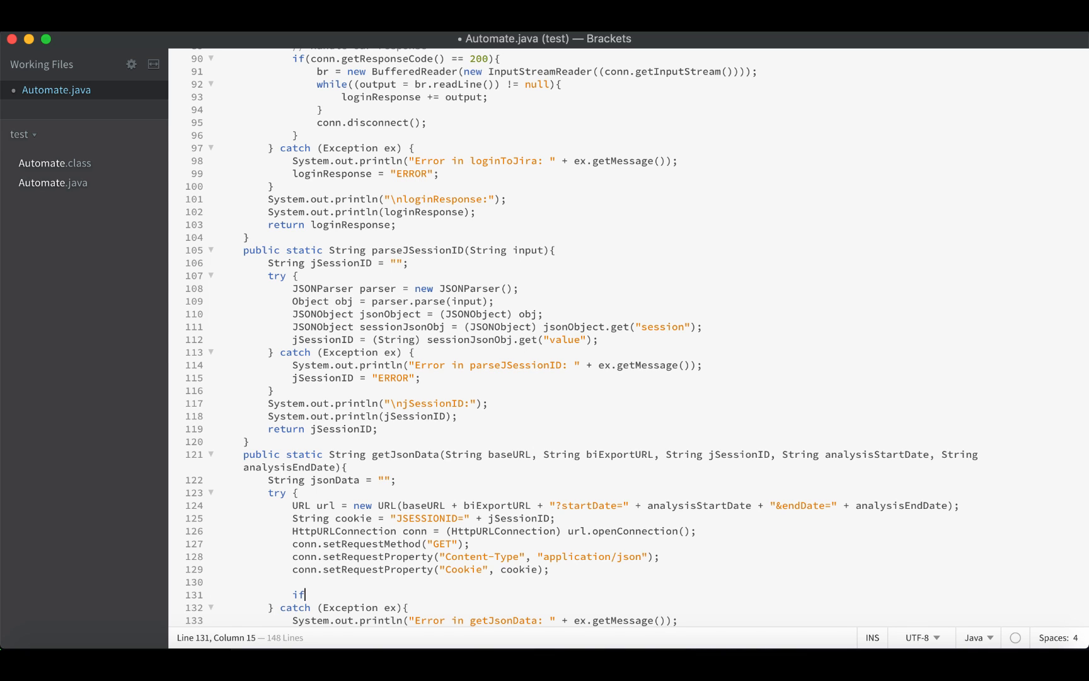
{"action": "type", "text": "(conn.se"}
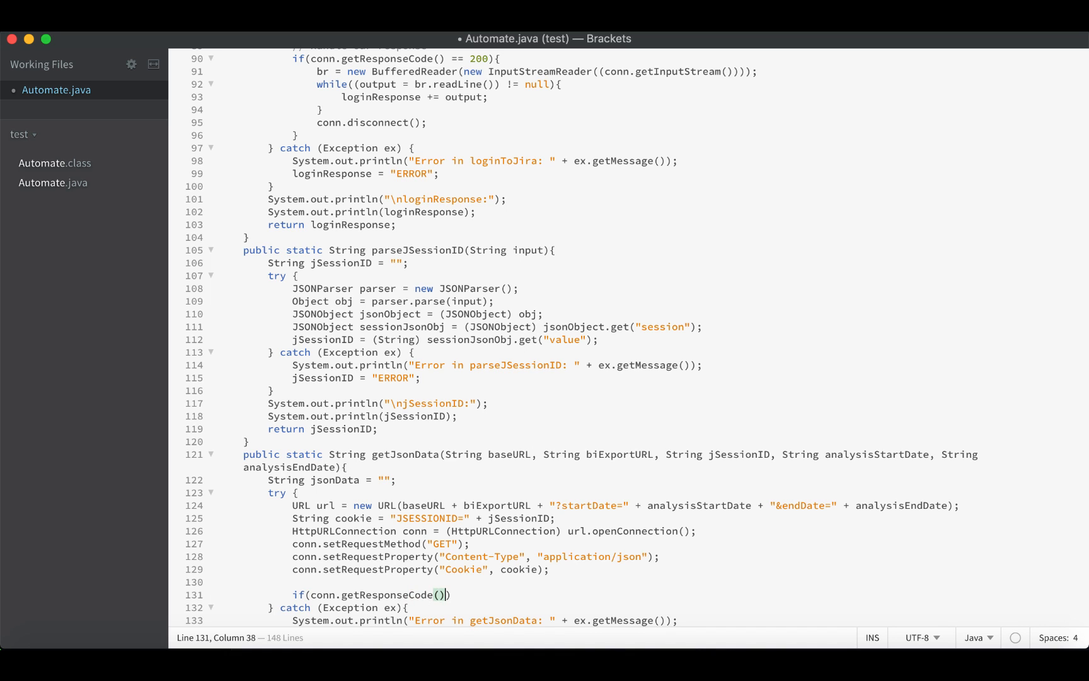
{"action": "type", "text": "== 200"}
{"action": "type", "text": "{"}
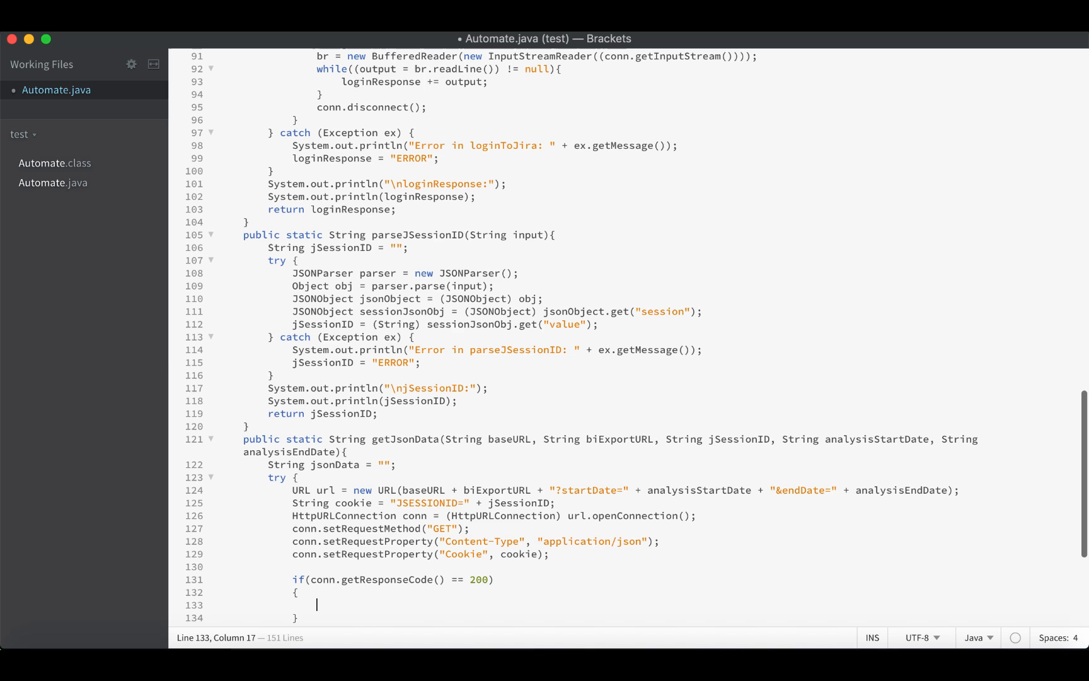
{"action": "type", "text": "B"}
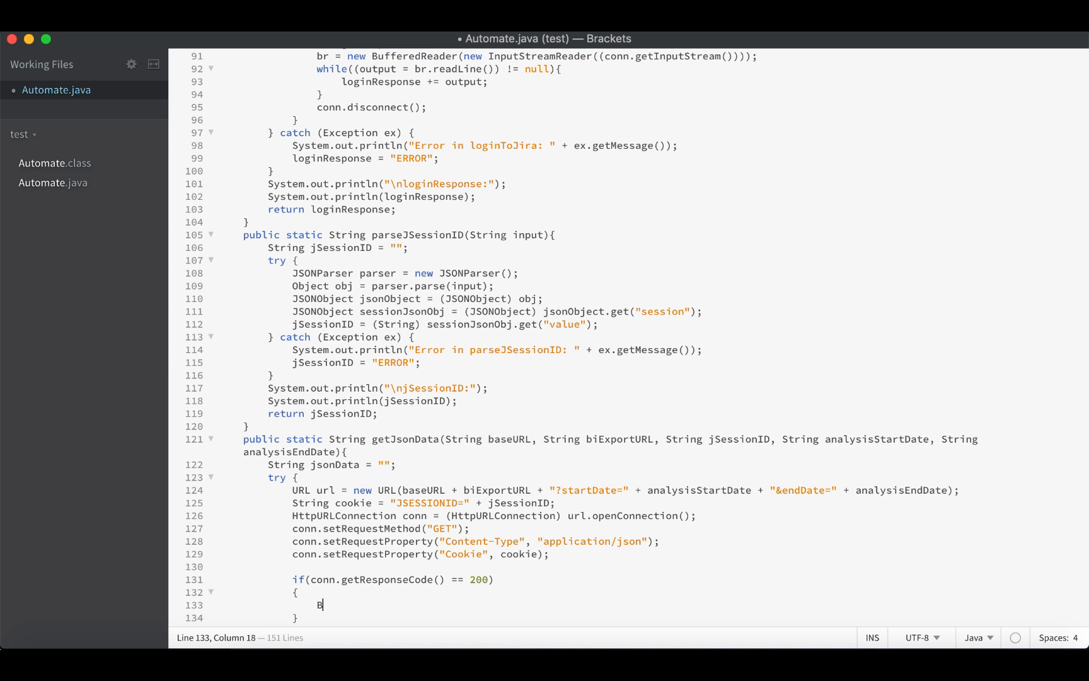
{"action": "type", "text": "ufferedReader br ="}
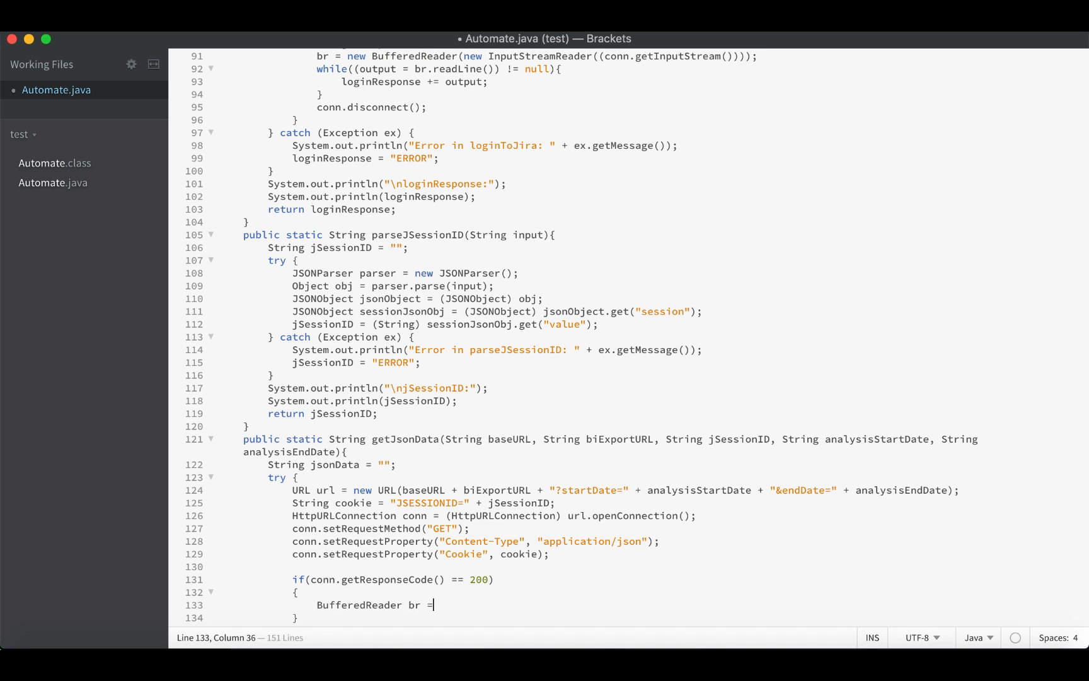
Step: Create BufferedReader br over new InputStreamReader(conn.getInputStream())
{"action": "type", "text": "new Buf"}
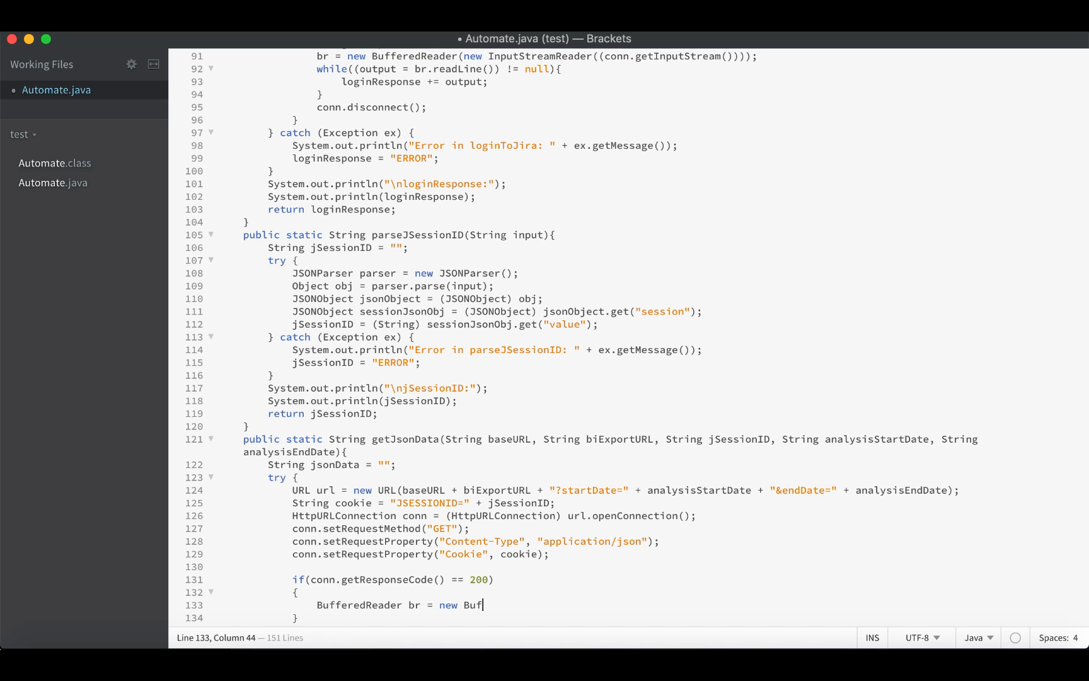
{"action": "type", "text": "feredReader"}
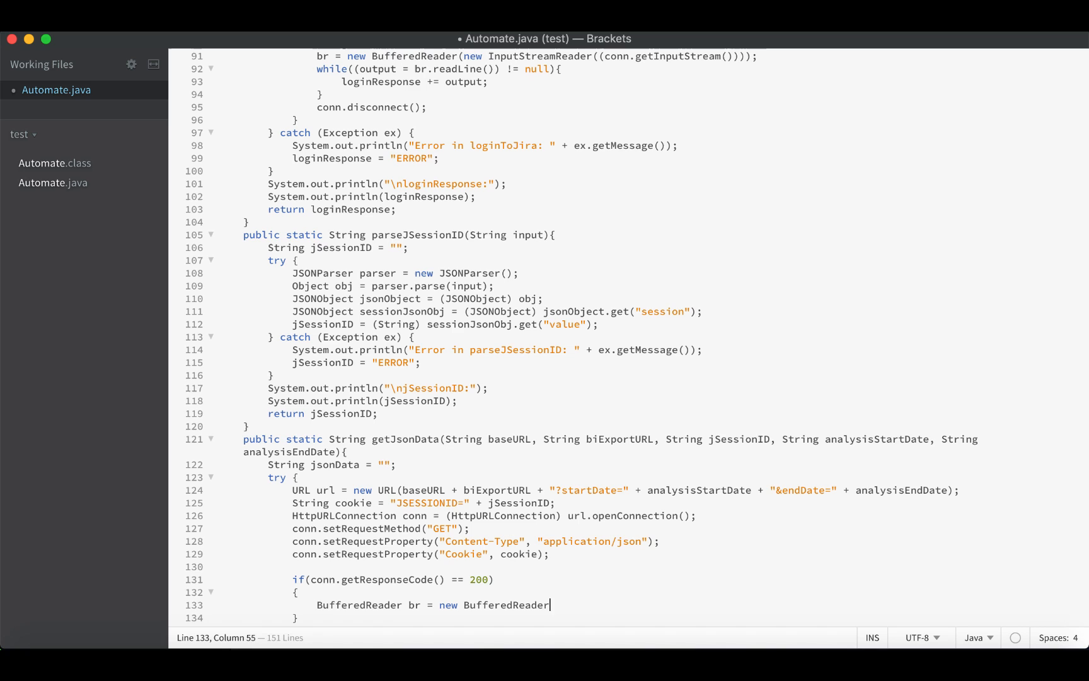
{"action": "type", "text": "()"}
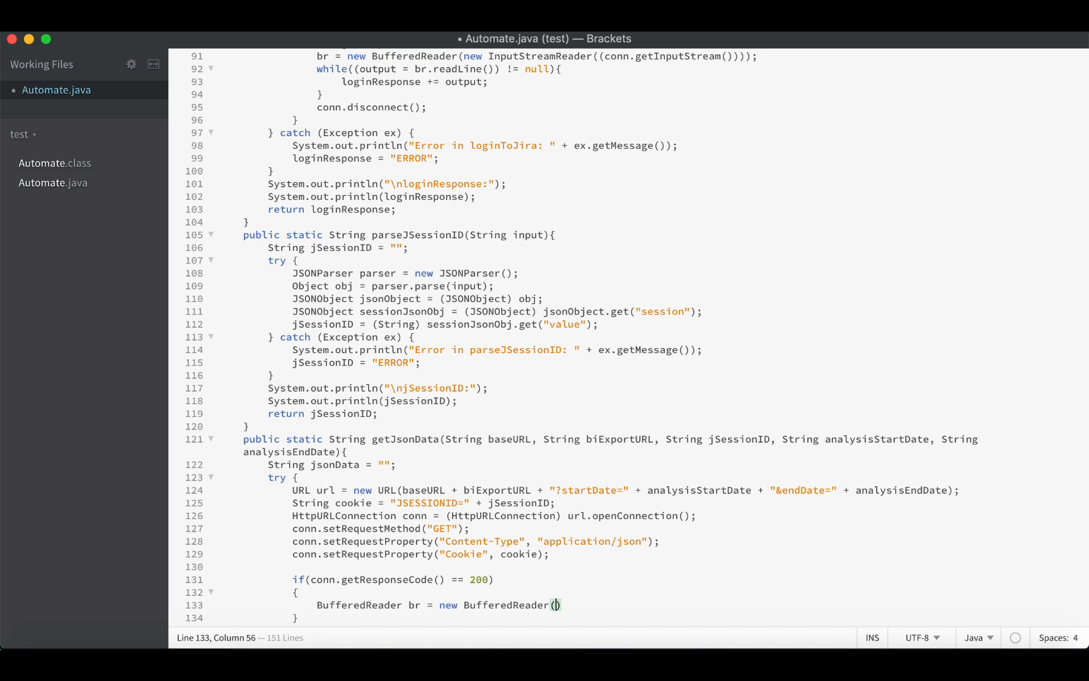
{"action": "type", "text": "new"}
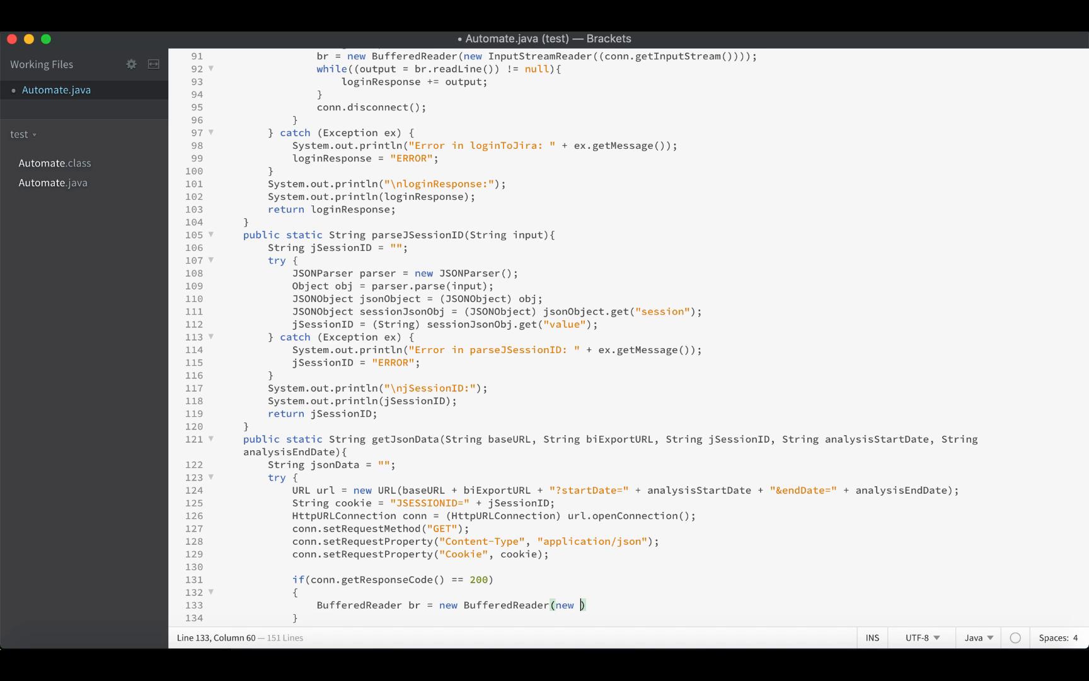
{"action": "type", "text": "InputStreamReader(("}
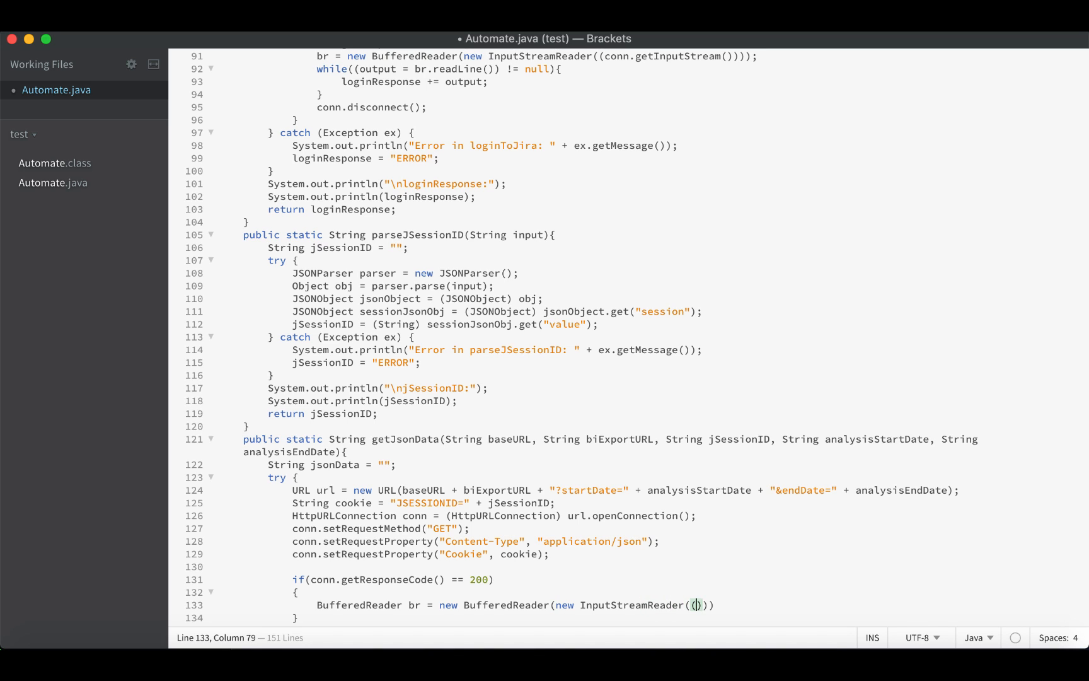
{"action": "type", "text": "conn.getI"}
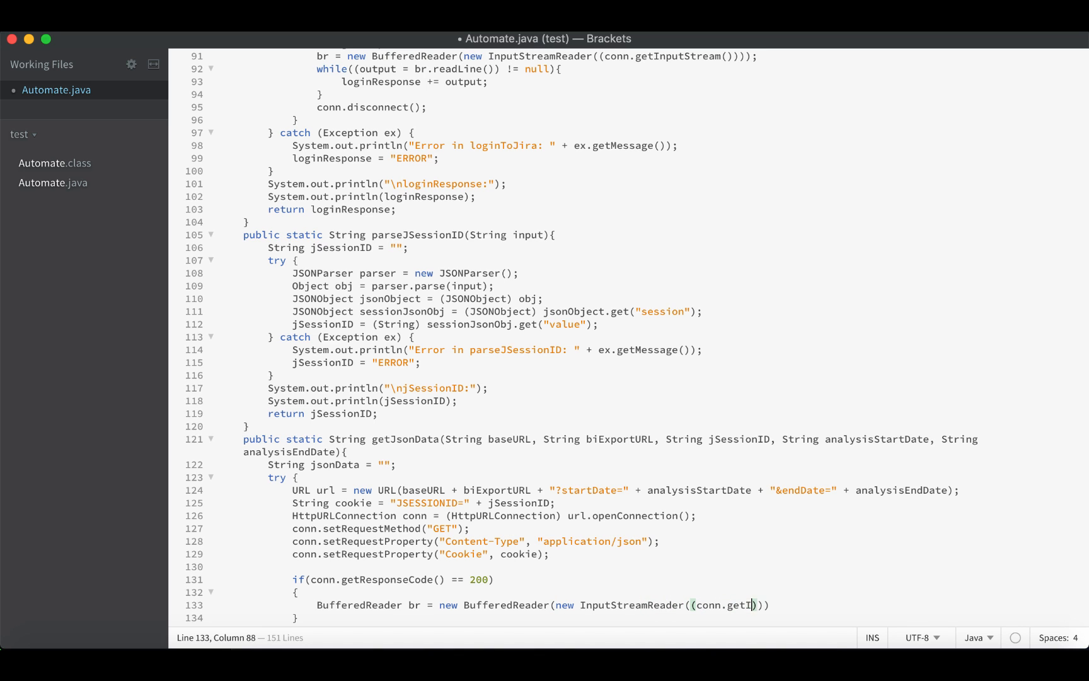
{"action": "type", "text": "nputStrea"}
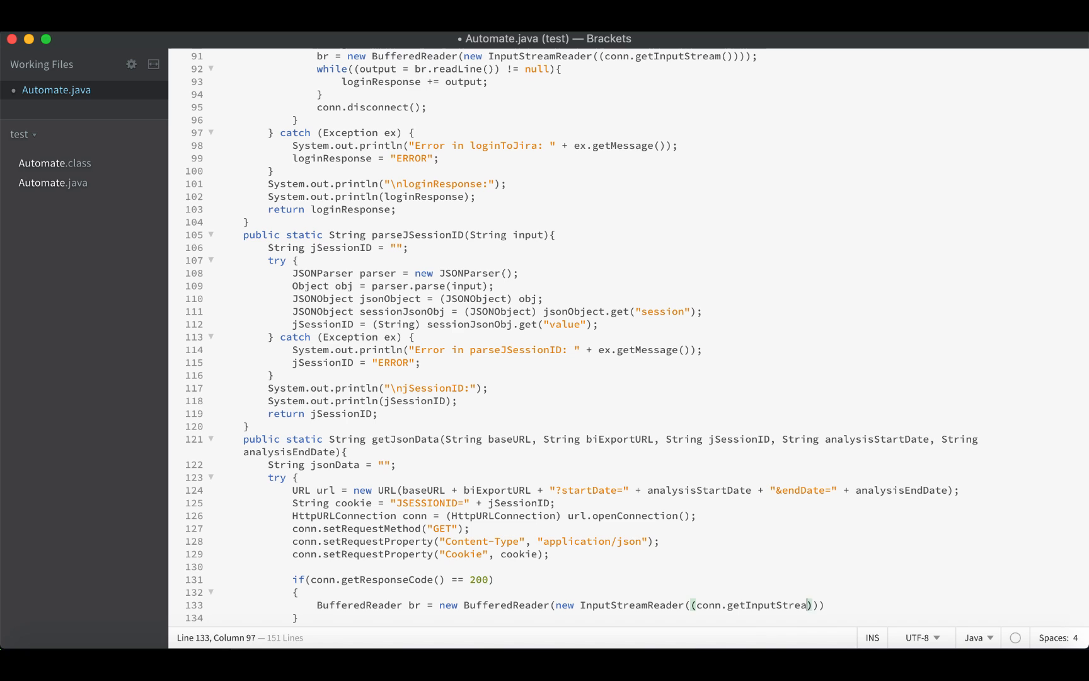
{"action": "type", "text": "m))"}
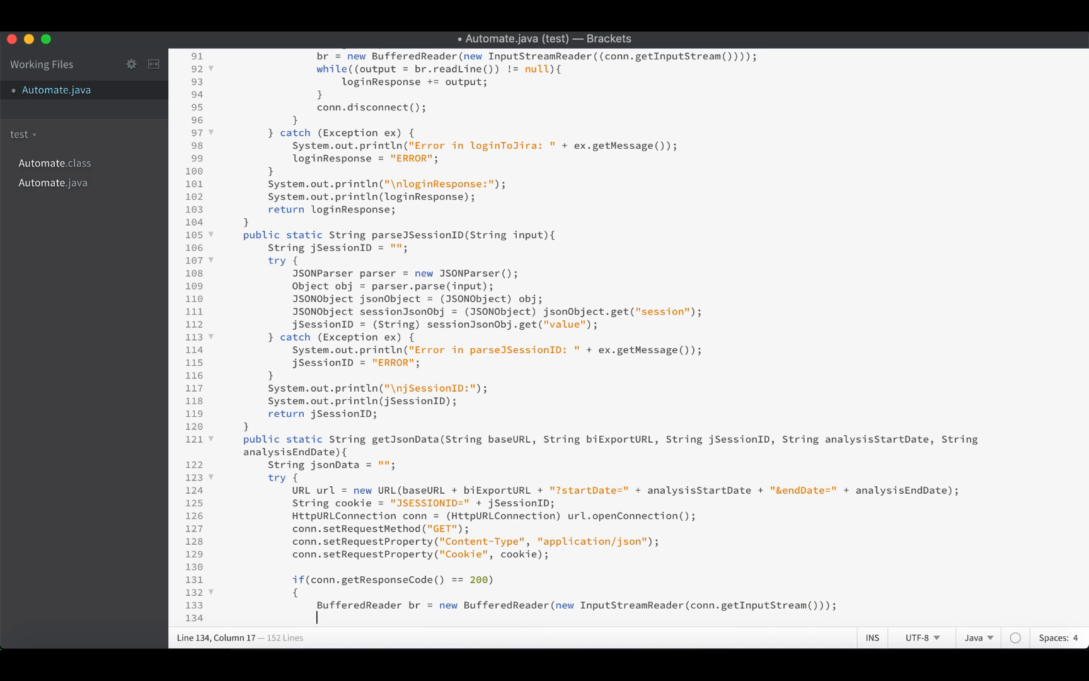
{"action": "mouse_move", "coordinate": [910, 636]}
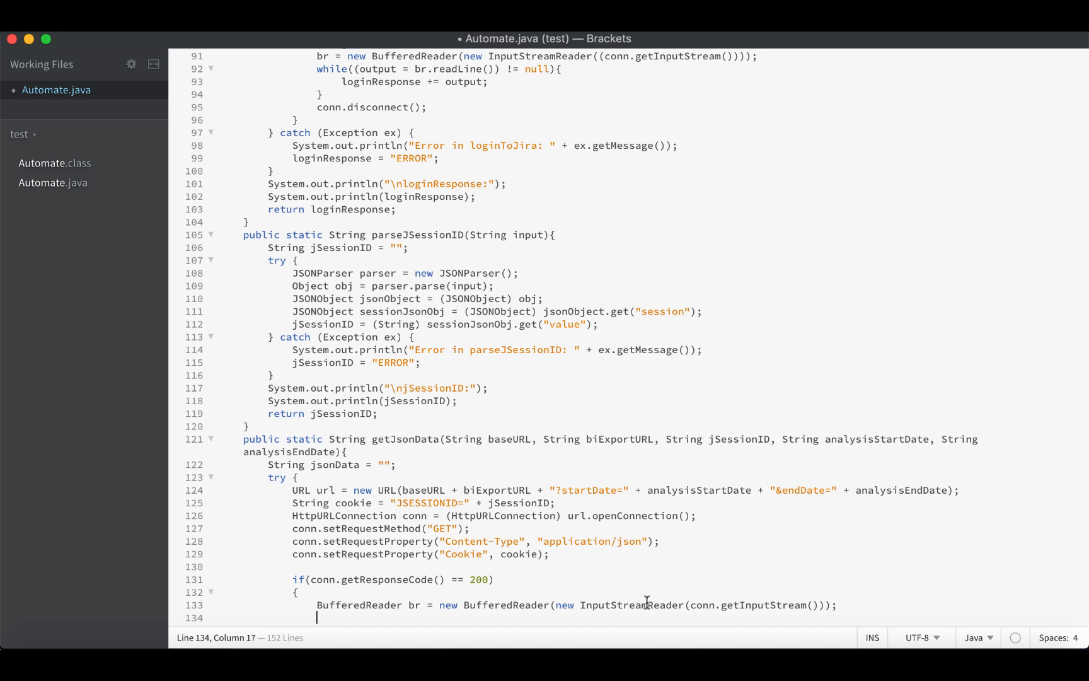
{"action": "mouse_move", "coordinate": [407, 618]}
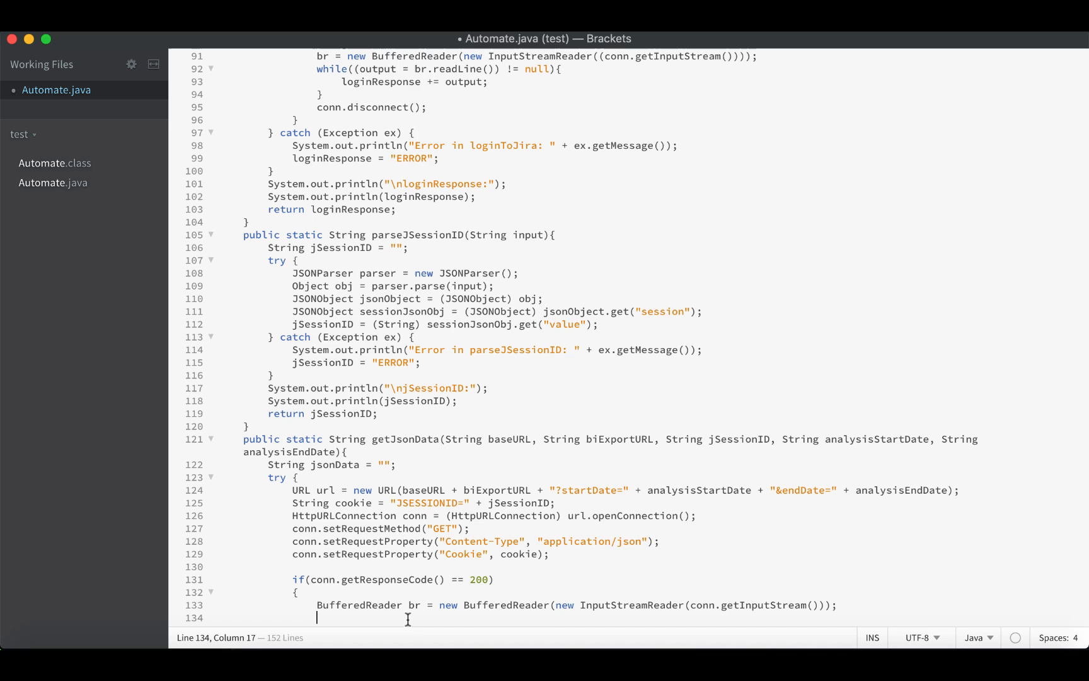
Step: Declare String output and a while loop reading br.readLine() until null
{"action": "type", "text": "String"}
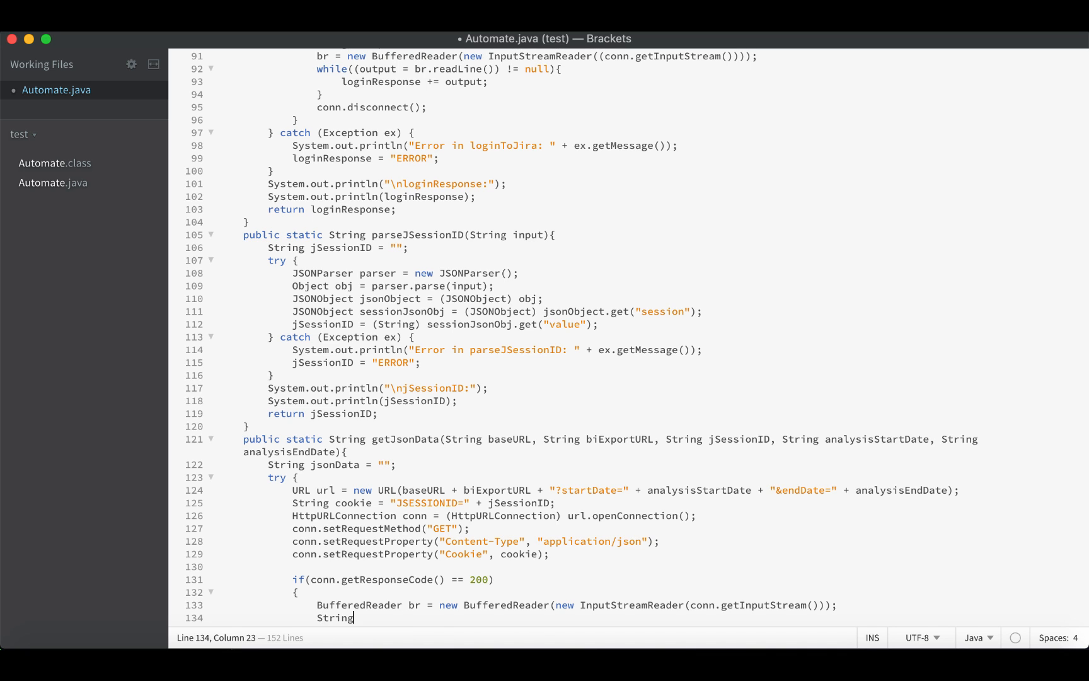
{"action": "type", "text": "output = \"\";"}
{"action": "type", "text": "while((output = br."}
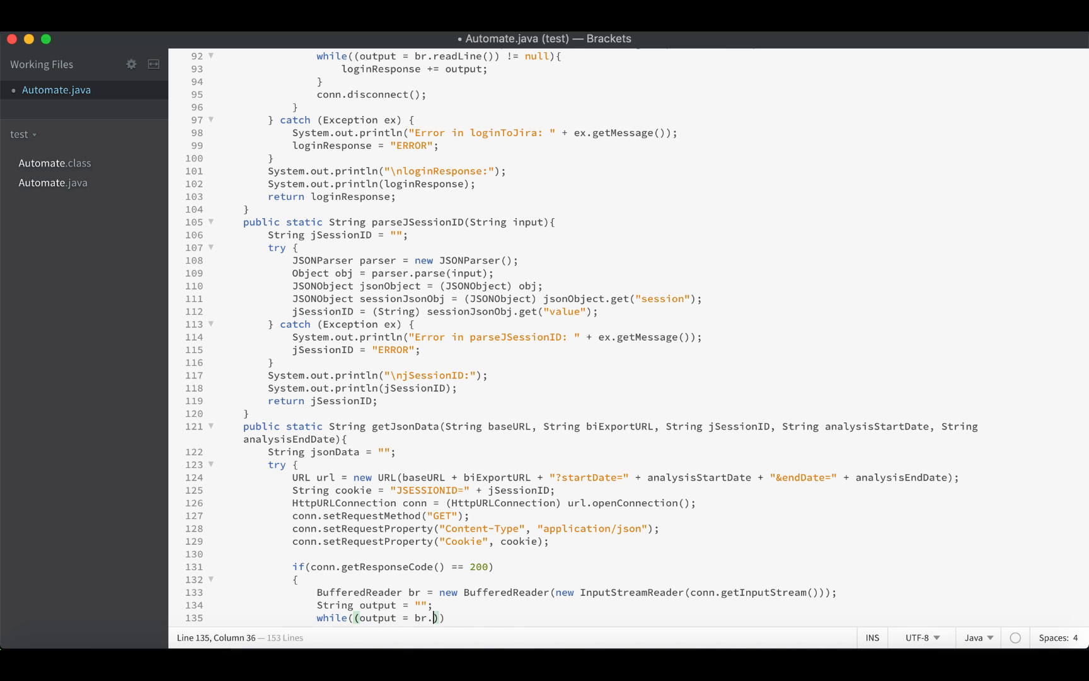
{"action": "type", "text": "readLine("}
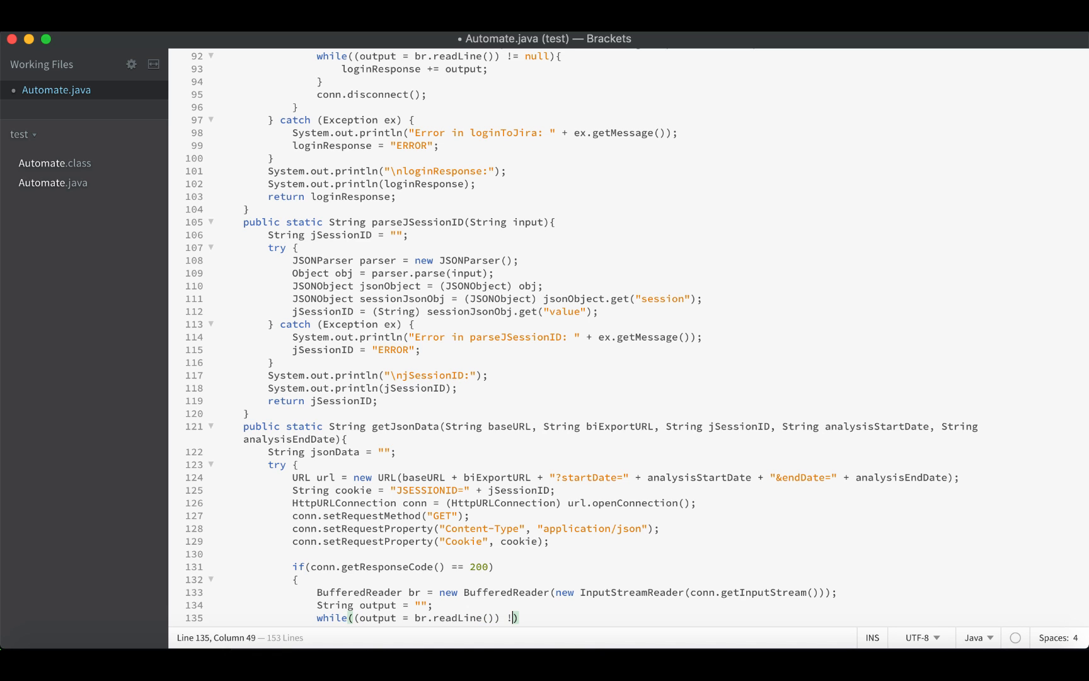
{"action": "type", "text": "= null"}
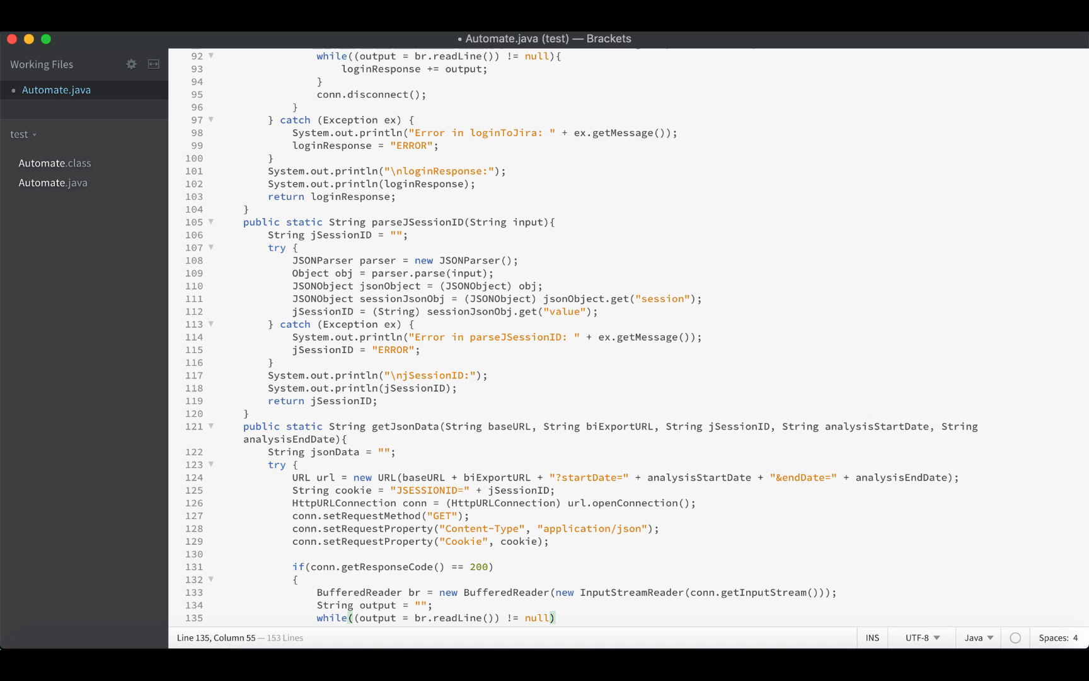
{"action": "type", "text": "{"}
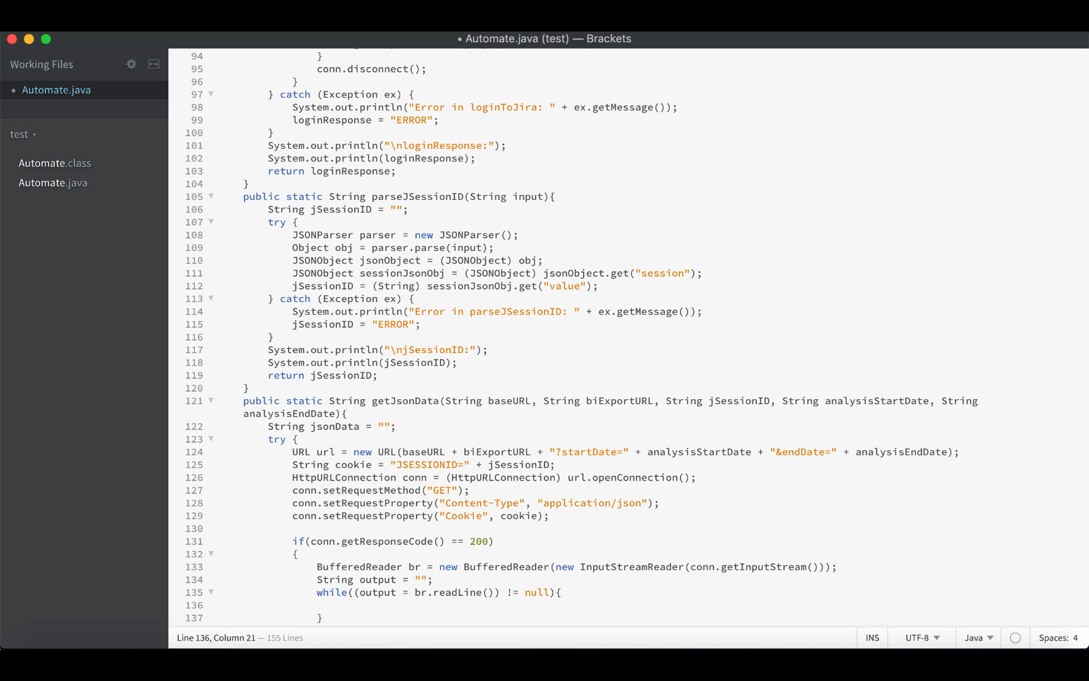
{"action": "mouse_move", "coordinate": [342, 610]}
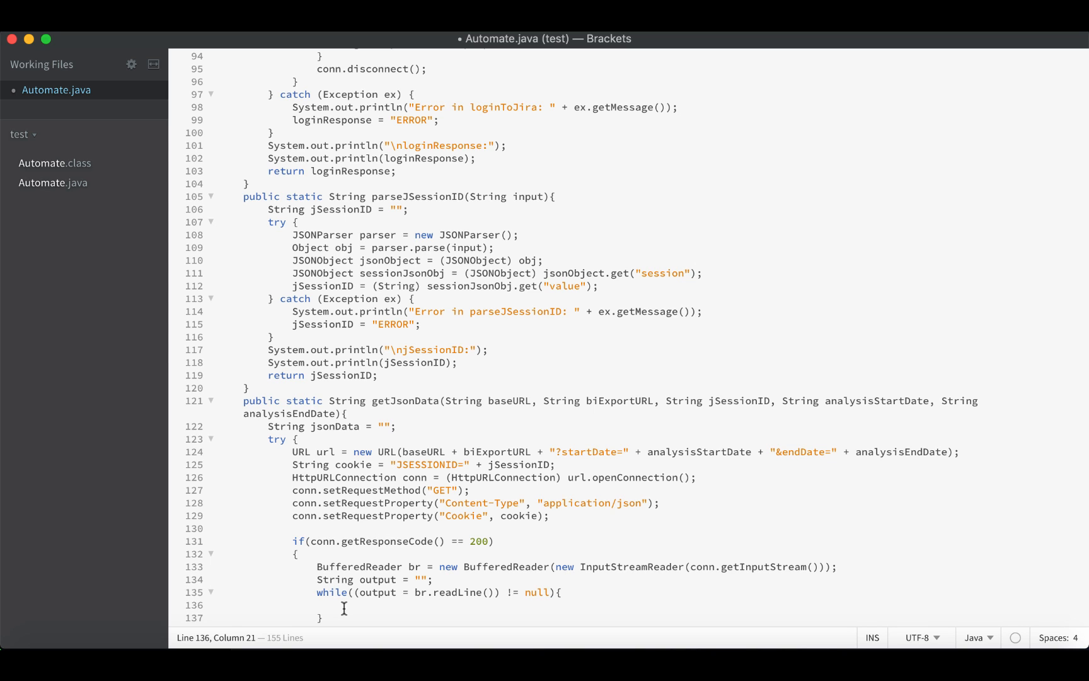
Step: Append each output line to jsonData and call conn.disconnect() afterwards
{"action": "type", "text": "jsonData"}
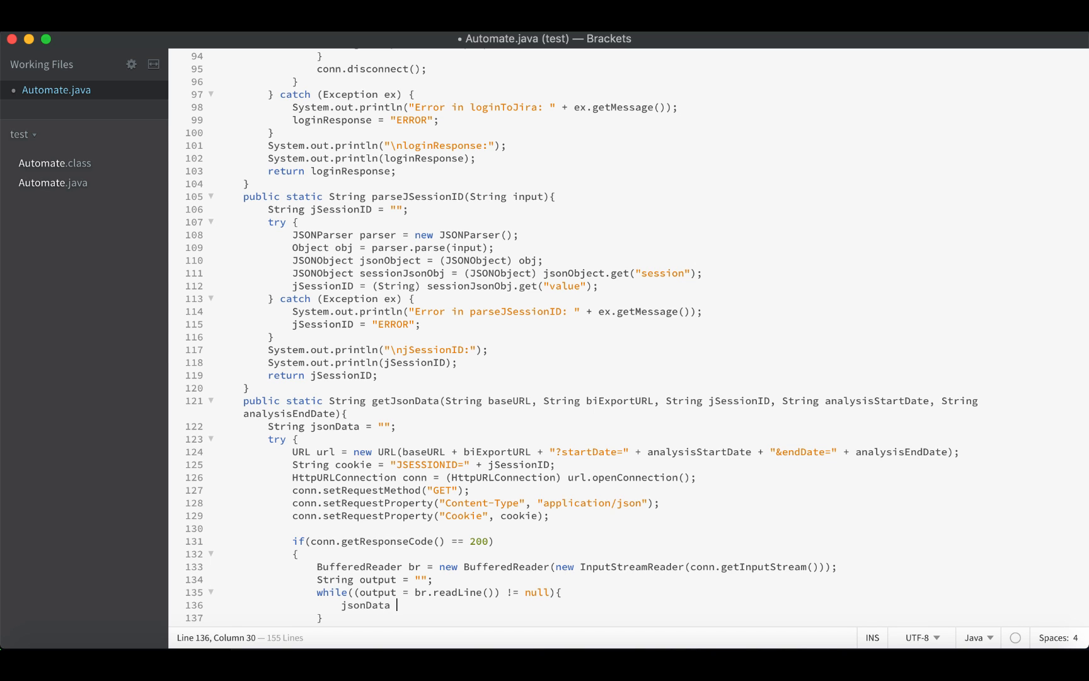
{"action": "type", "text": "+= output;"}
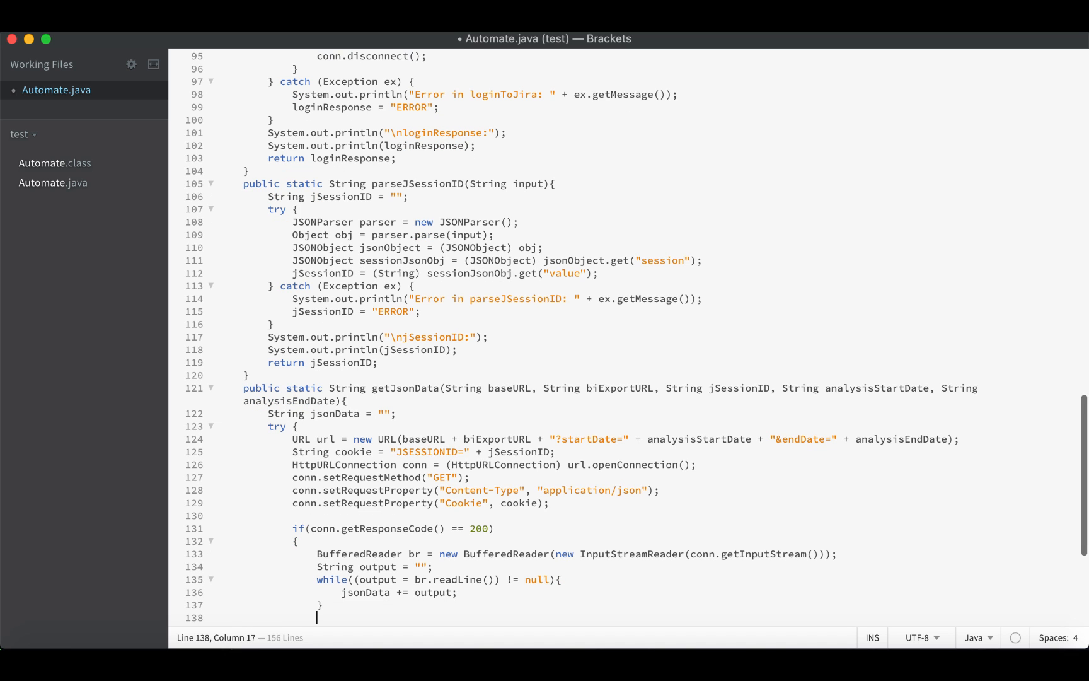
{"action": "type", "text": "co"}
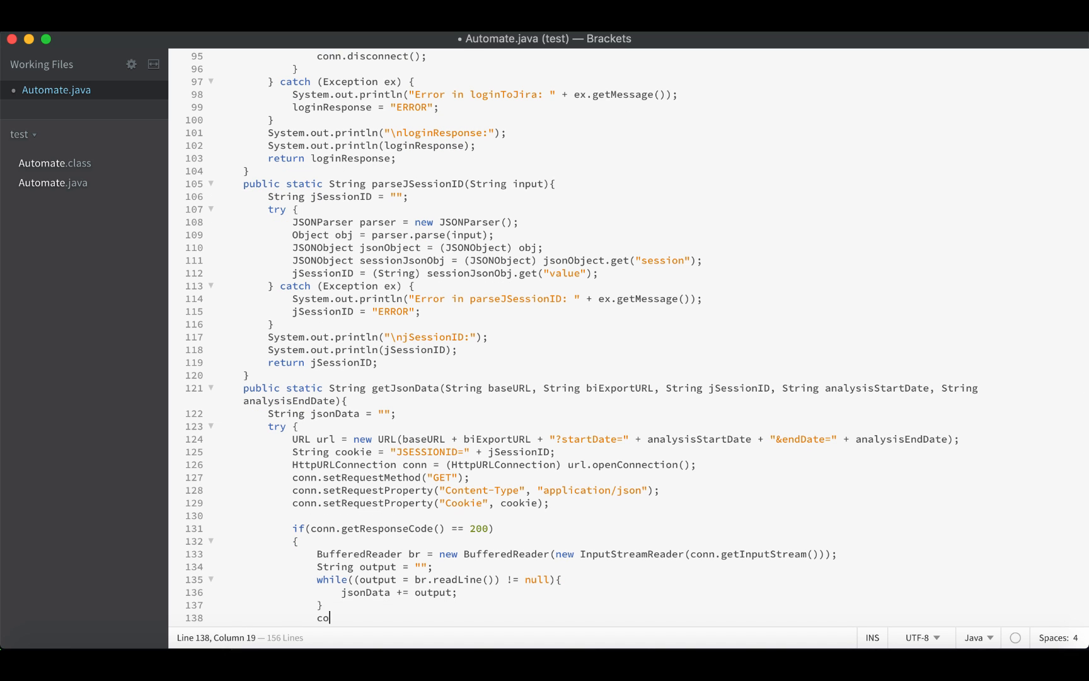
{"action": "type", "text": "nn.disconne"}
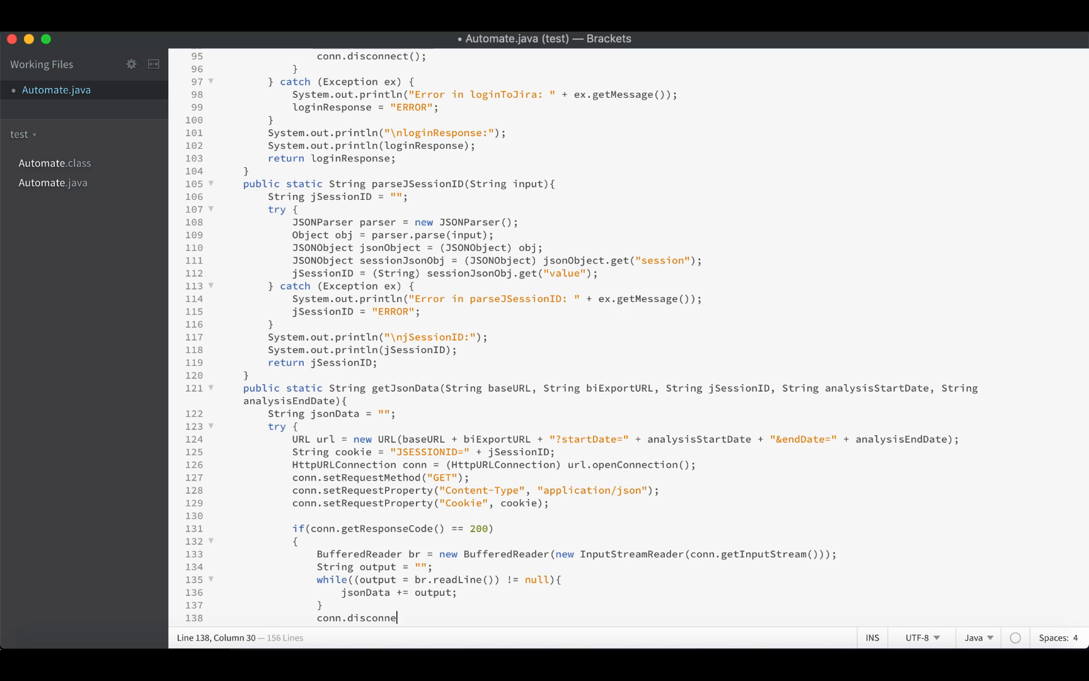
{"action": "type", "text": "ct();"}
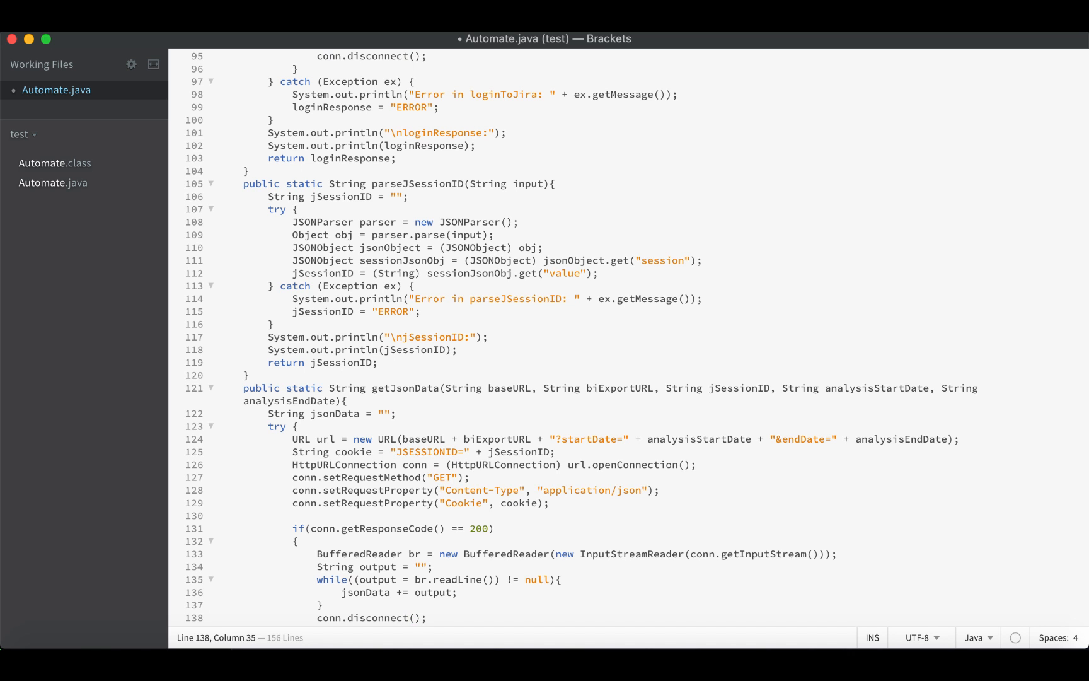
Step: Retype the misspelled letter in conn.setRequestProperty on the Cookie header line of getJsonData
{"action": "scroll", "scroll_direction": "down", "scroll_amount": 3}
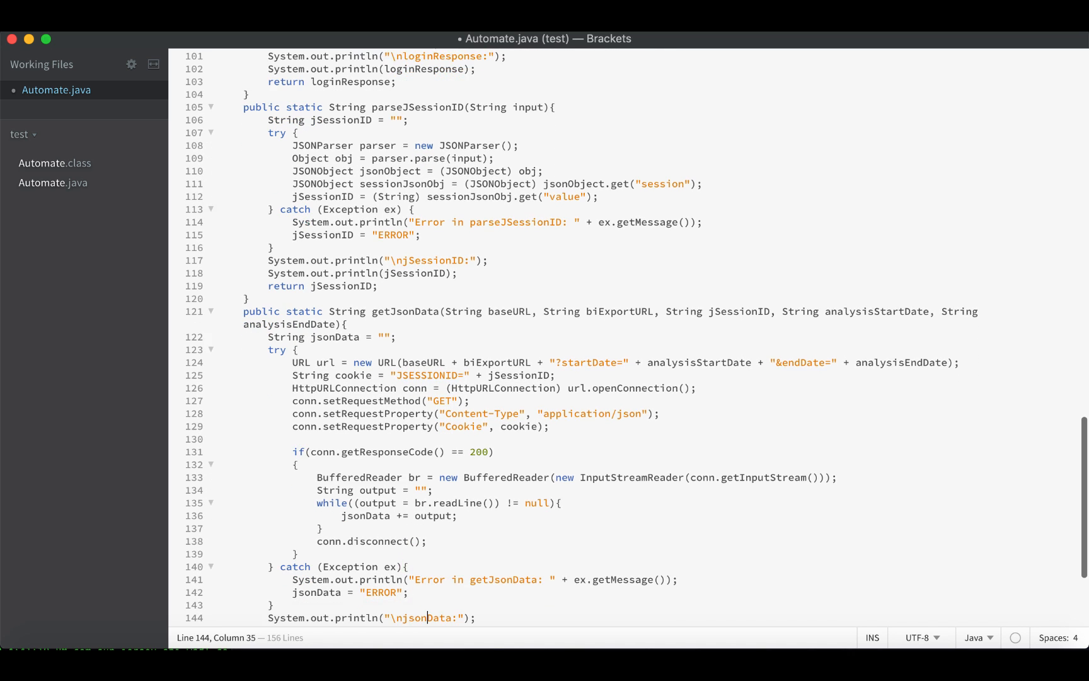
{"action": "scroll", "scroll_direction": "down", "scroll_amount": 3}
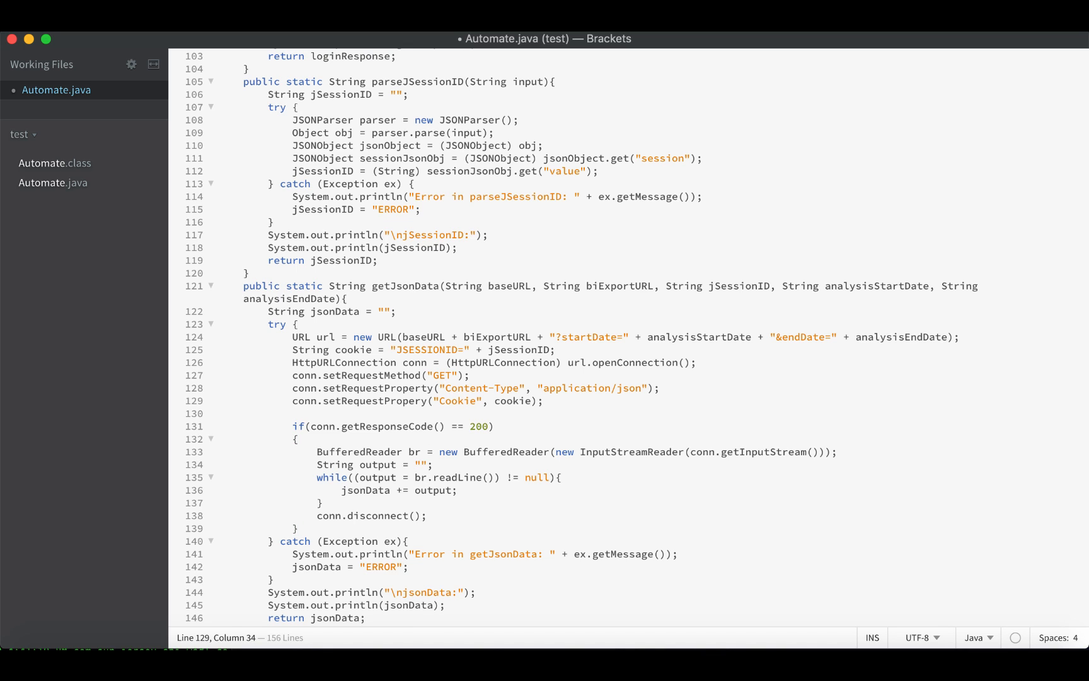
{"action": "type", "text": "y"}
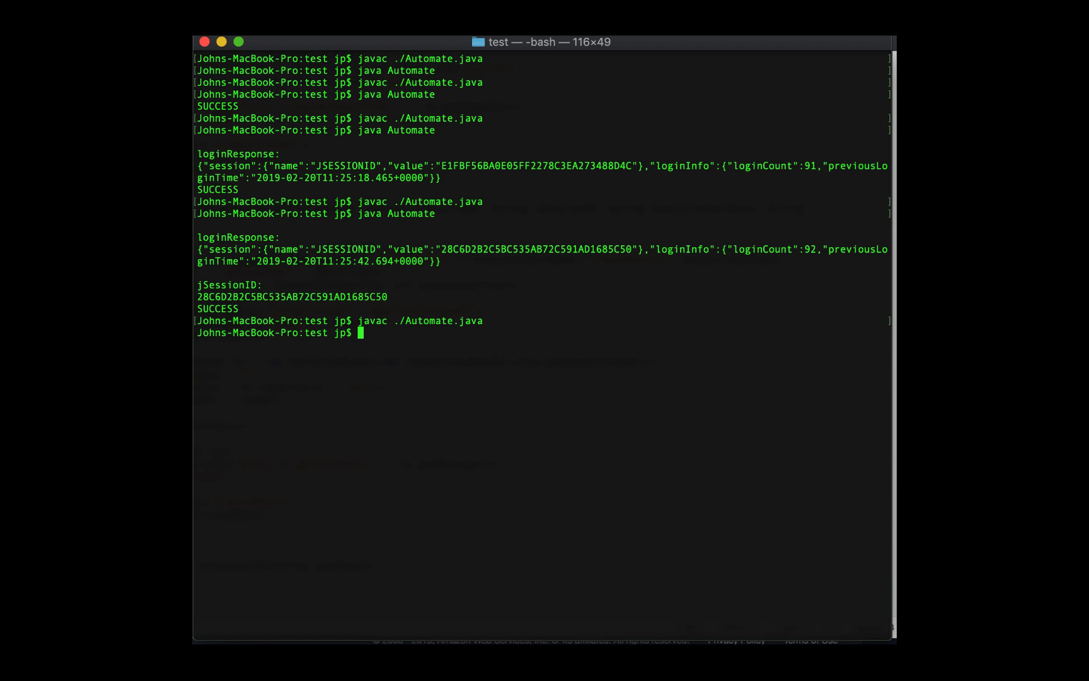
Step: Run java Automate in Terminal to execute the freshly compiled program
{"action": "type", "text": "java Automate"}
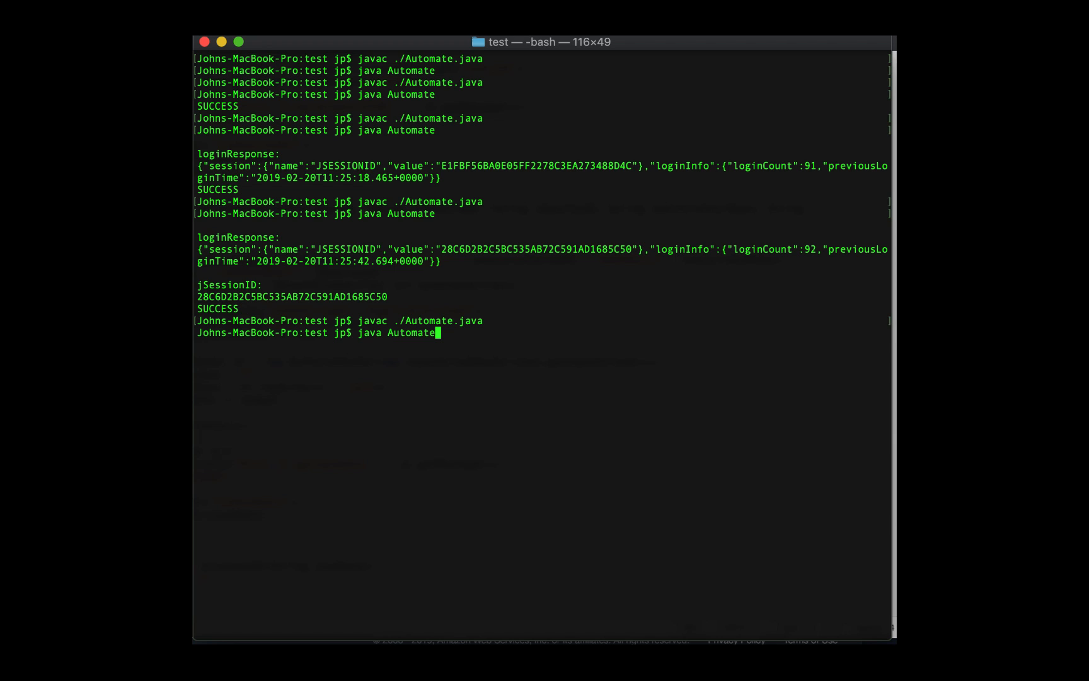
{"action": "key", "text": "Return"}
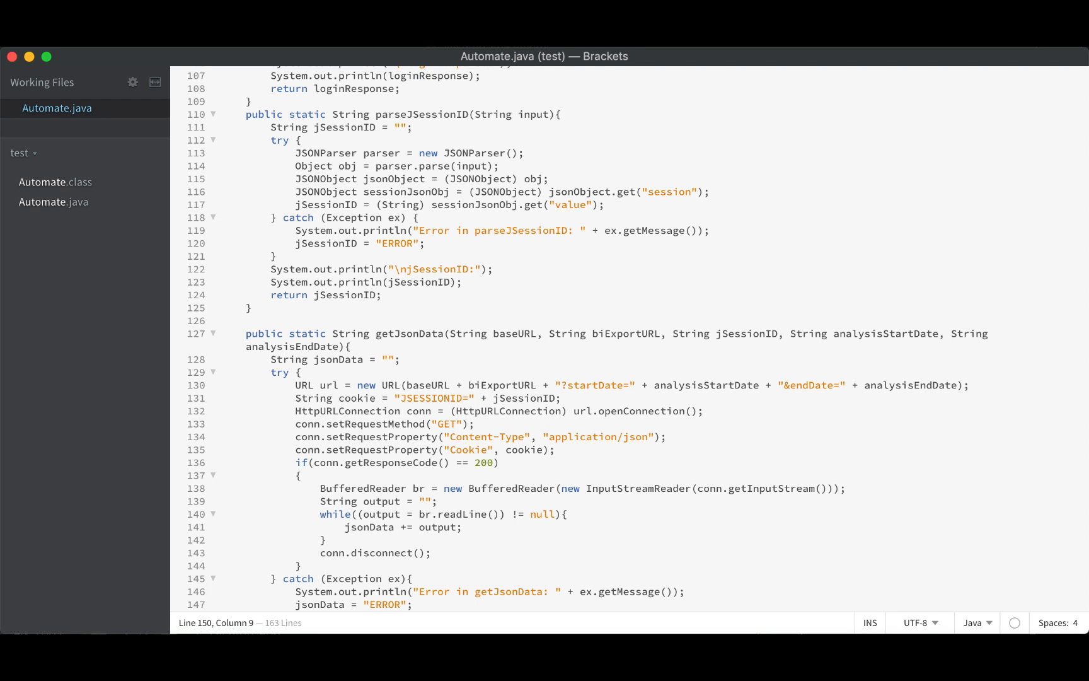
Step: Write URL url = new URL(baseURL + "api/2/user") as the request line in getJsonData
{"action": "scroll", "scroll_direction": "down", "scroll_amount": 3}
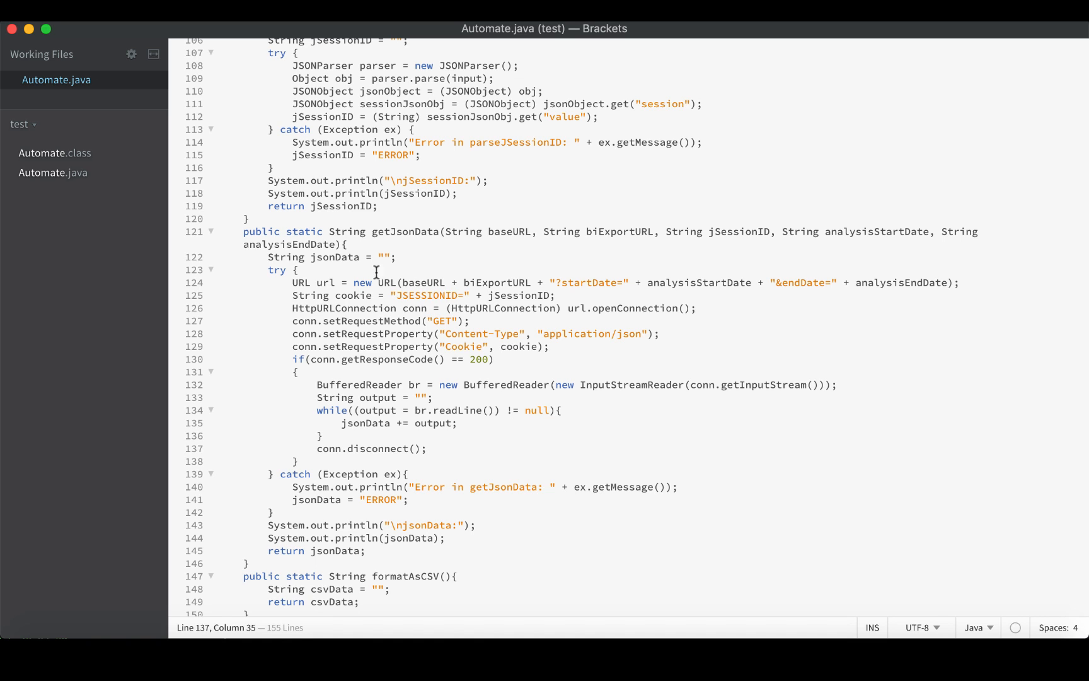
{"action": "left_click", "coordinate": [291, 282]}
{"action": "type", "text": "//"}
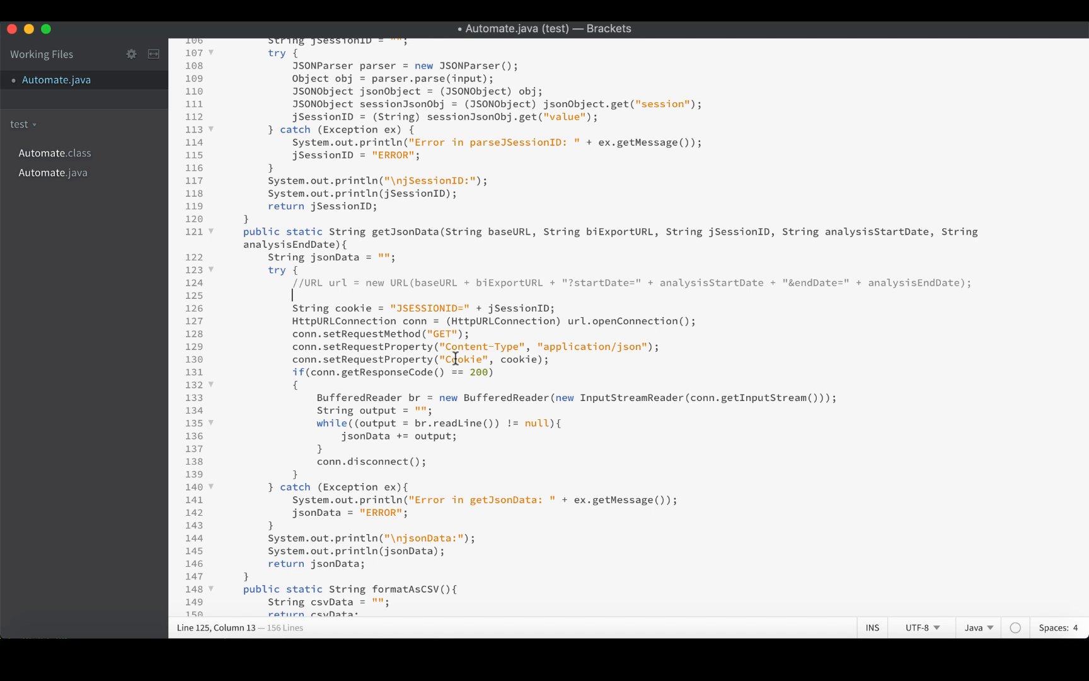
{"action": "type", "text": "URL"}
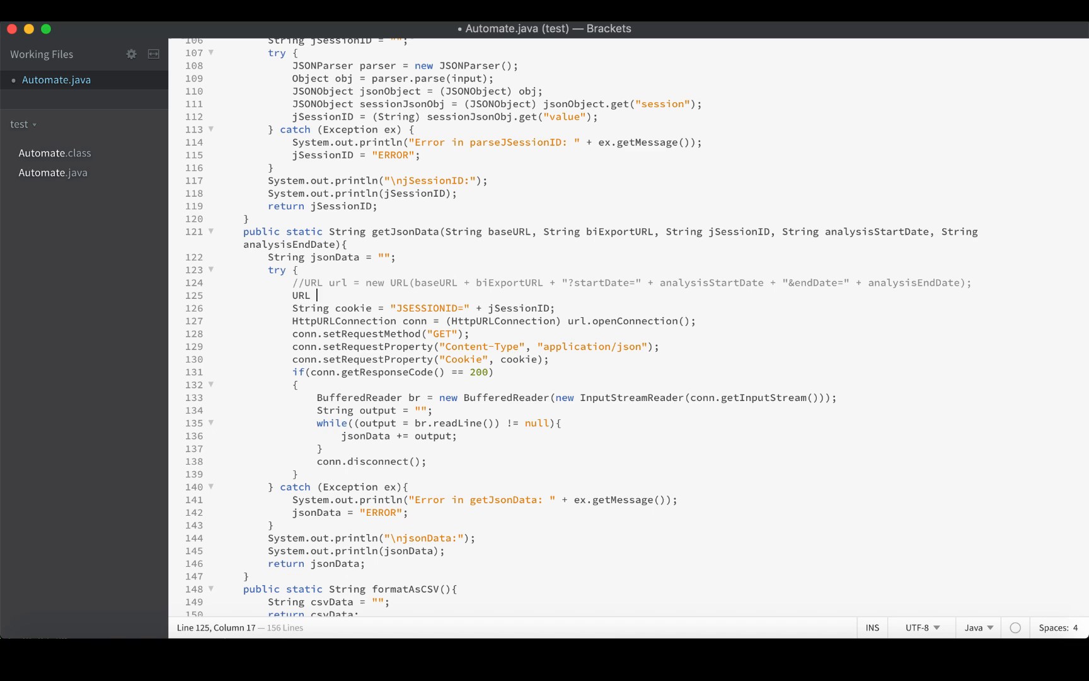
{"action": "type", "text": "url = new"}
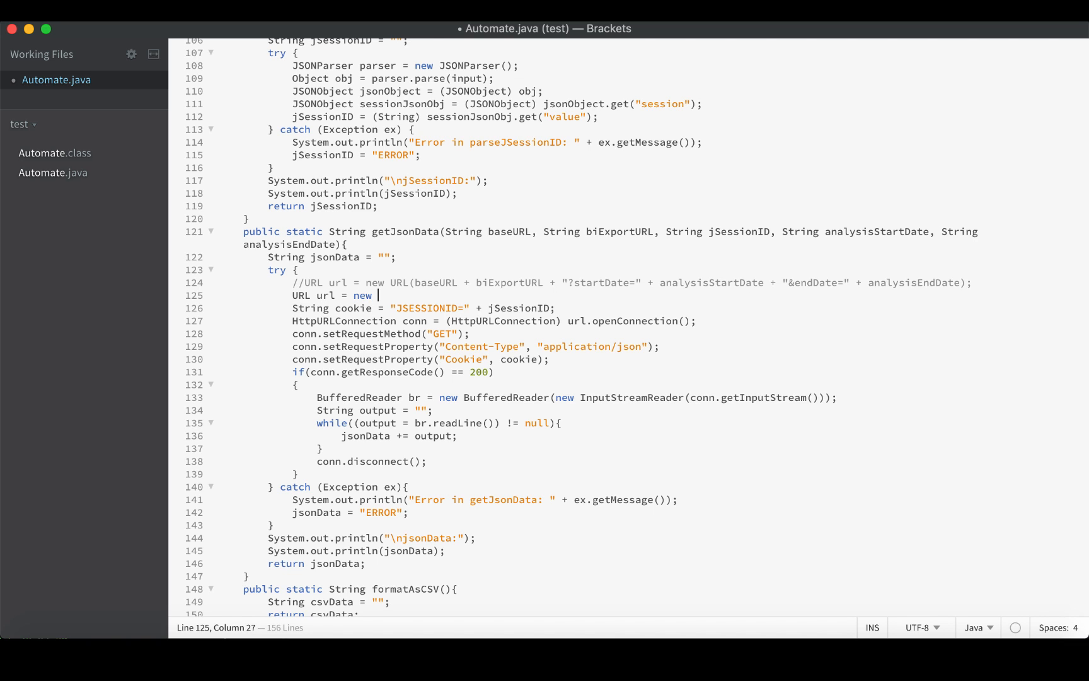
{"action": "type", "text": "URL()"}
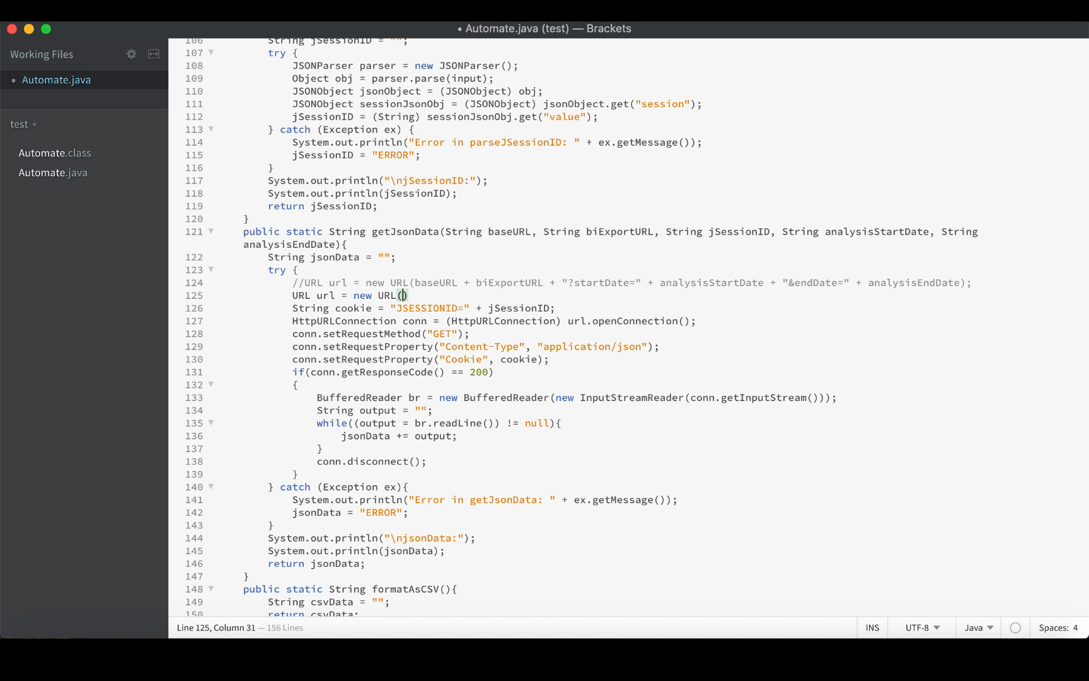
{"action": "type", "text": "baseURL +"}
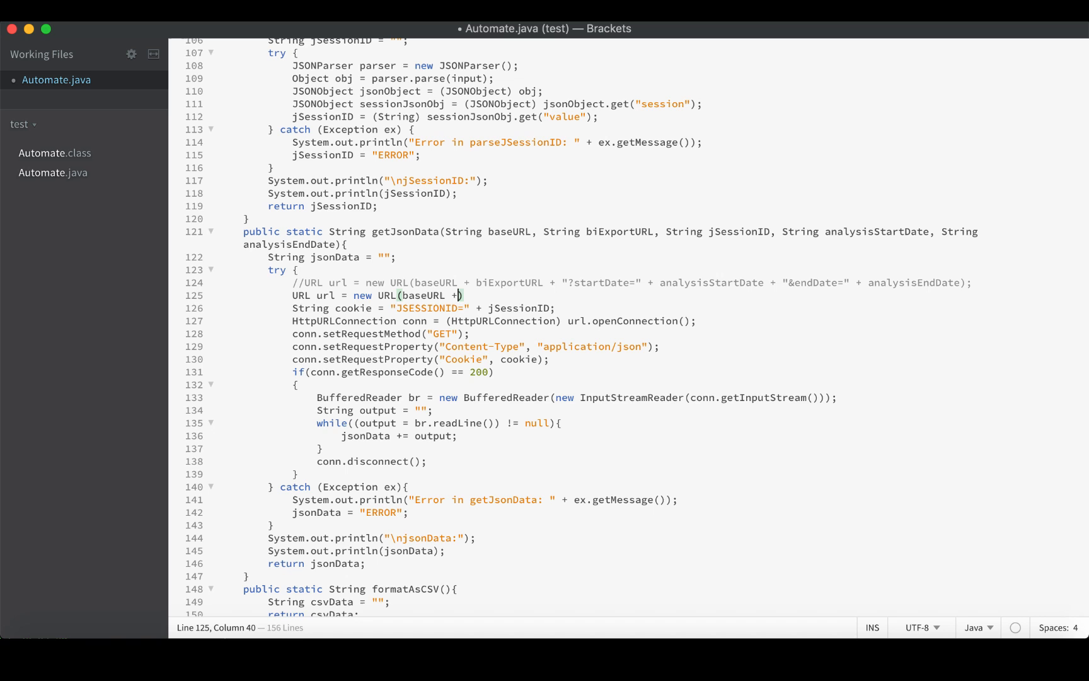
{"action": "type", "text": "\"\""}
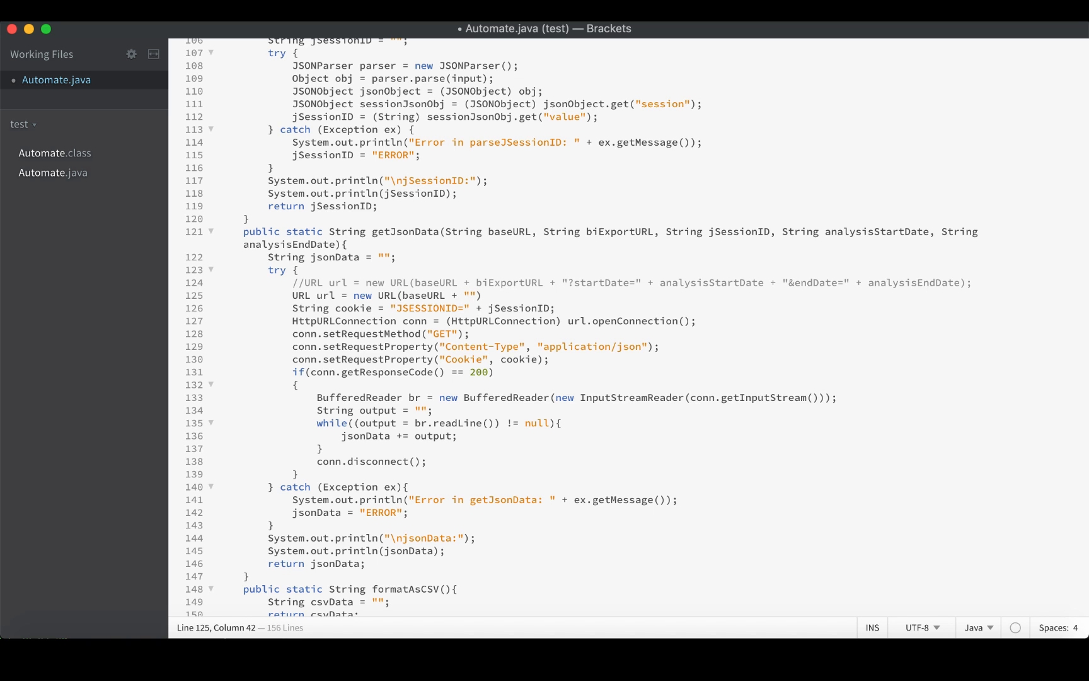
{"action": "type", "text": "api/"}
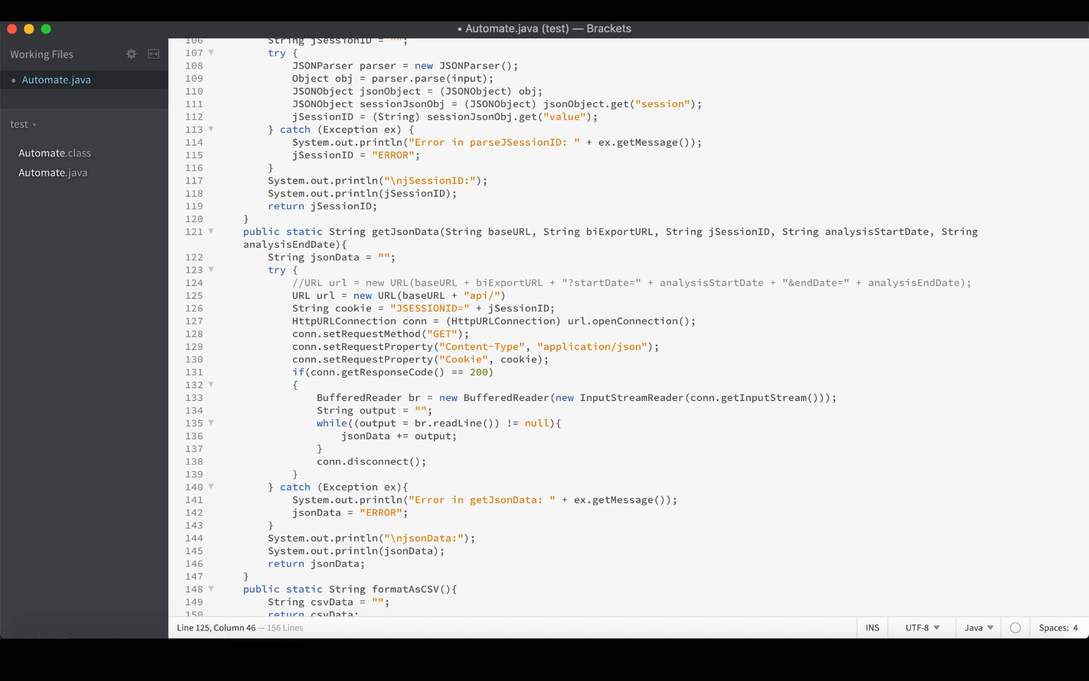
{"action": "type", "text": "2/user"}
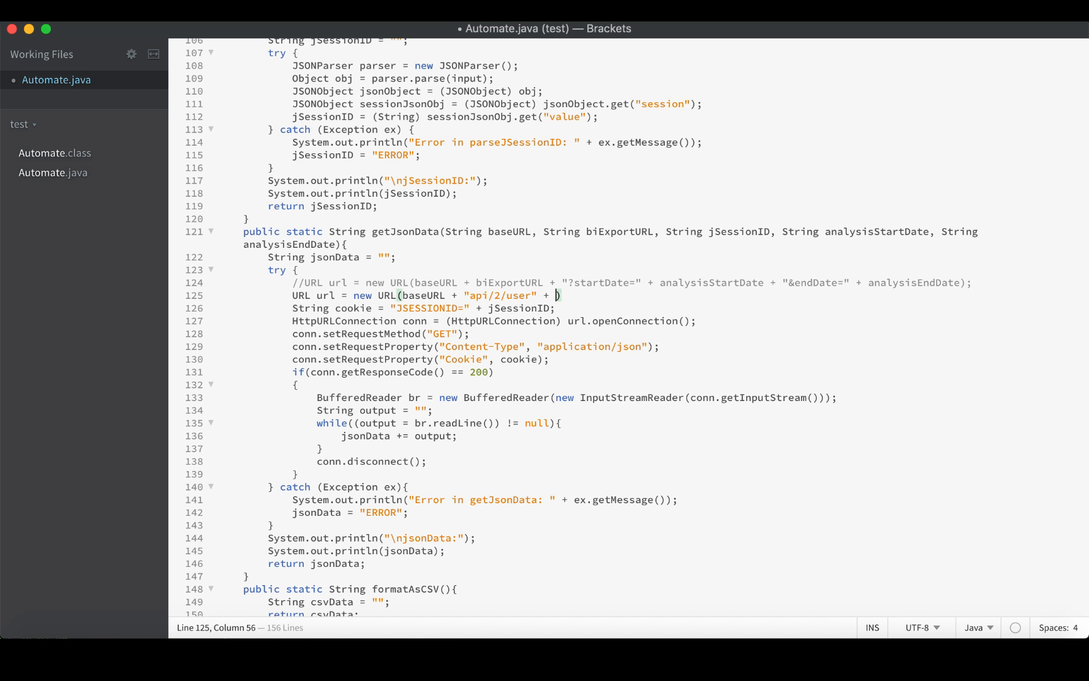
Step: Append a ?username=alexA... query parameter to the api/2/user URL string
{"action": "type", "text": "\"\""}
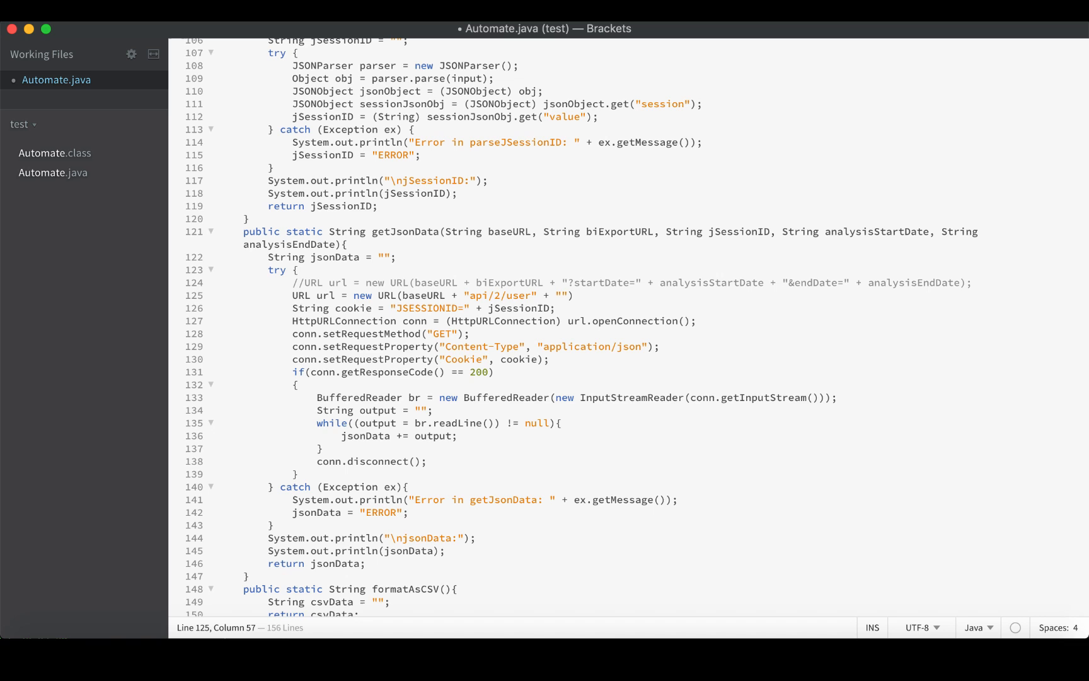
{"action": "type", "text": "?"}
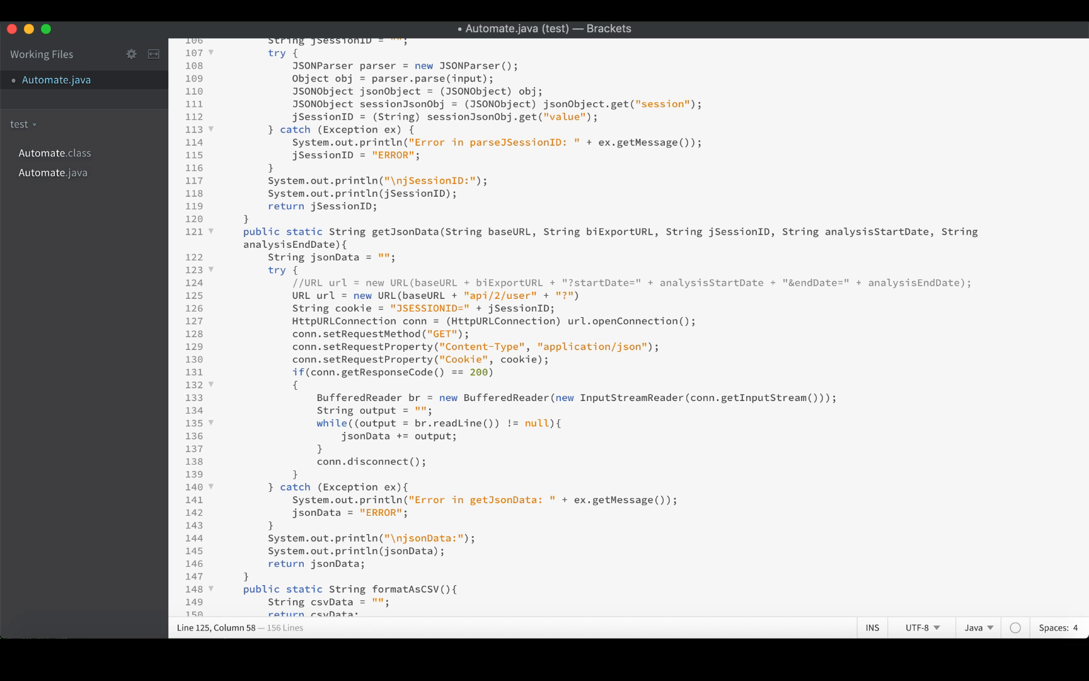
{"action": "type", "text": "username"}
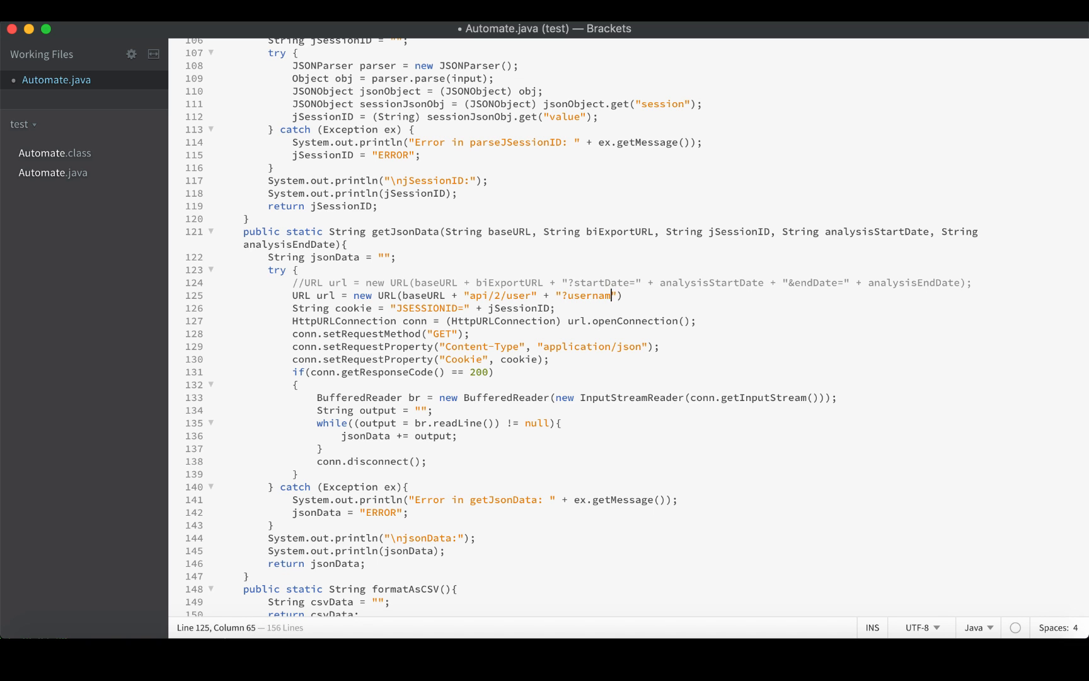
{"action": "type", "text": "e="}
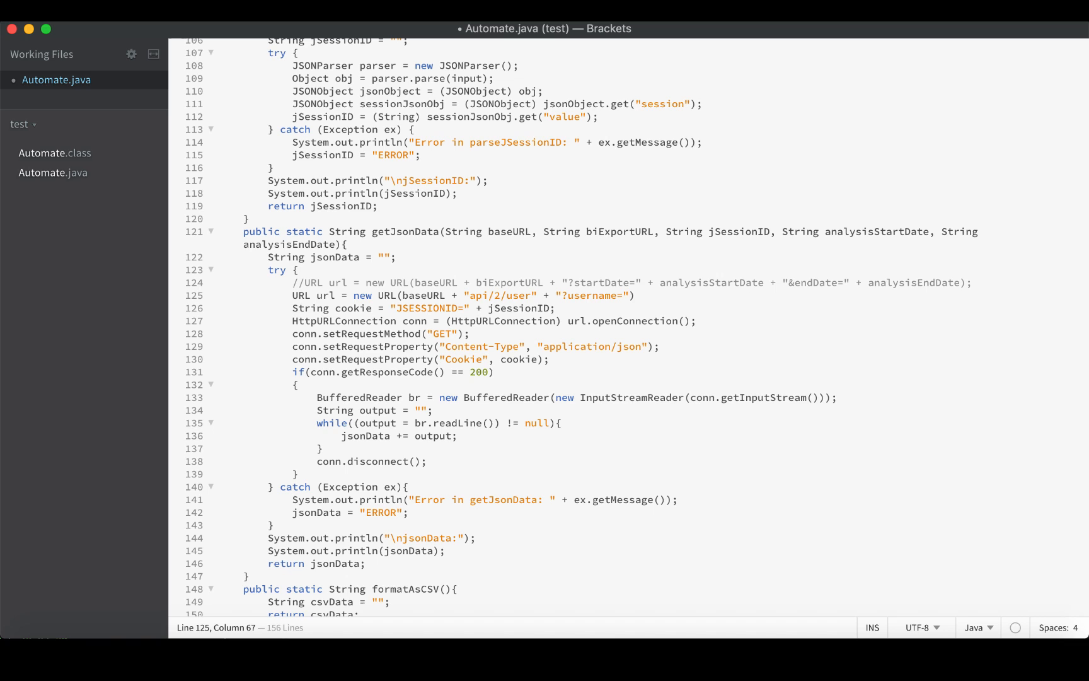
{"action": "type", "text": "alexA"}
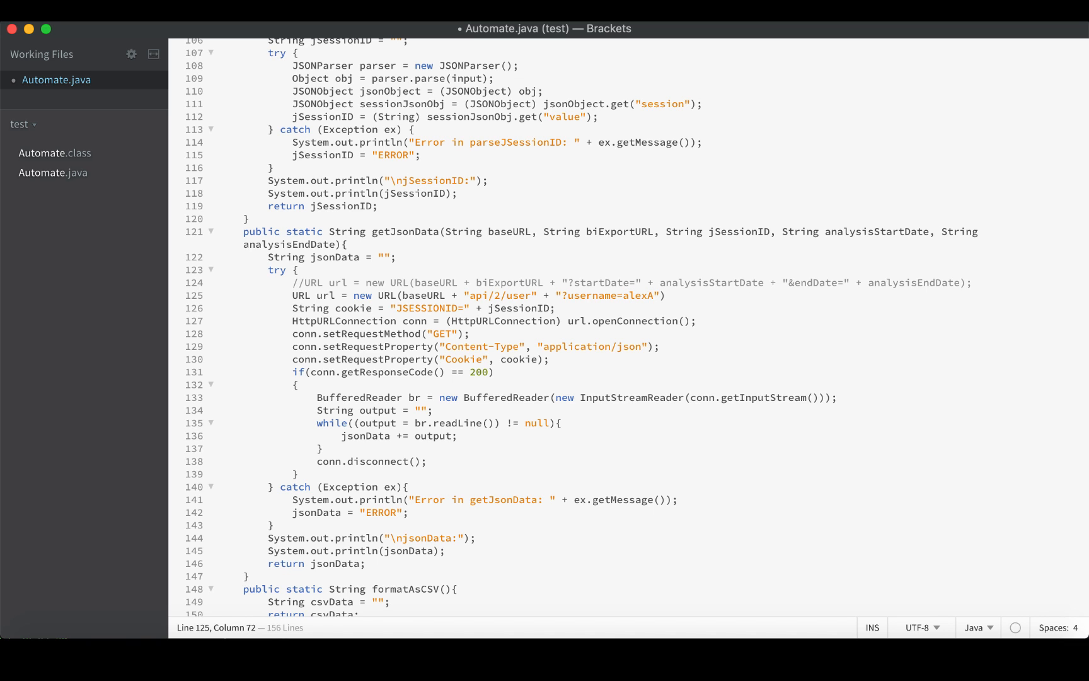
{"action": "left_click", "coordinate": [478, 297]}
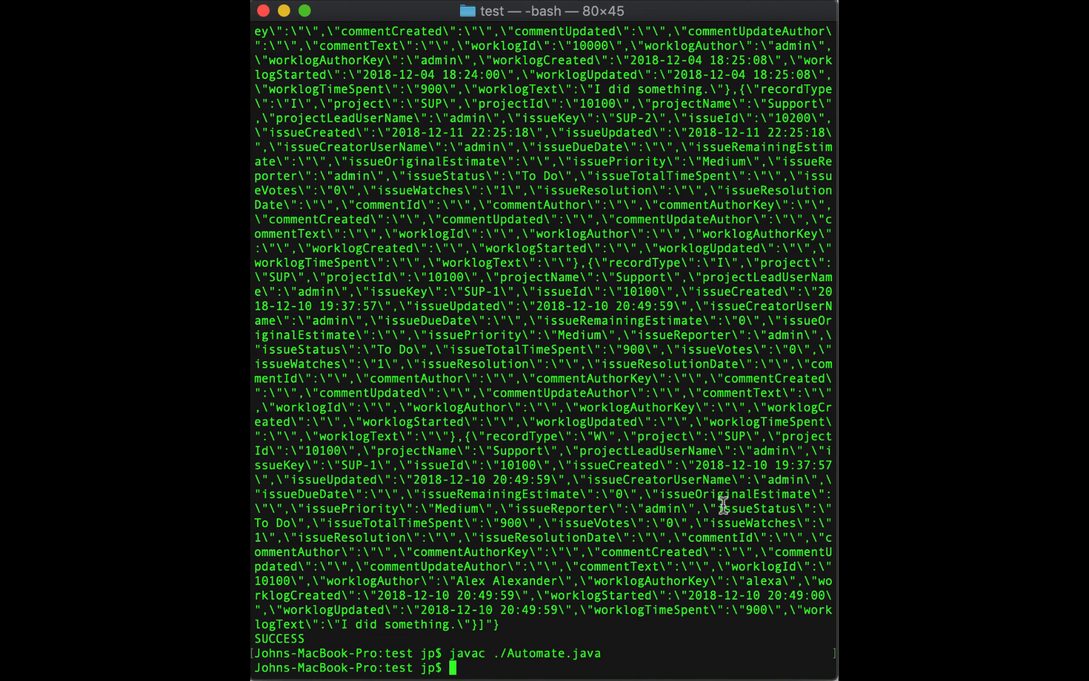
Step: Run java Automate and mark the email value in the printed user JSON
{"action": "type", "text": "java Automate"}
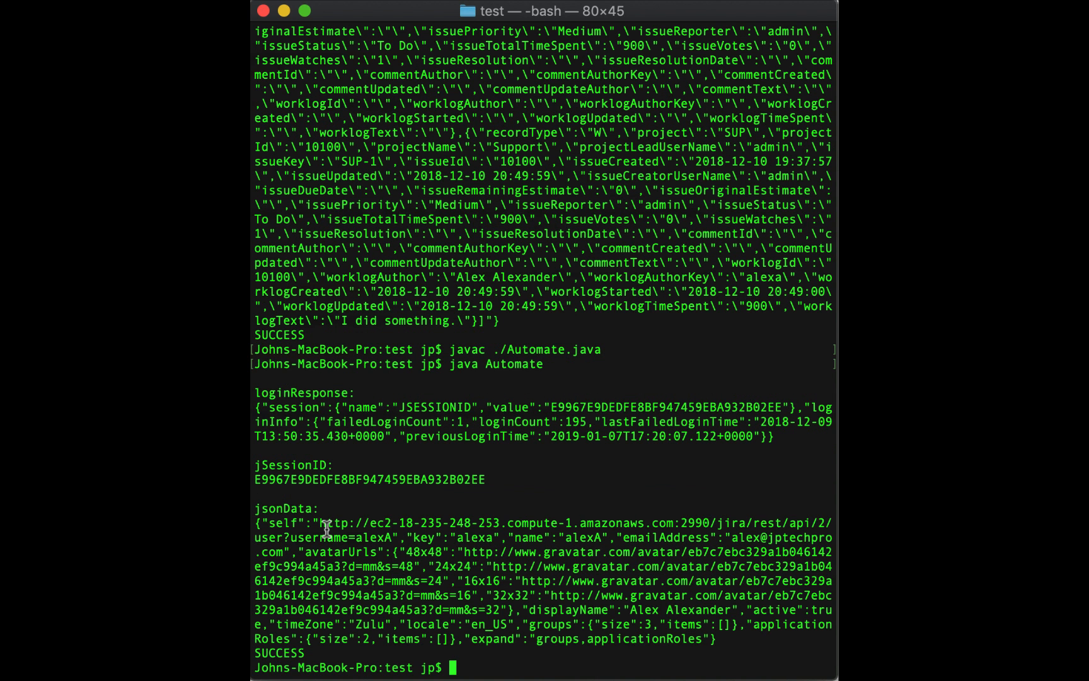
{"action": "mouse_move", "coordinate": [452, 538]}
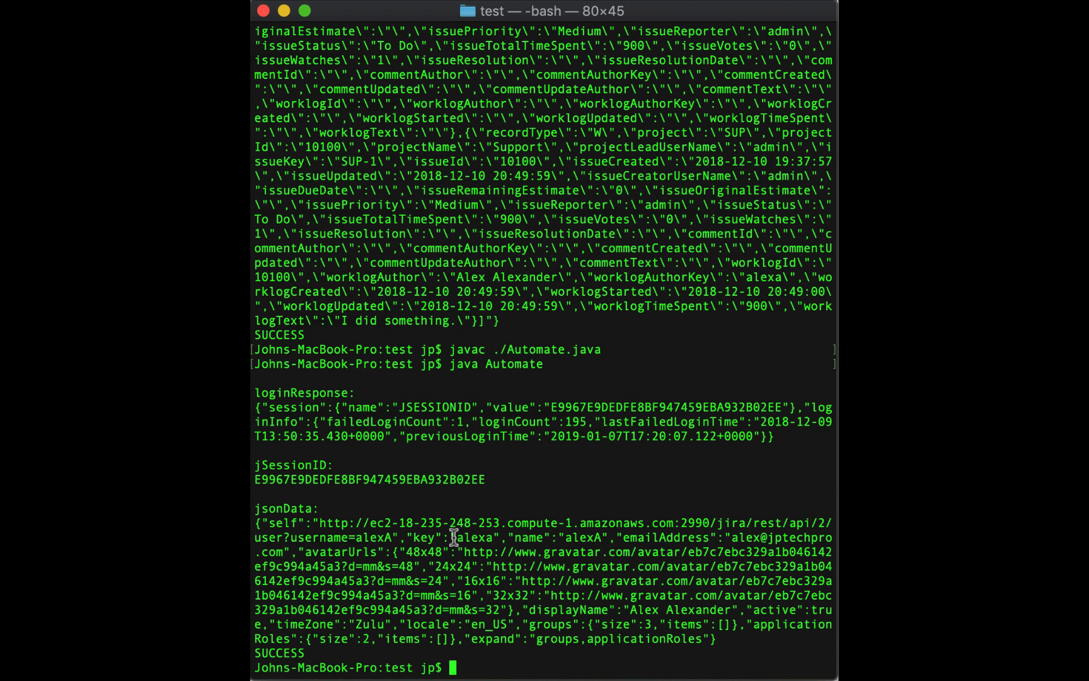
{"action": "double_click", "coordinate": [473, 537]}
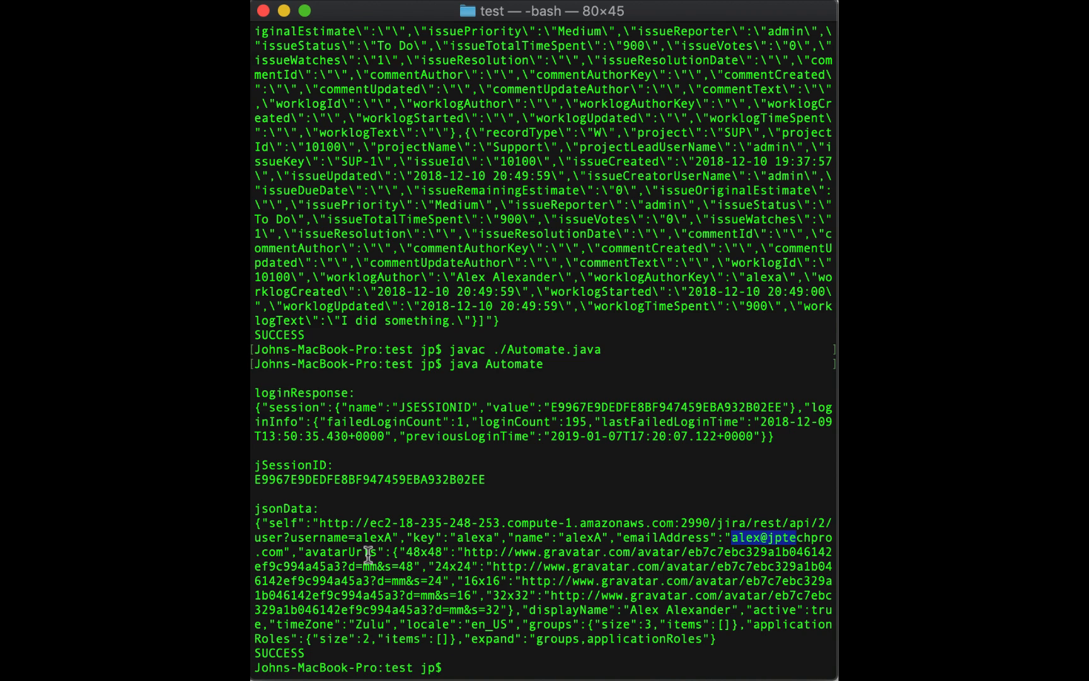
{"action": "mouse_move", "coordinate": [527, 617]}
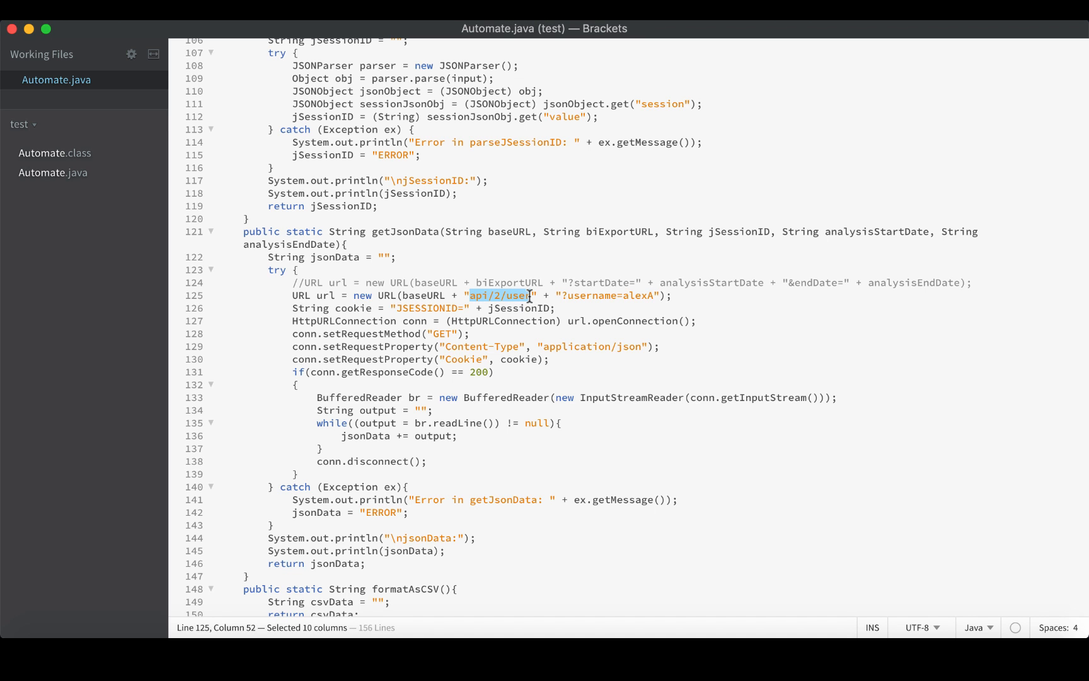
Step: Change the endpoint path from api/2/user to api/2/issue/picker
{"action": "left_click", "coordinate": [566, 282]}
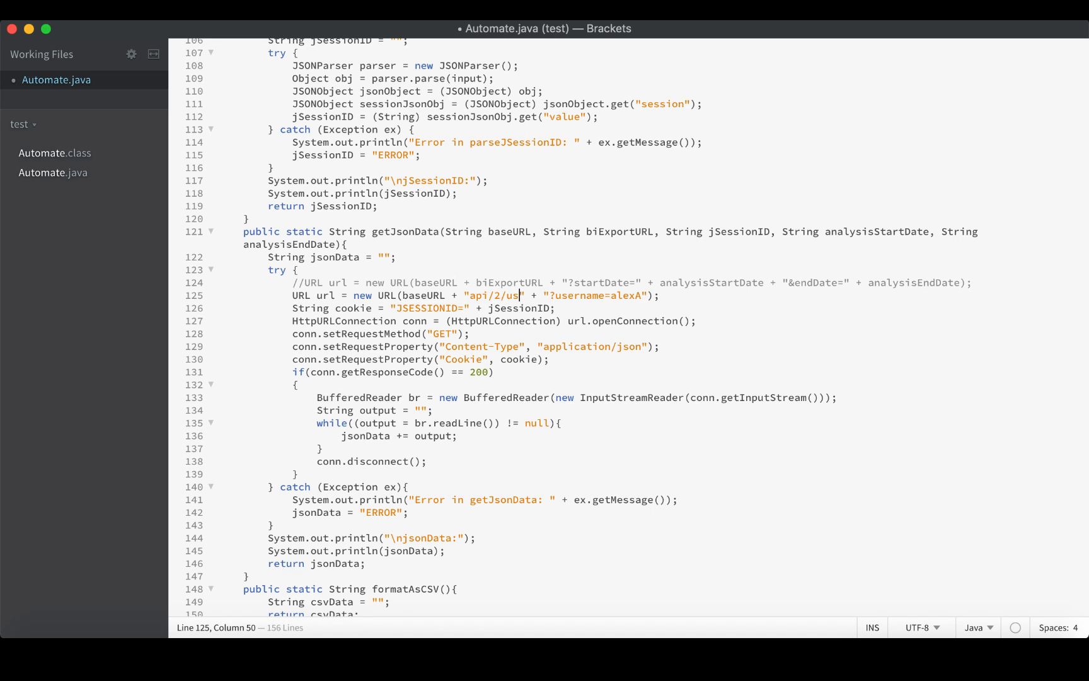
{"action": "type", "text": "issue/"}
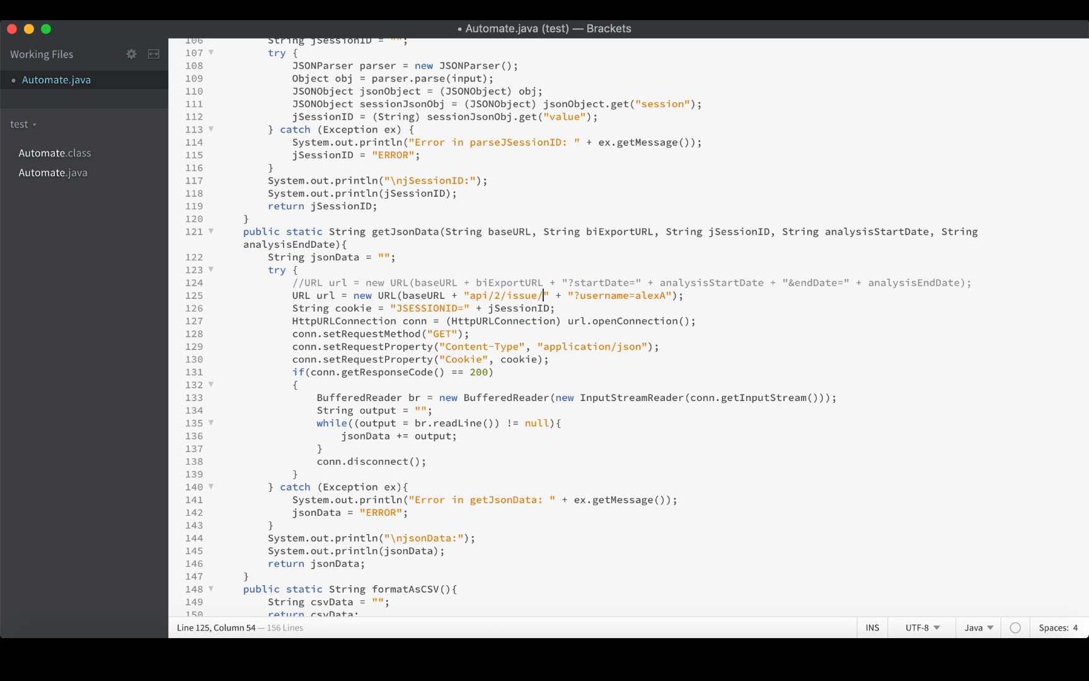
{"action": "type", "text": "picker"}
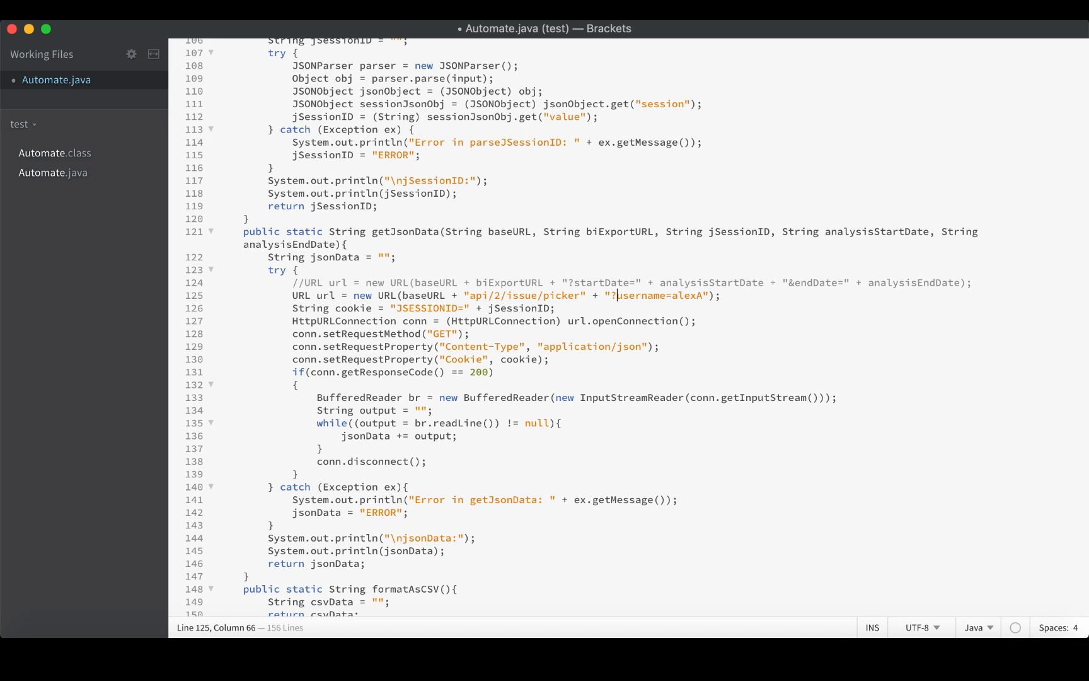
Step: Replace the username query with ?currentJQL=assignee%3Dadmin
{"action": "left_click_drag", "start_coordinate": [617, 295], "coordinate": [710, 295]}
{"action": "type", "text": "currentJ"}
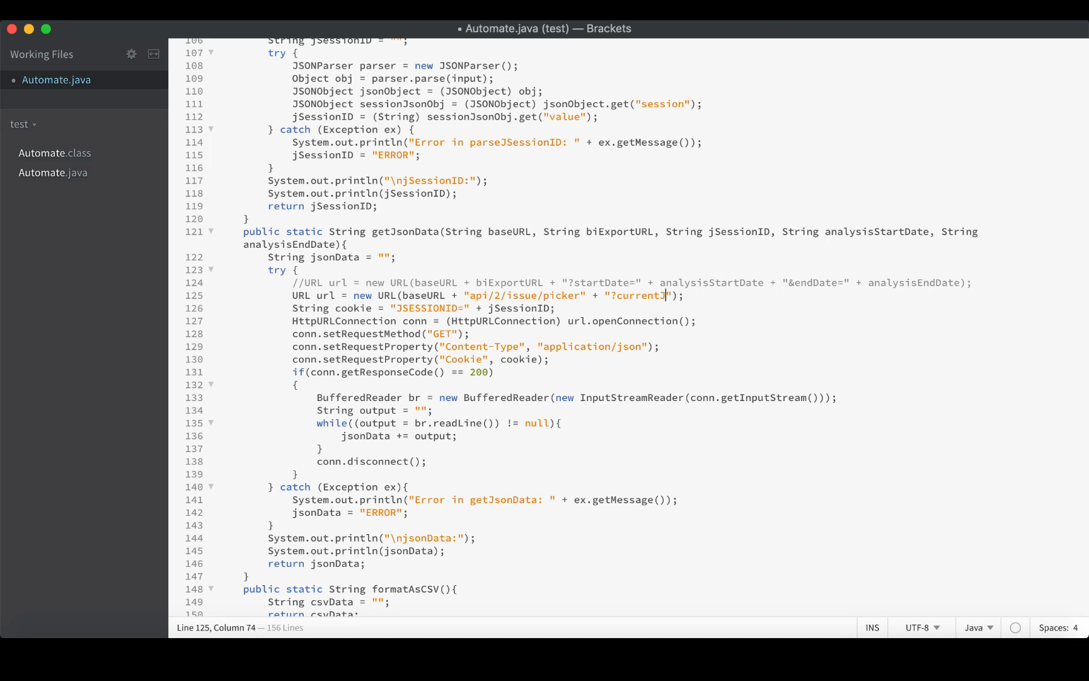
{"action": "type", "text": "QL="}
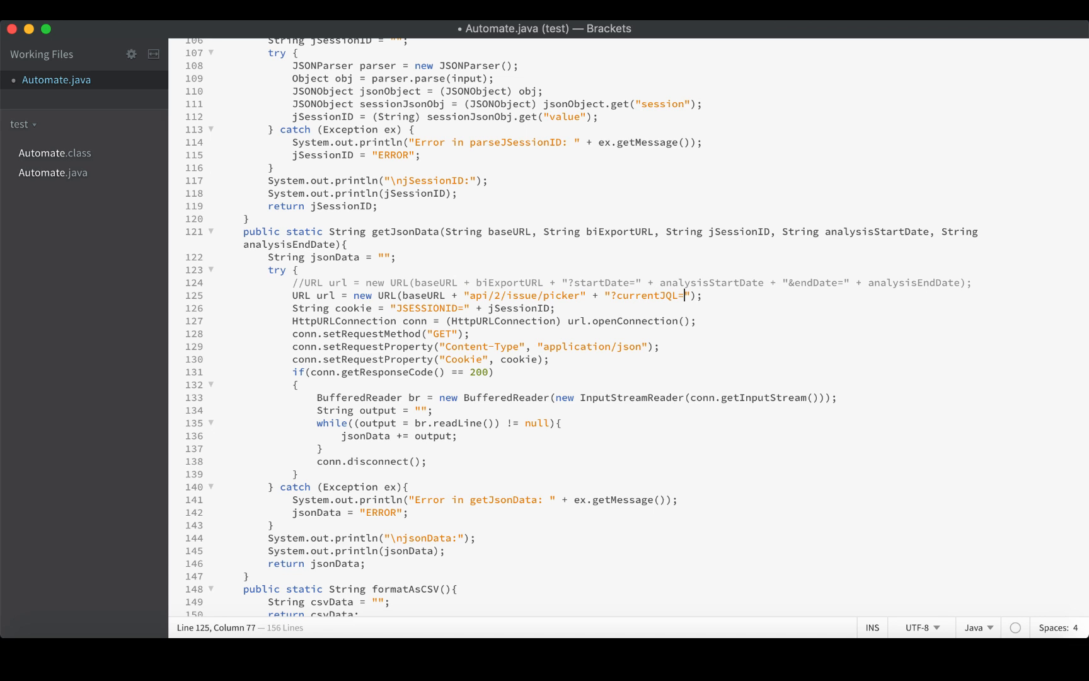
{"action": "type", "text": "assigne"}
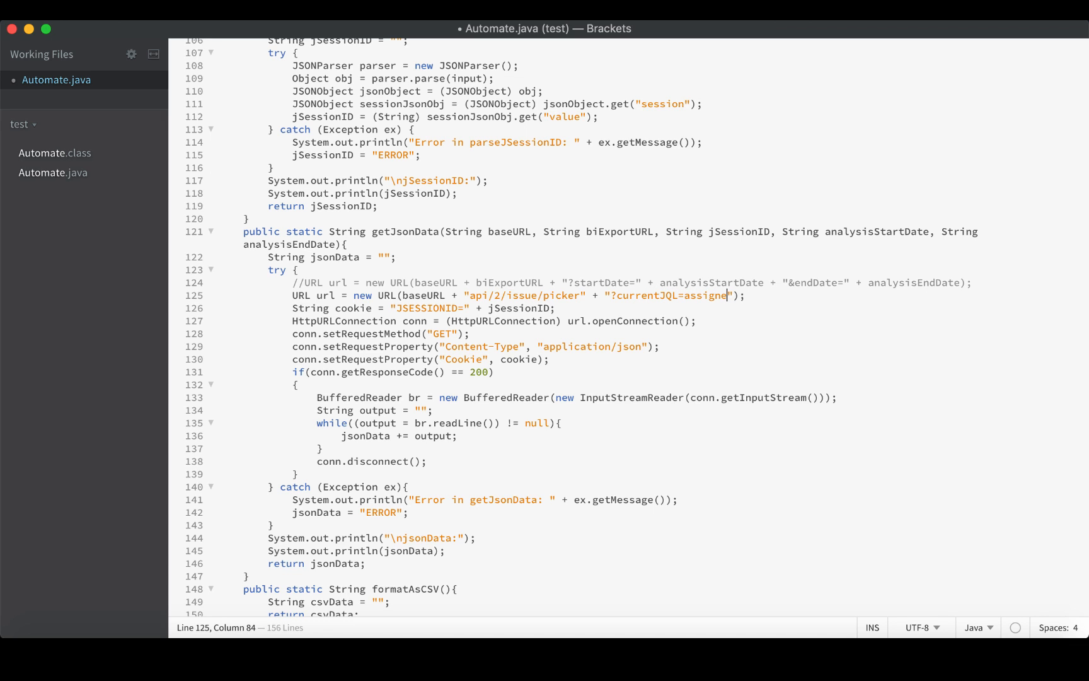
{"action": "type", "text": "e"}
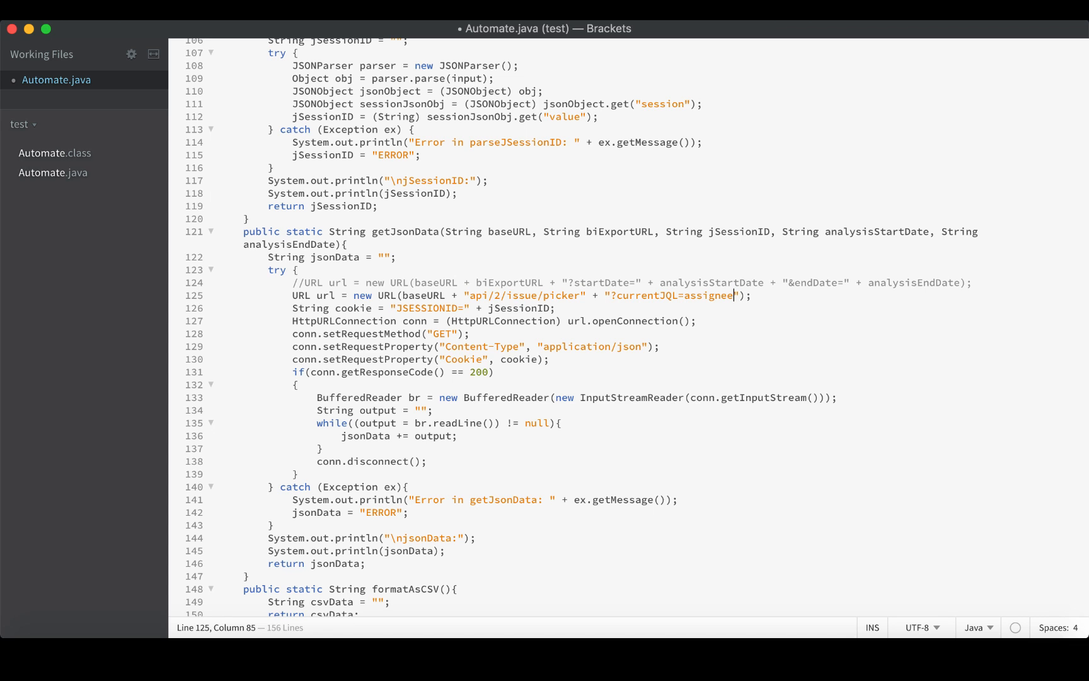
{"action": "type", "text": "%3D"}
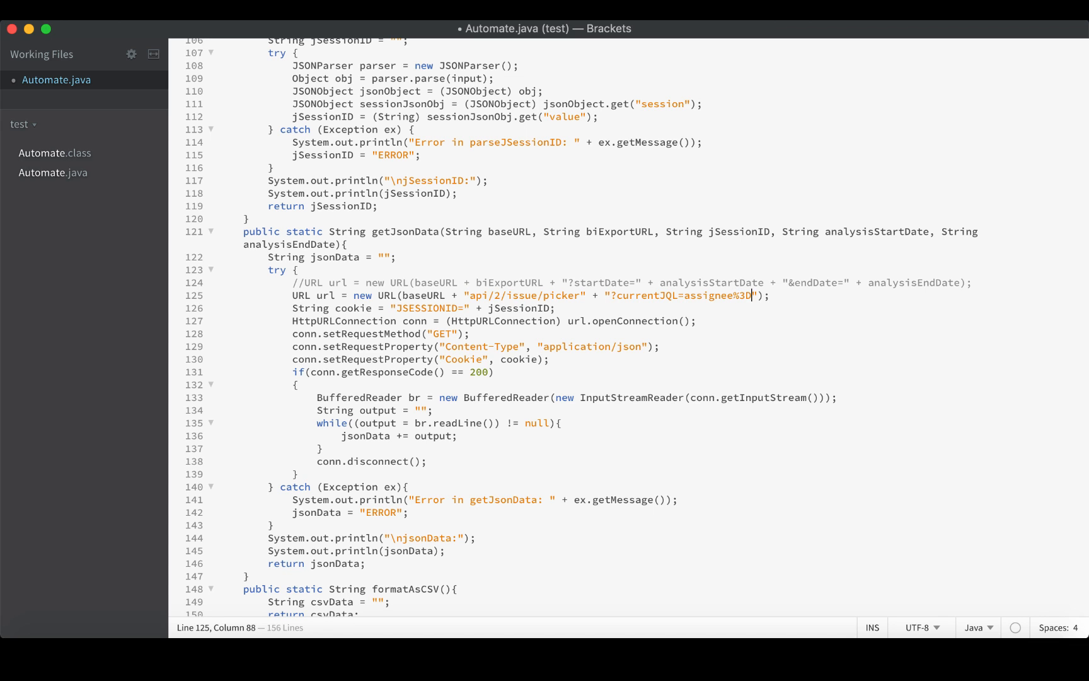
{"action": "type", "text": "admin"}
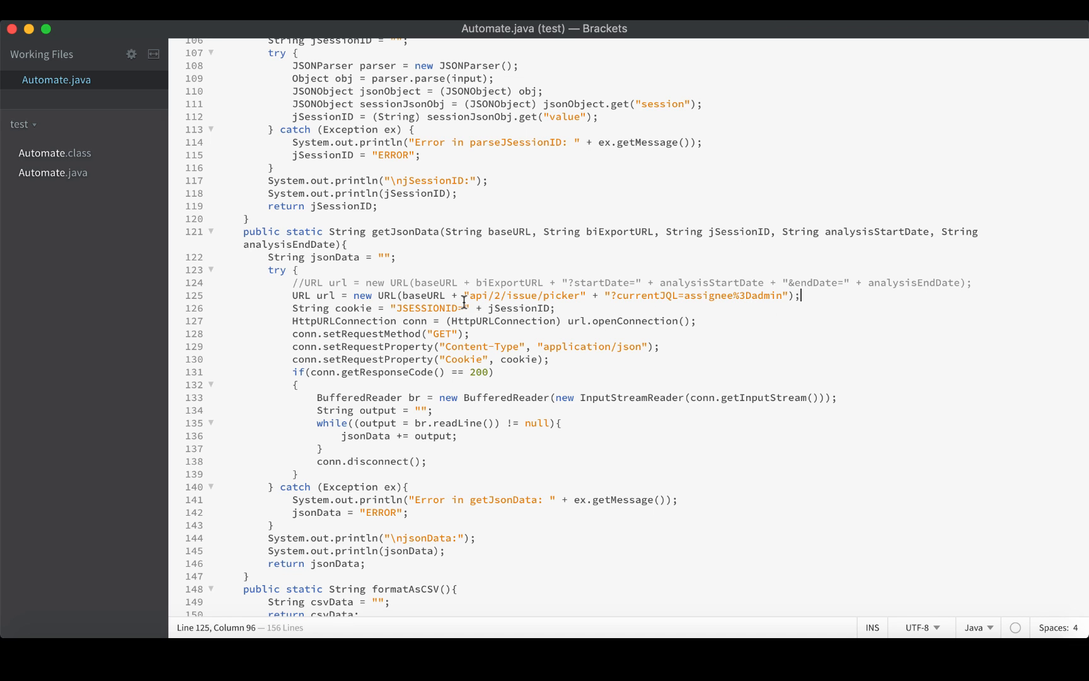
{"action": "mouse_move", "coordinate": [690, 630]}
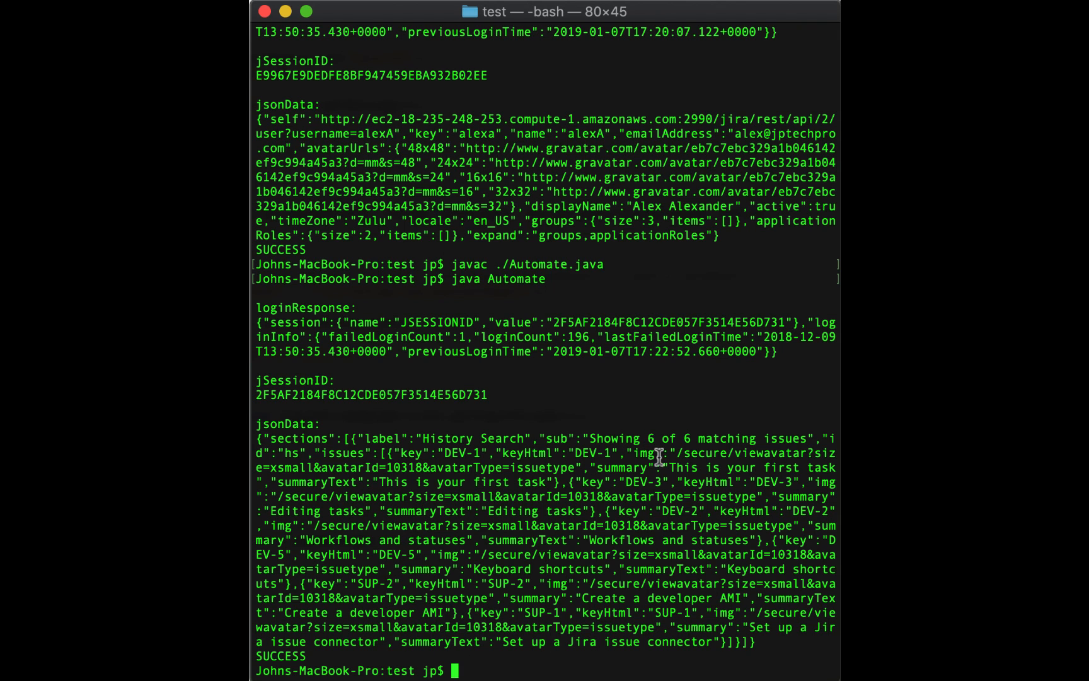
{"action": "mouse_move", "coordinate": [554, 486]}
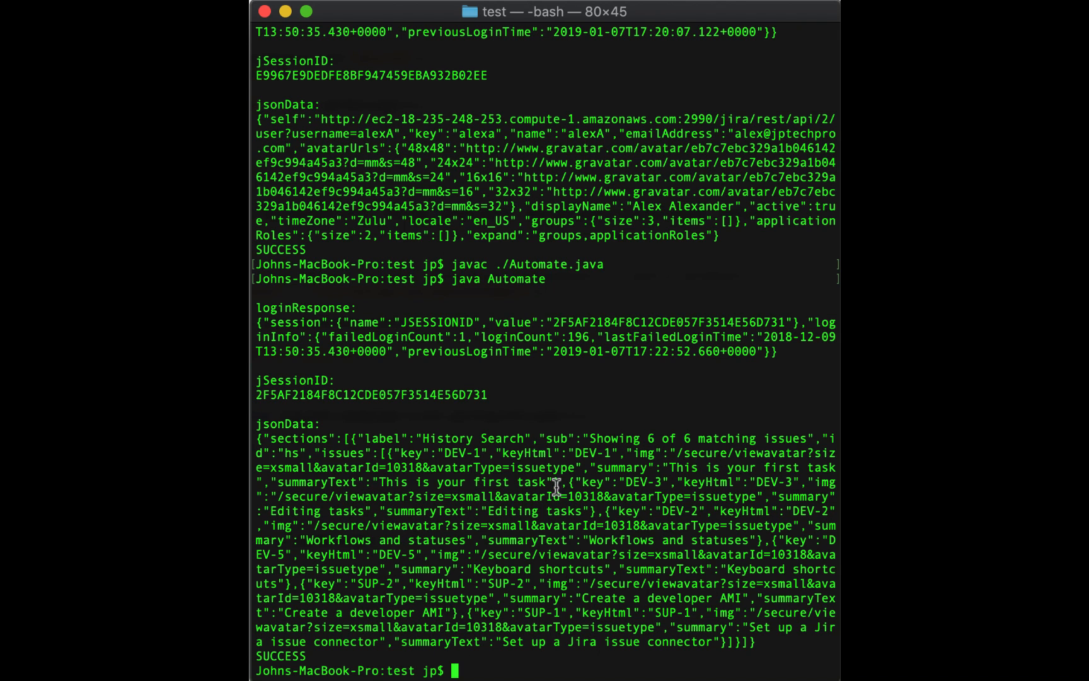
Step: Mark the first issue key DEV-1 in the issue picker results
{"action": "double_click", "coordinate": [463, 452]}
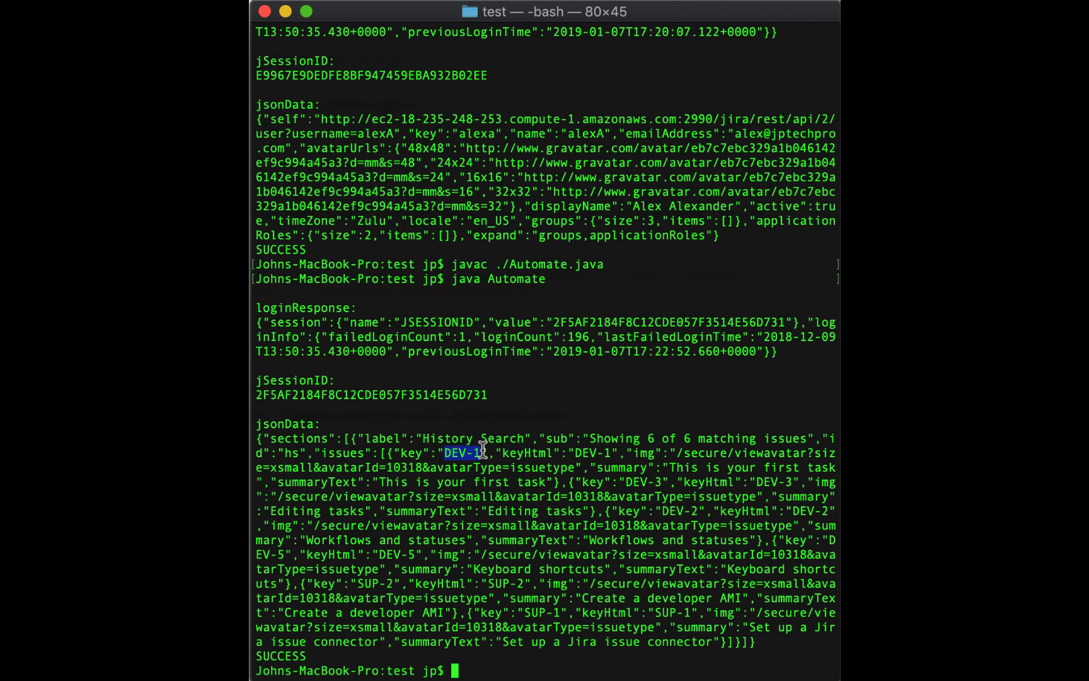
{"action": "mouse_move", "coordinate": [629, 483]}
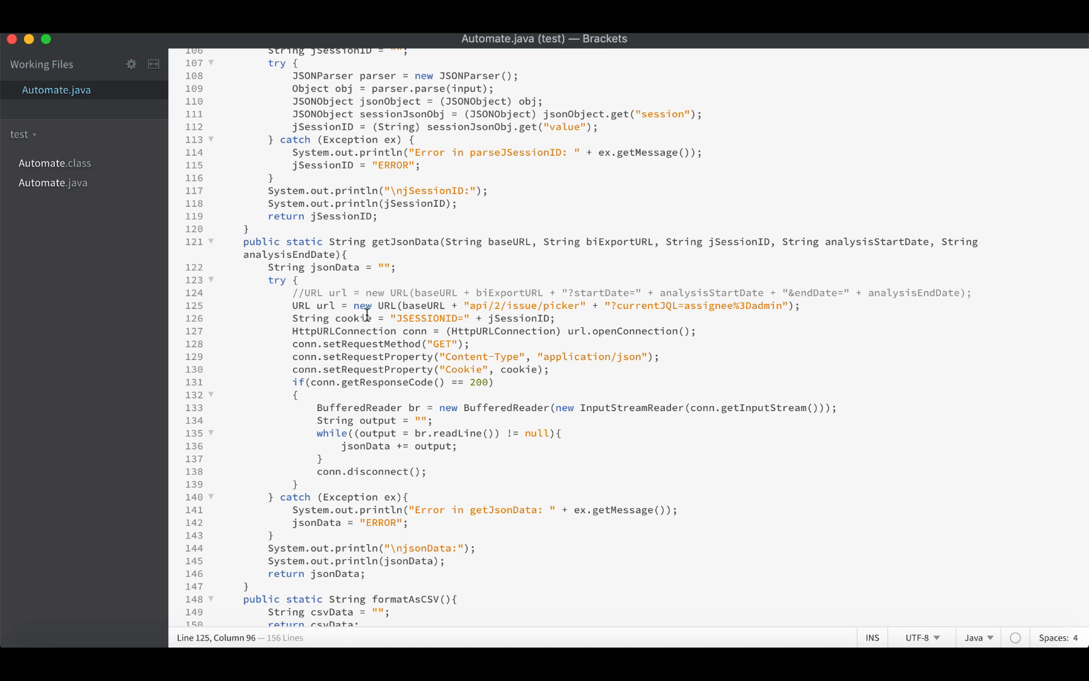
Step: Comment out the issue picker URL line with // and add a blank line before getJsonData
{"action": "type", "text": "//"}
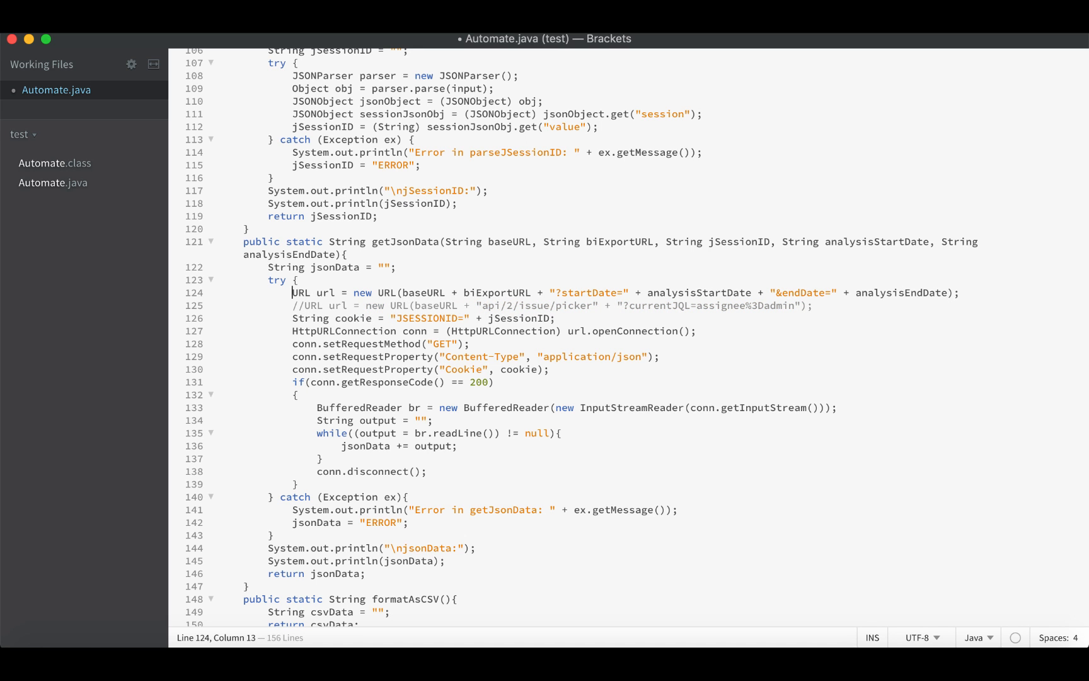
{"action": "mouse_move", "coordinate": [502, 297]}
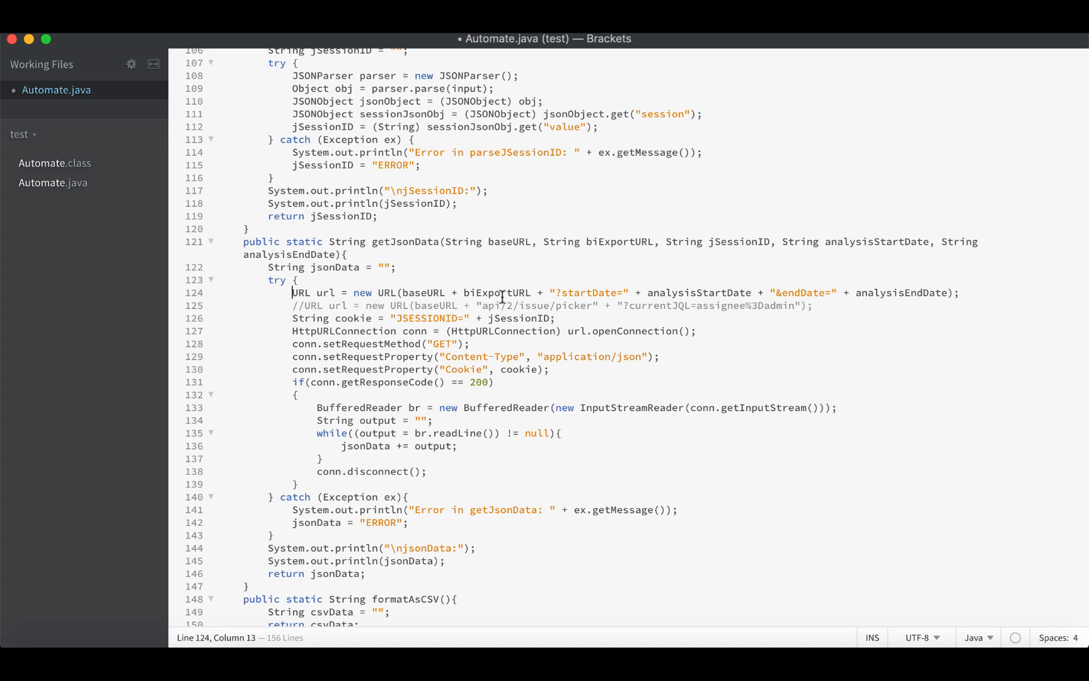
{"action": "mouse_move", "coordinate": [505, 305]}
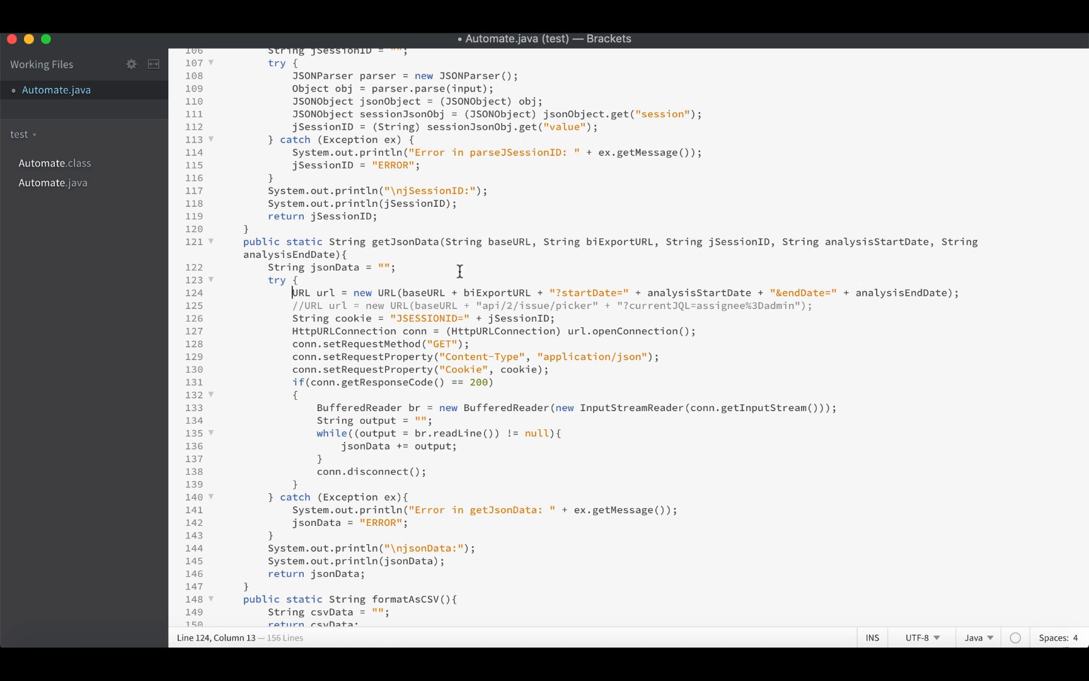
{"action": "key", "text": "enter"}
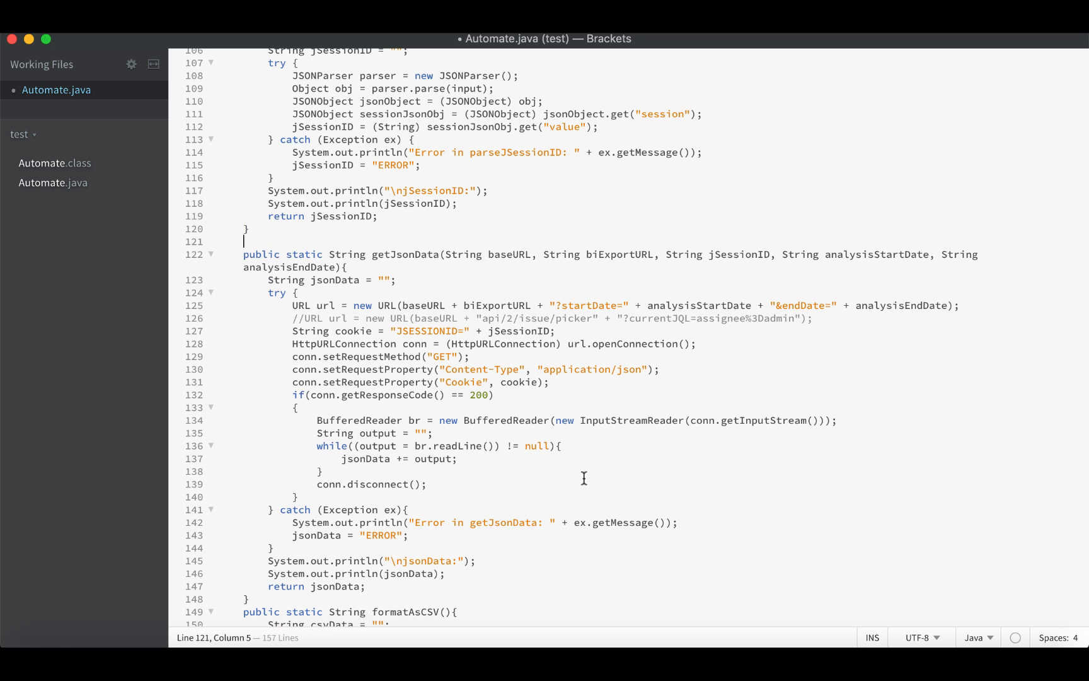
{"action": "scroll", "scroll_direction": "down", "scroll_amount": 3}
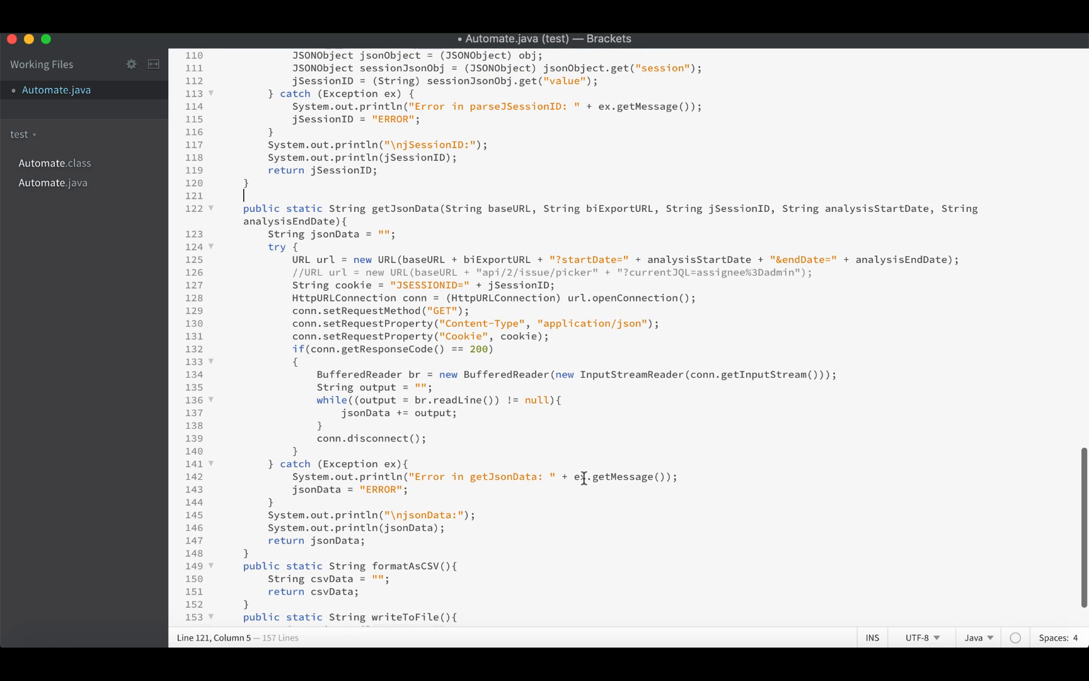